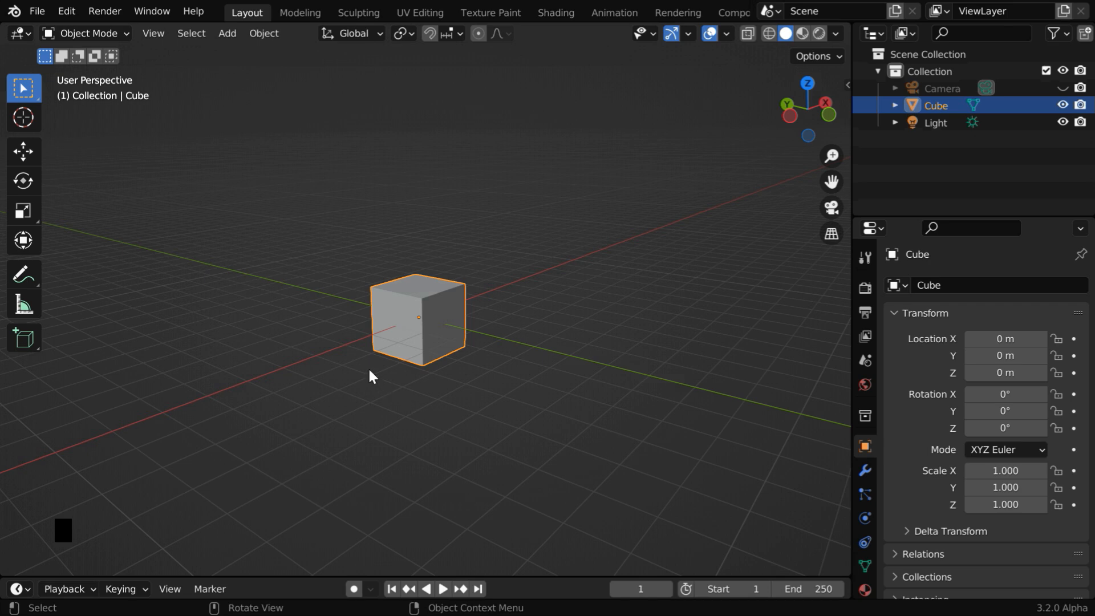
Delete the default cube and create a new collection named Rocks.
key(x)
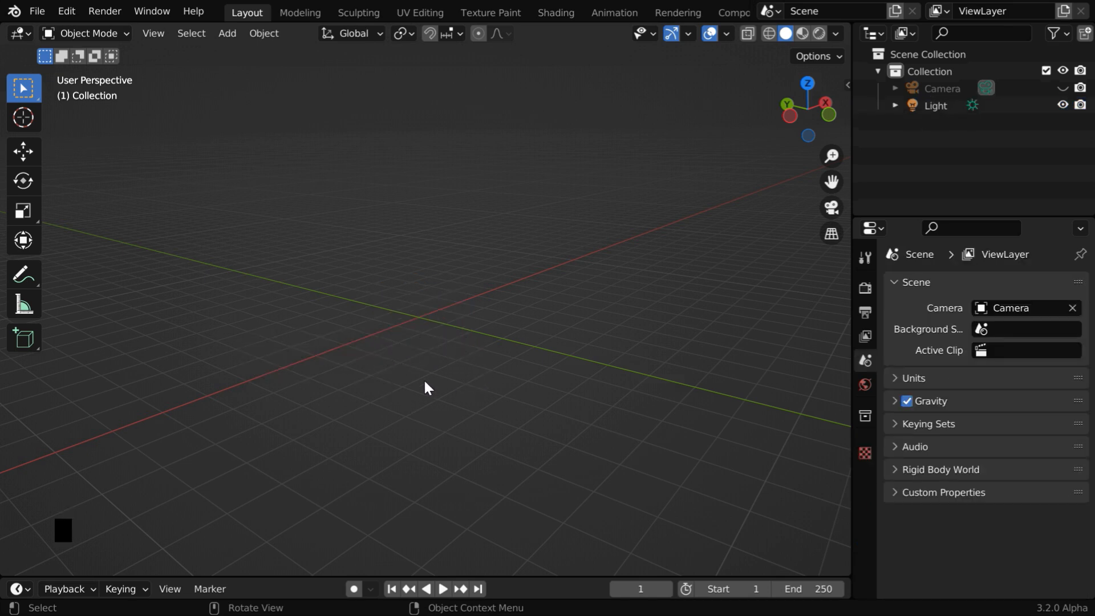
mouse_move(441, 380)
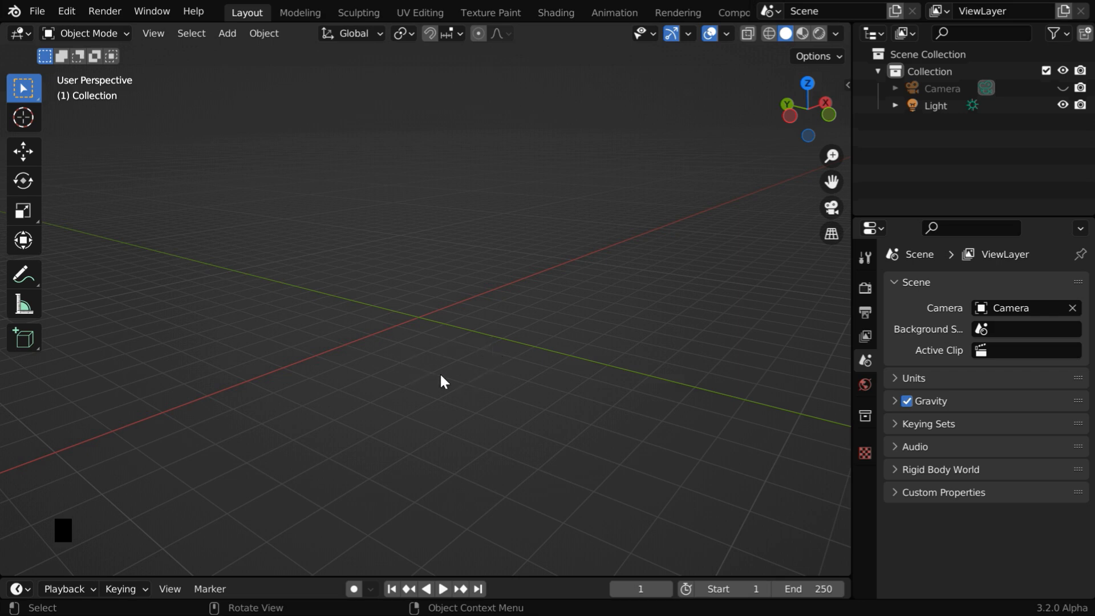
mouse_move(878, 187)
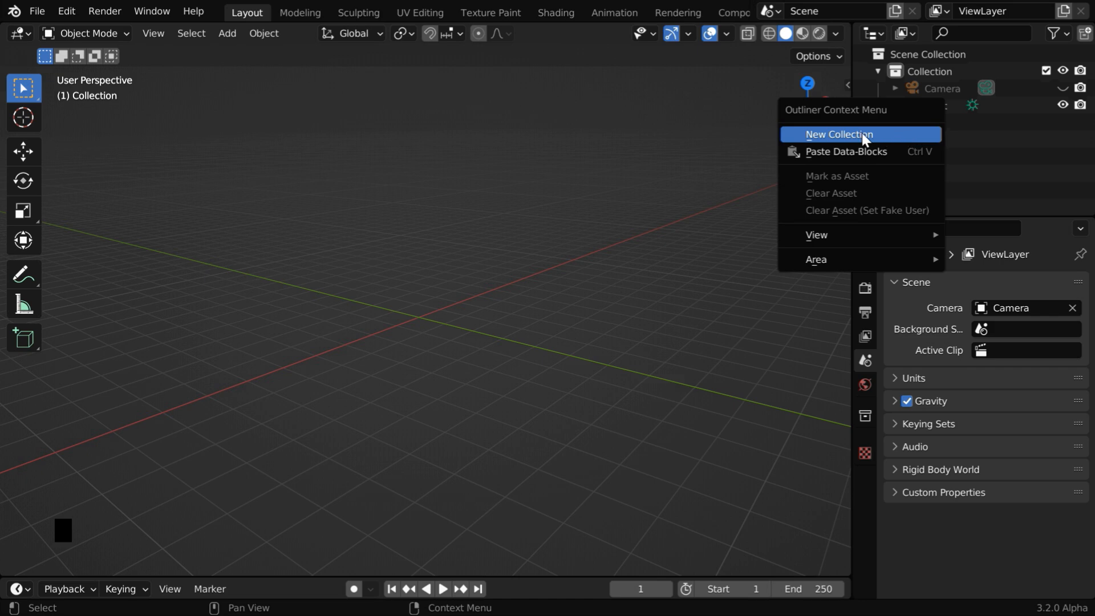
click(840, 134)
text(Rocks)
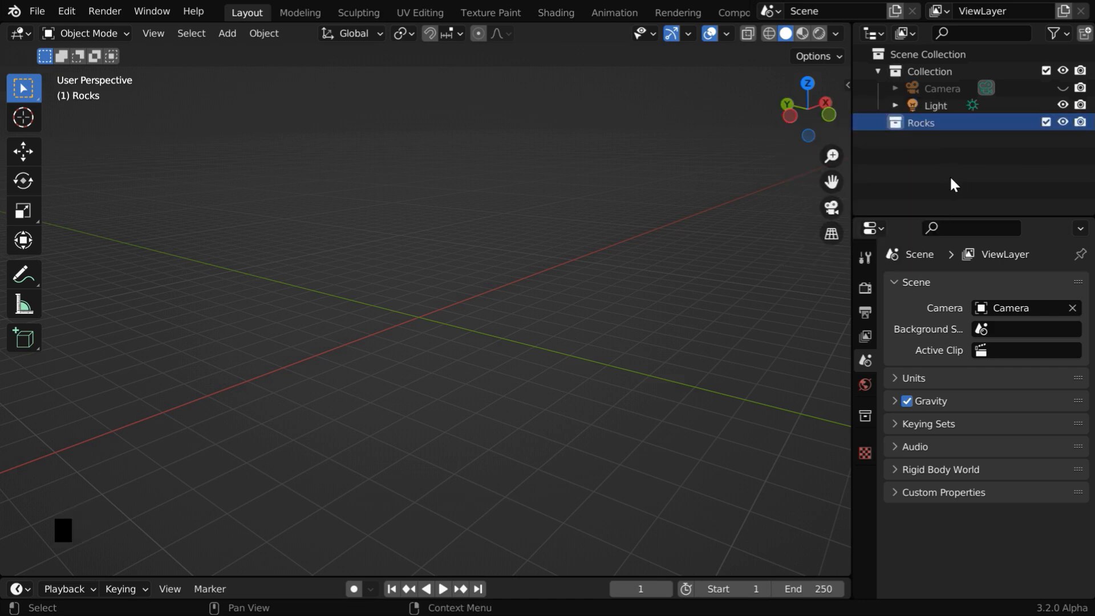
mouse_move(955, 141)
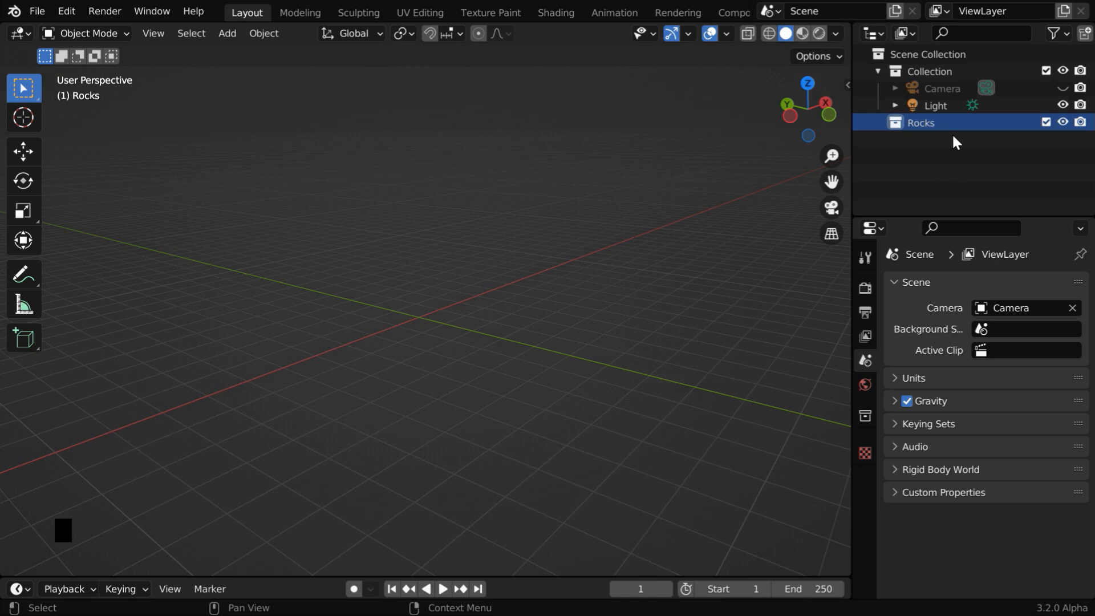
mouse_move(934, 142)
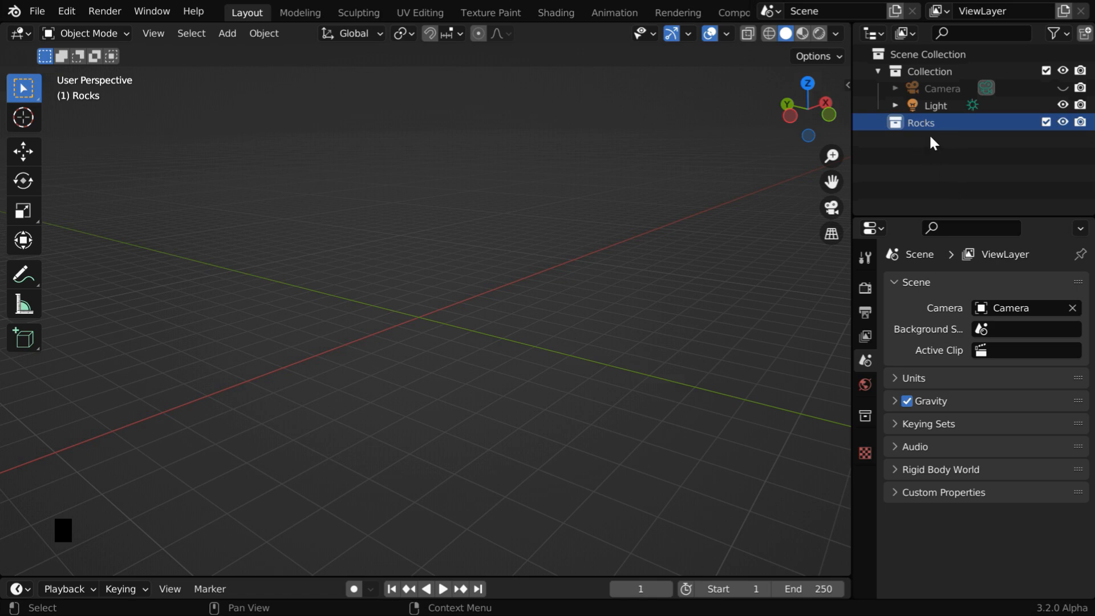
mouse_move(924, 173)
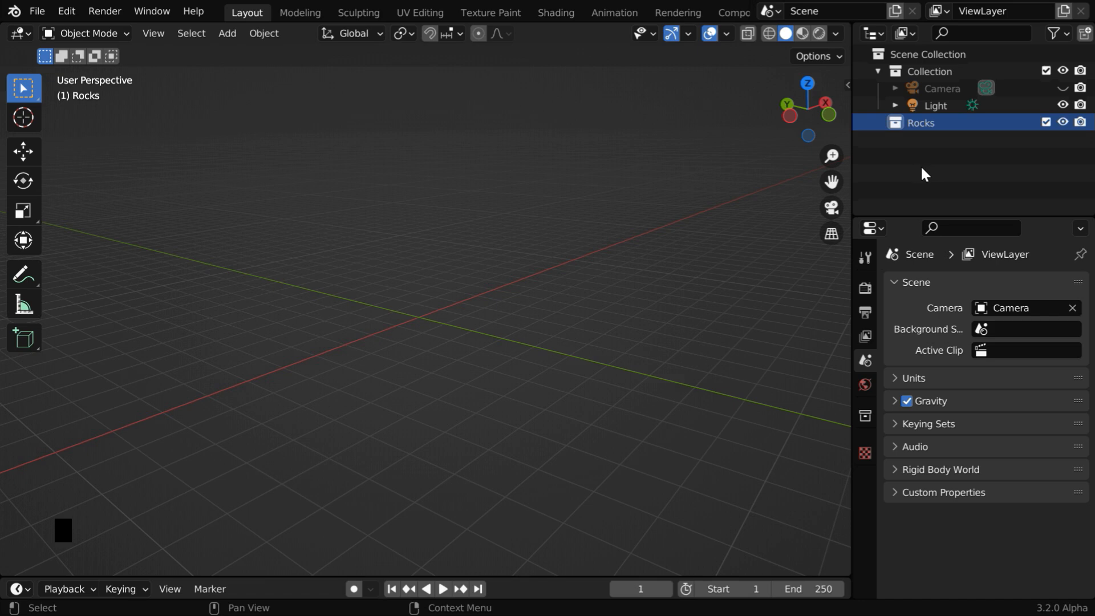
Check the Add menu, then search Preferences Add-ons for 'extra' to confirm Extra Objects is enabled.
click(226, 33)
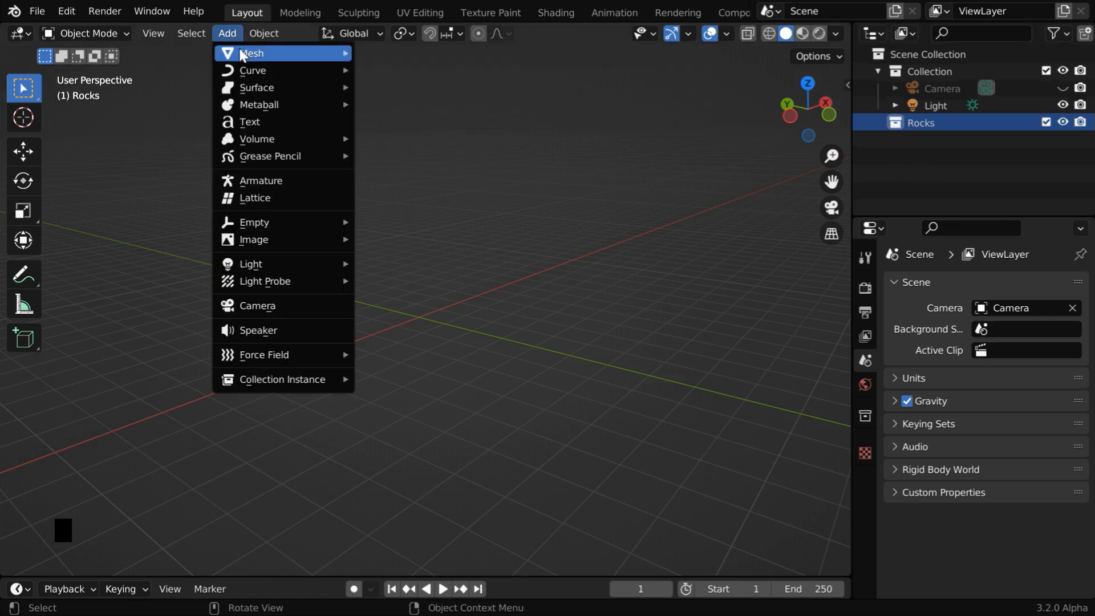
mouse_move(251, 53)
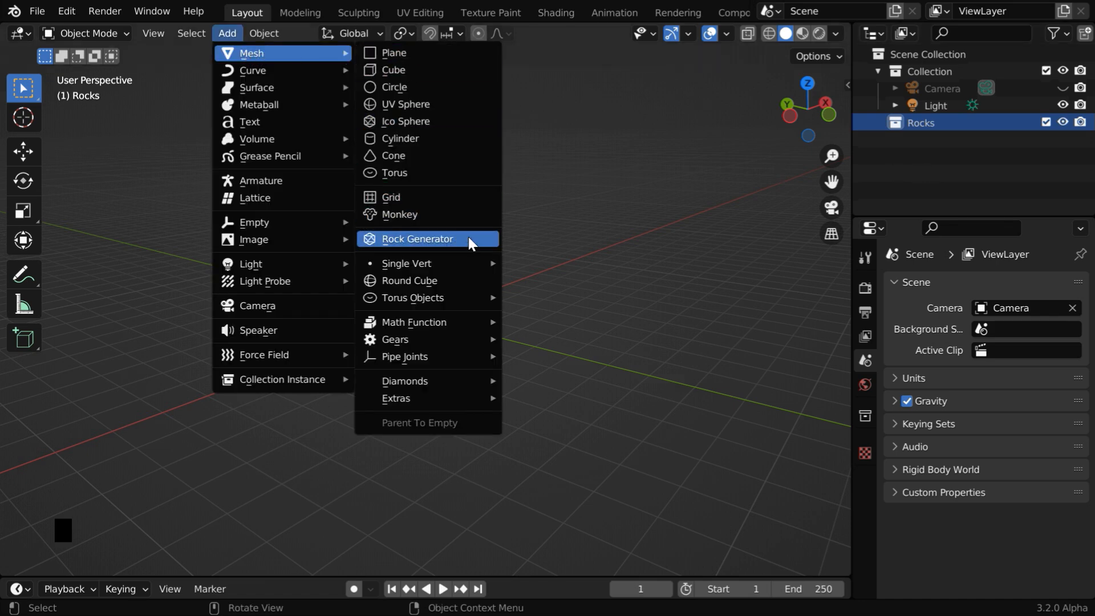
mouse_move(454, 250)
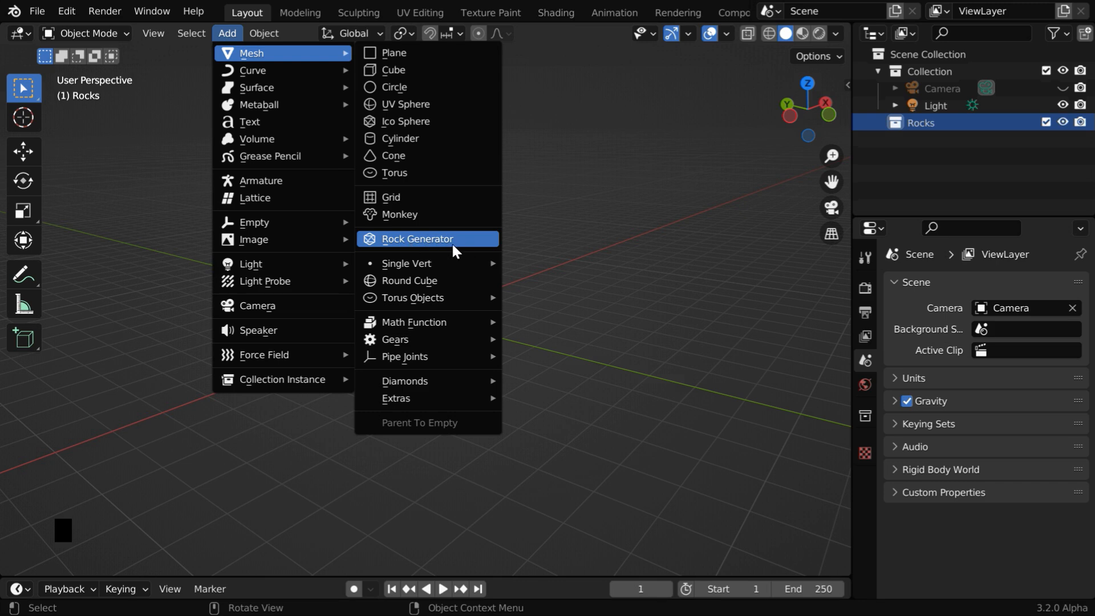
mouse_move(464, 245)
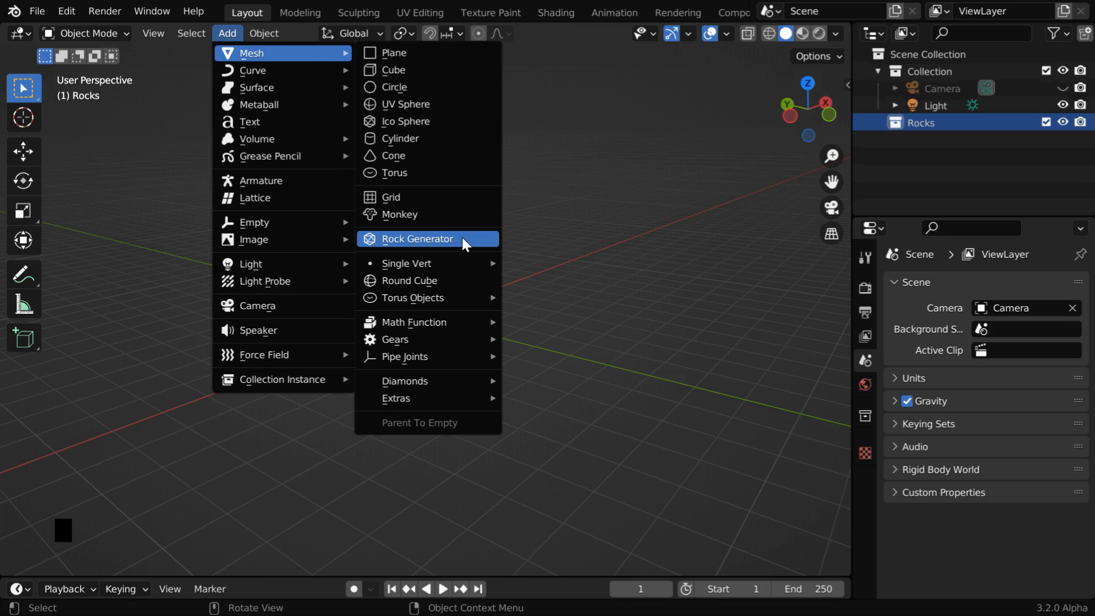
click(65, 11)
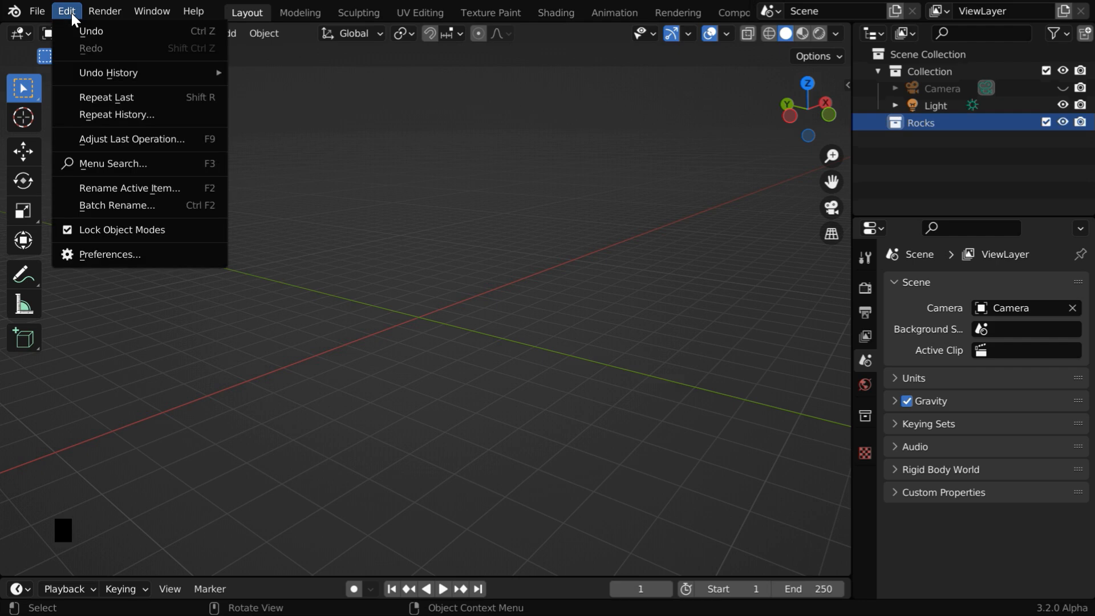
click(108, 254)
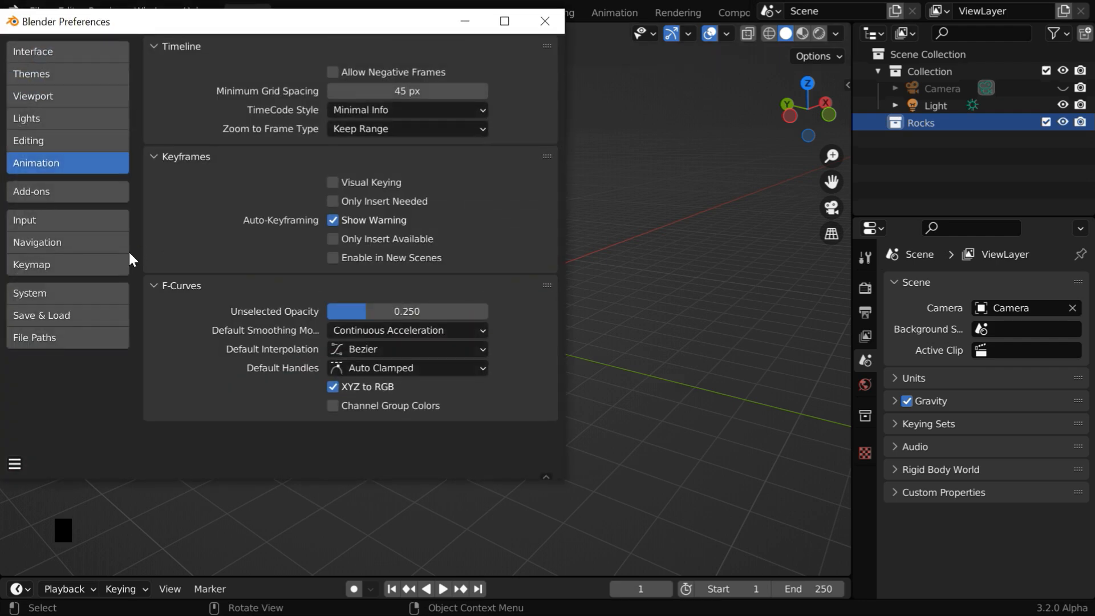
click(39, 191)
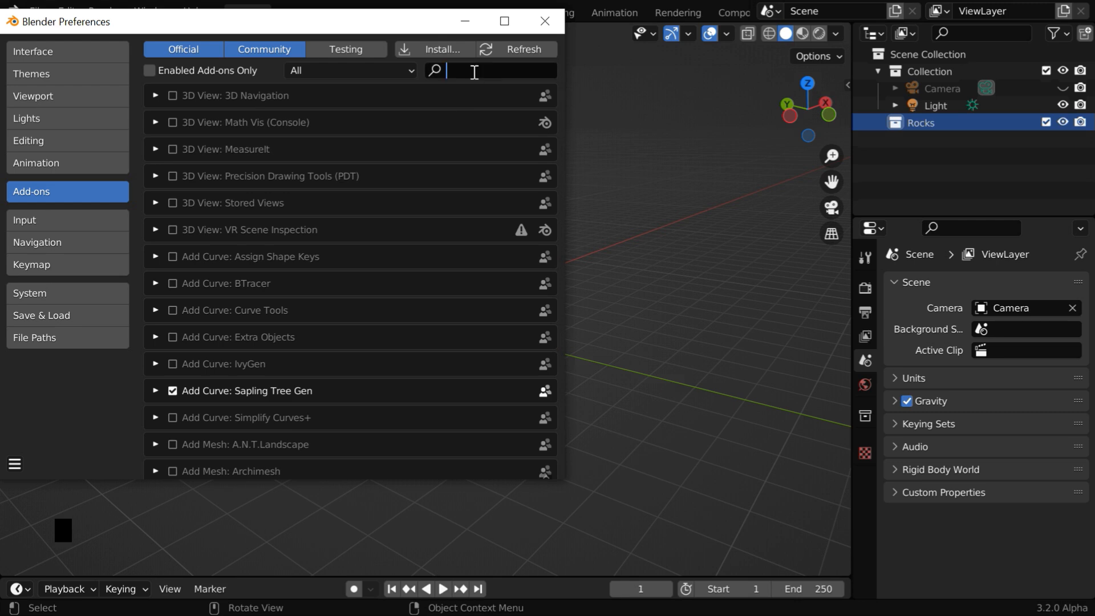
text(extra)
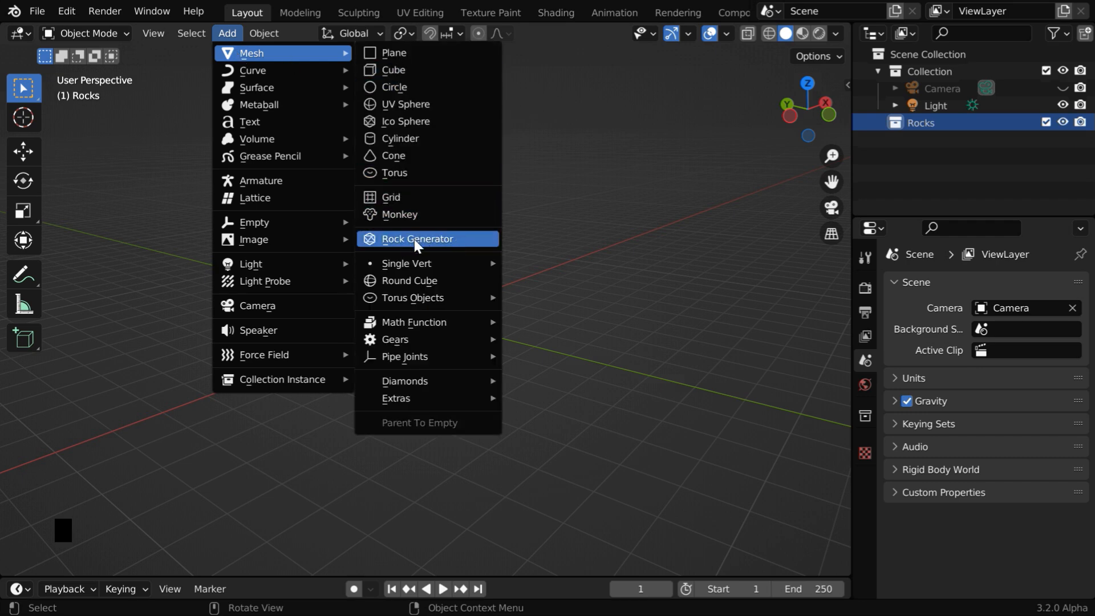
Add a Rock Generator mesh with Number of rocks set to 100, collapsing the Rocks collection.
click(417, 239)
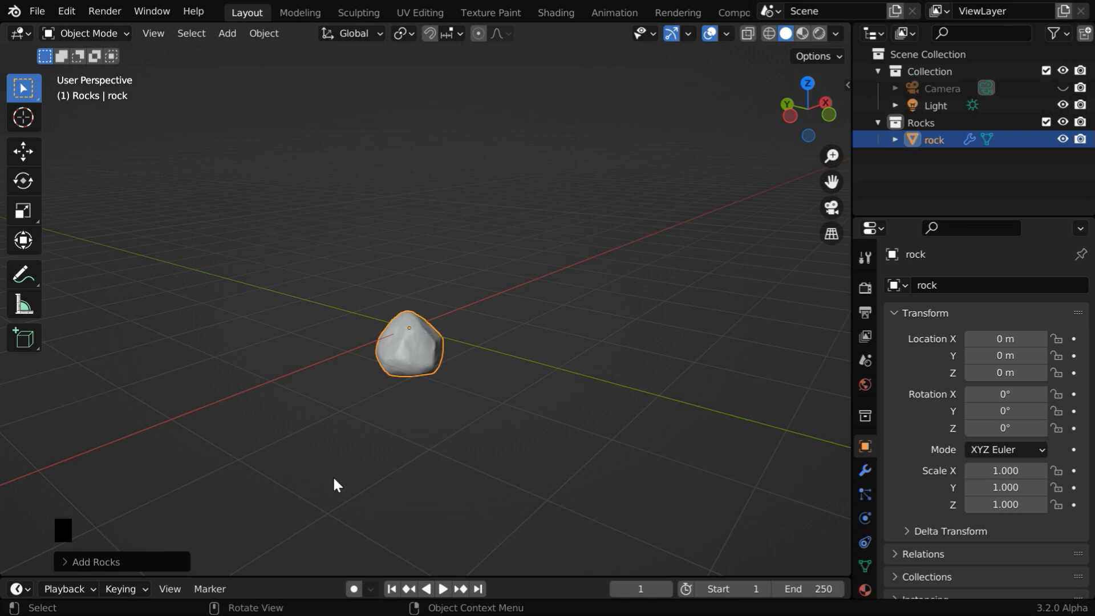
click(95, 561)
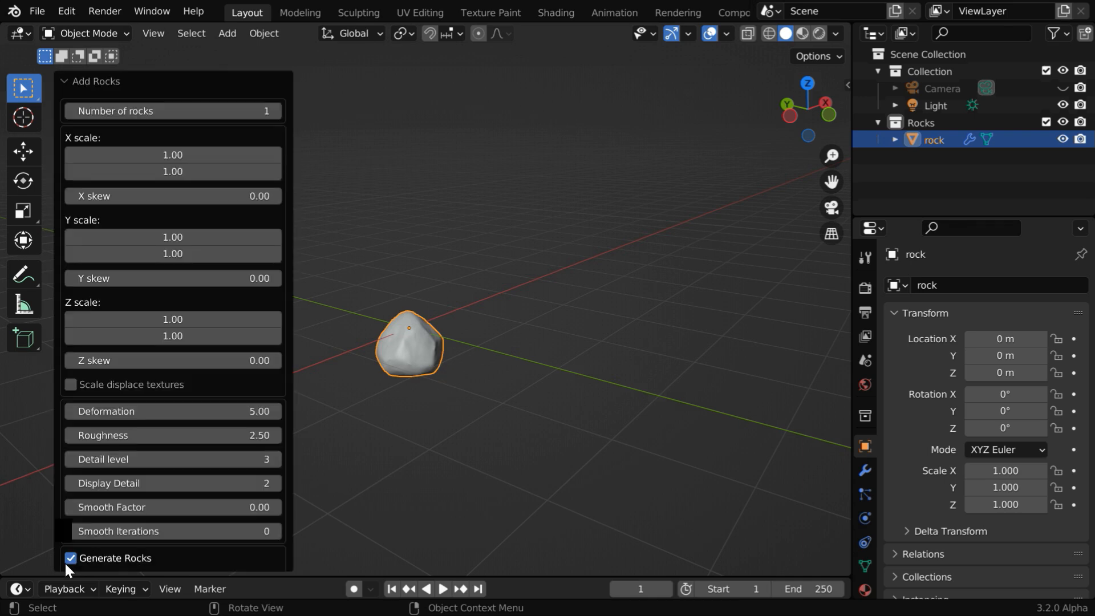
scroll(down, 3)
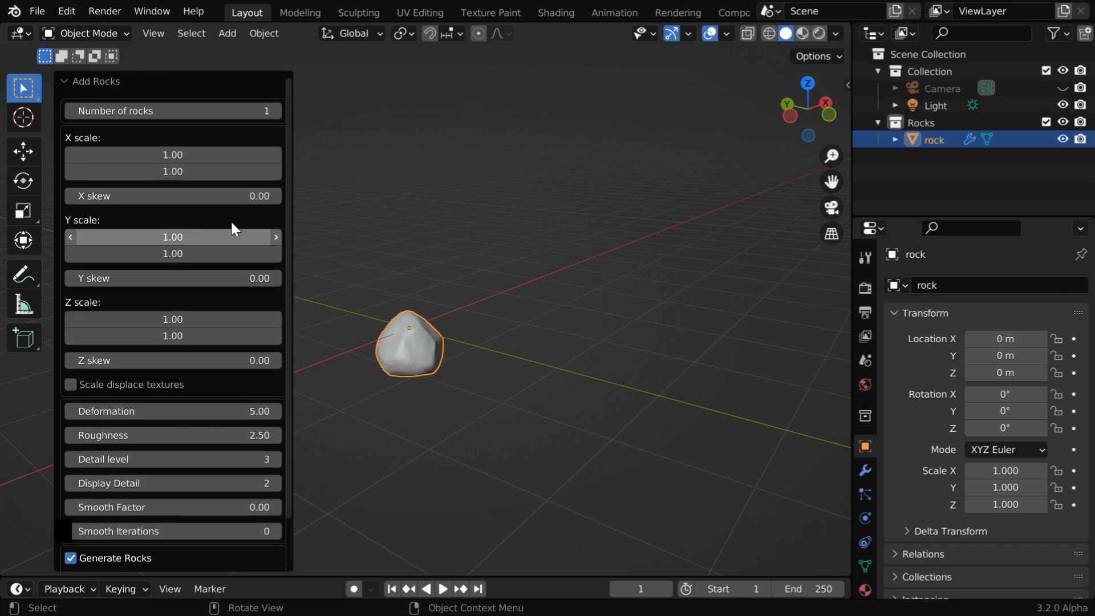
mouse_move(204, 139)
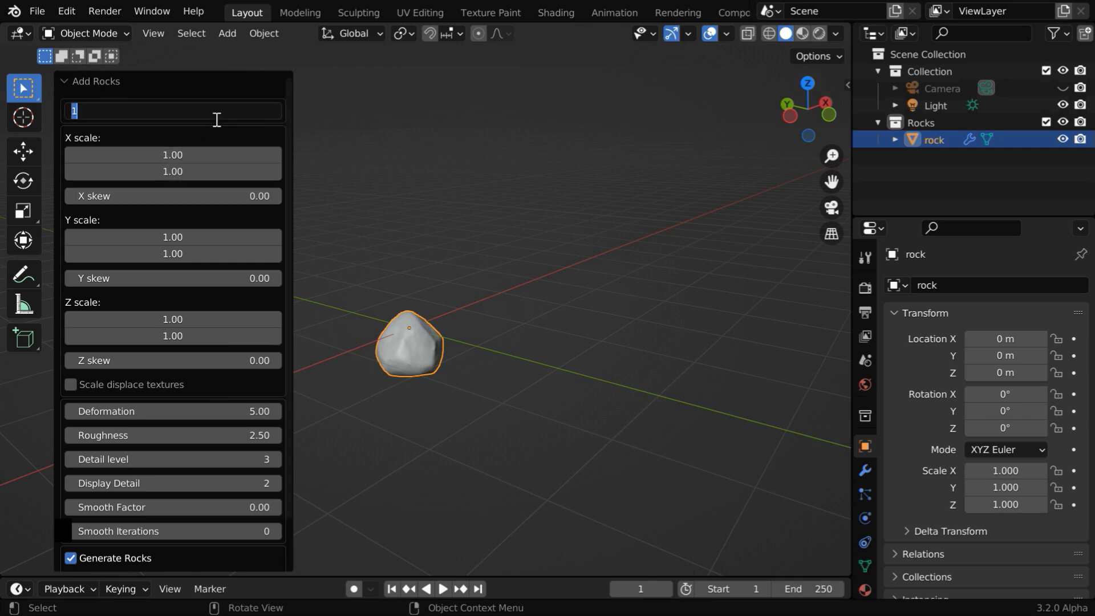
text(100)
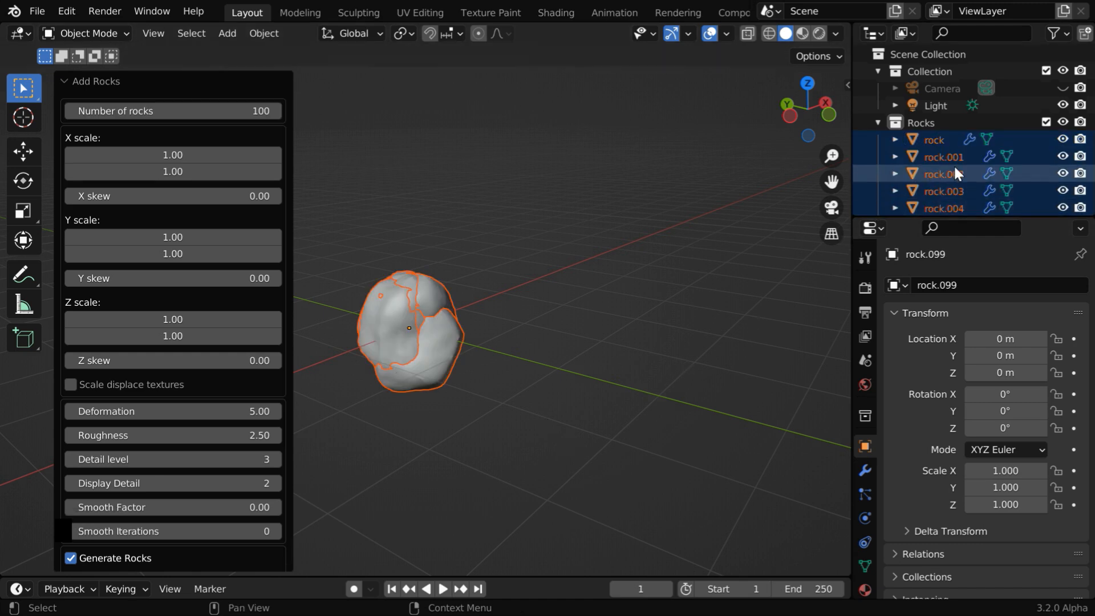
scroll(down, 3)
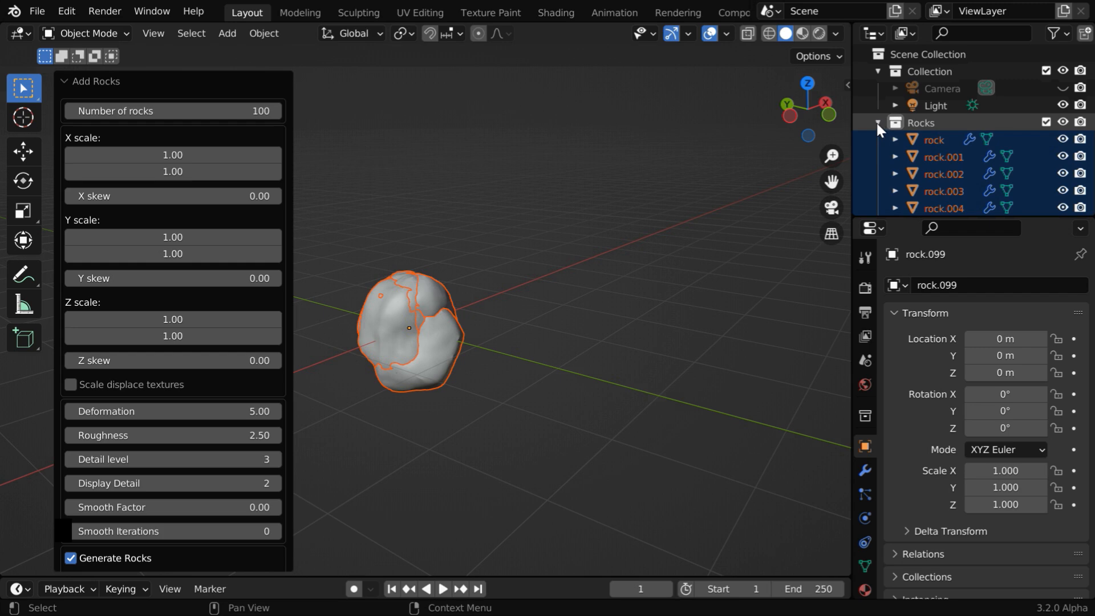
click(879, 123)
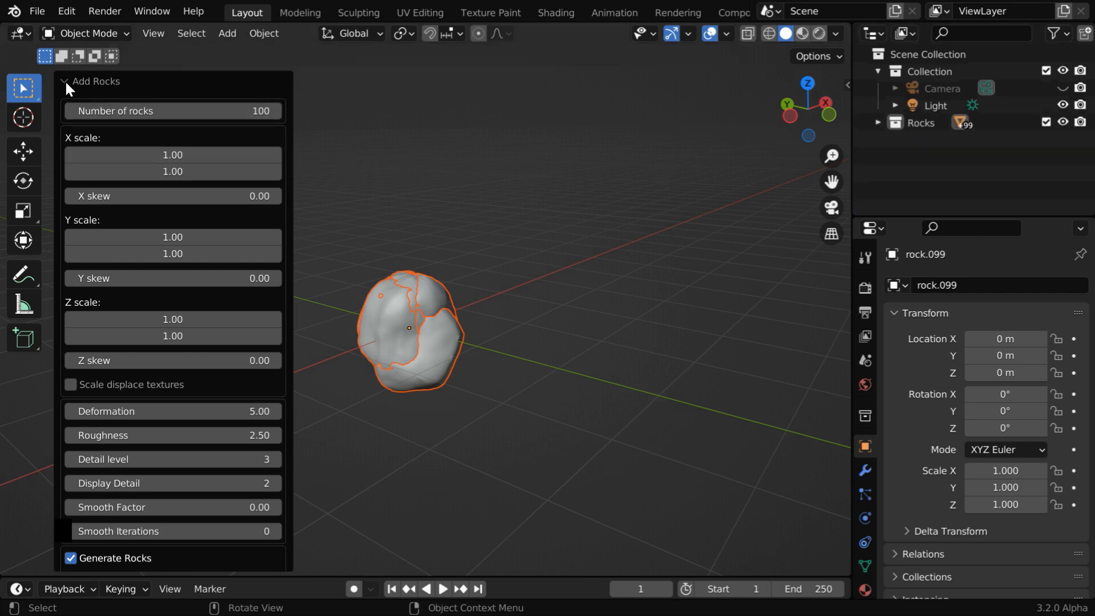
Hide the Add Rocks redo panel, finalizing the generated rock batch.
click(63, 81)
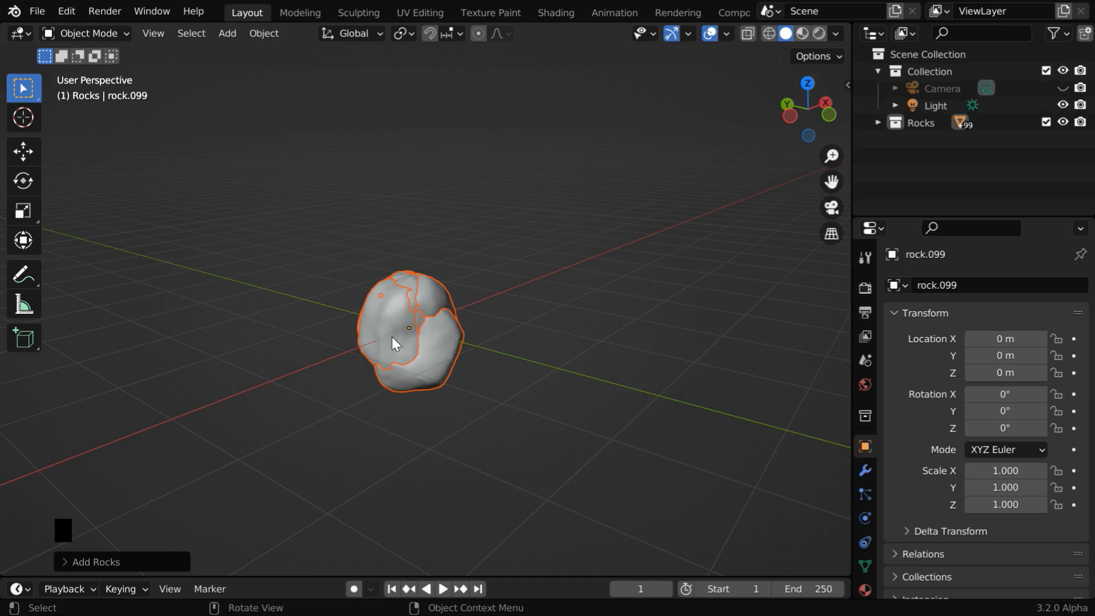
mouse_move(431, 370)
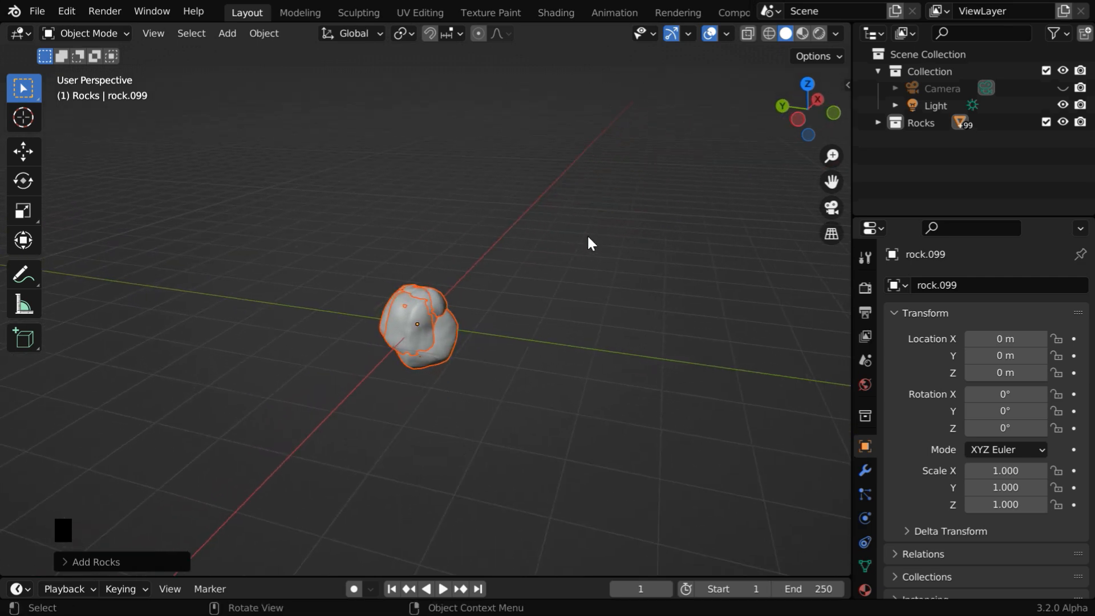
mouse_move(478, 438)
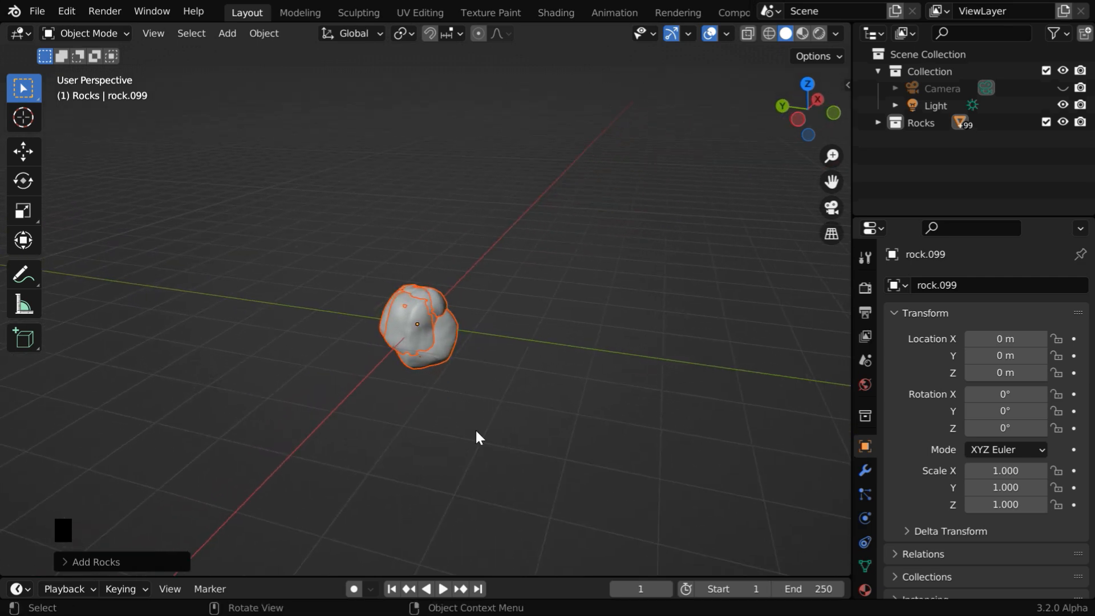
mouse_move(330, 431)
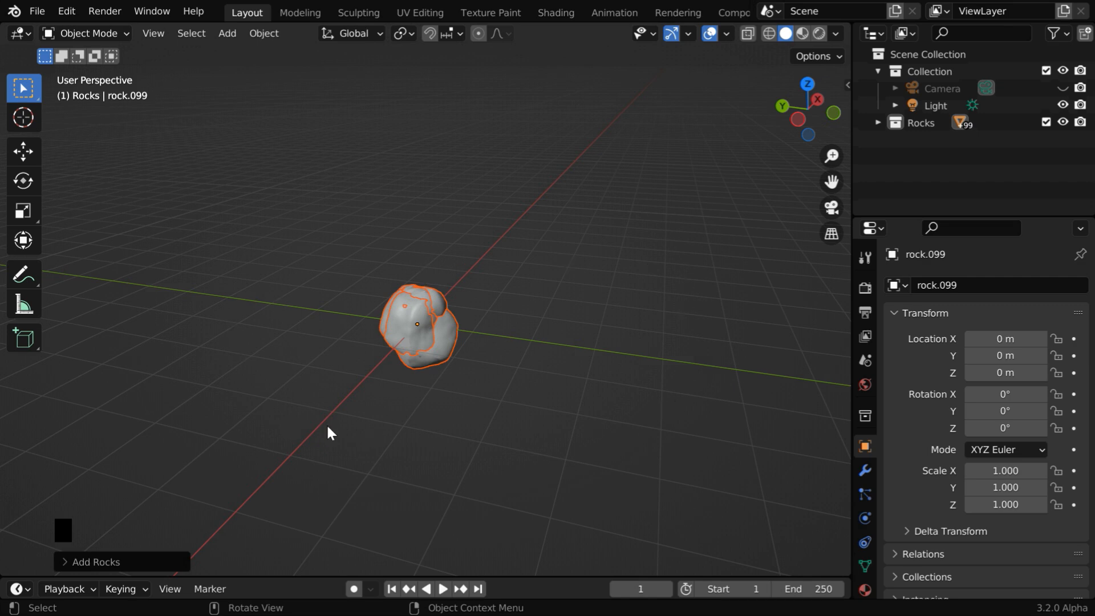
mouse_move(921, 152)
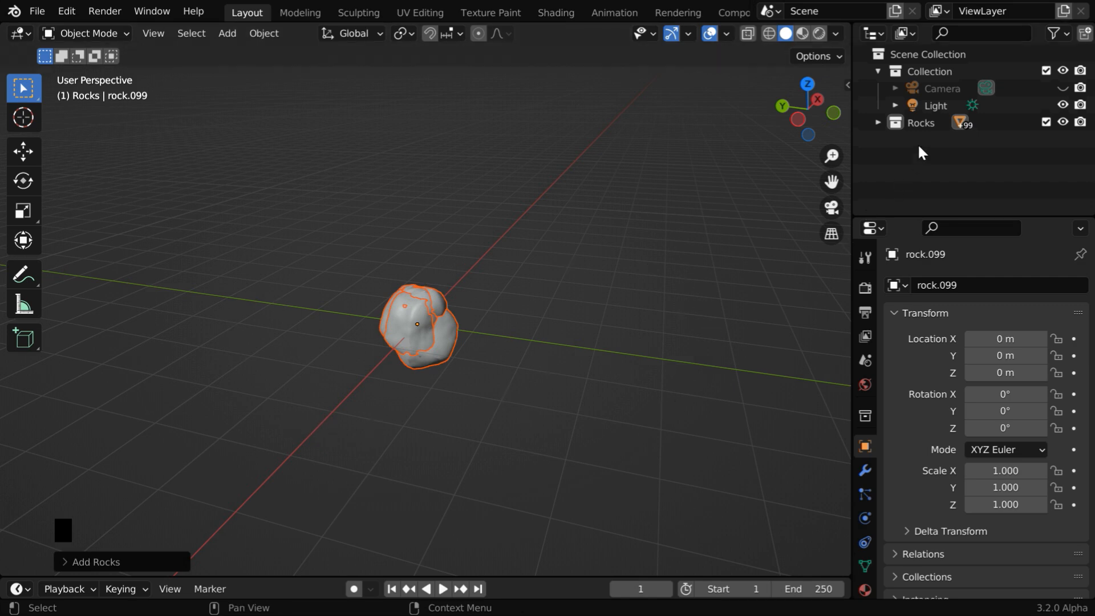
mouse_move(955, 105)
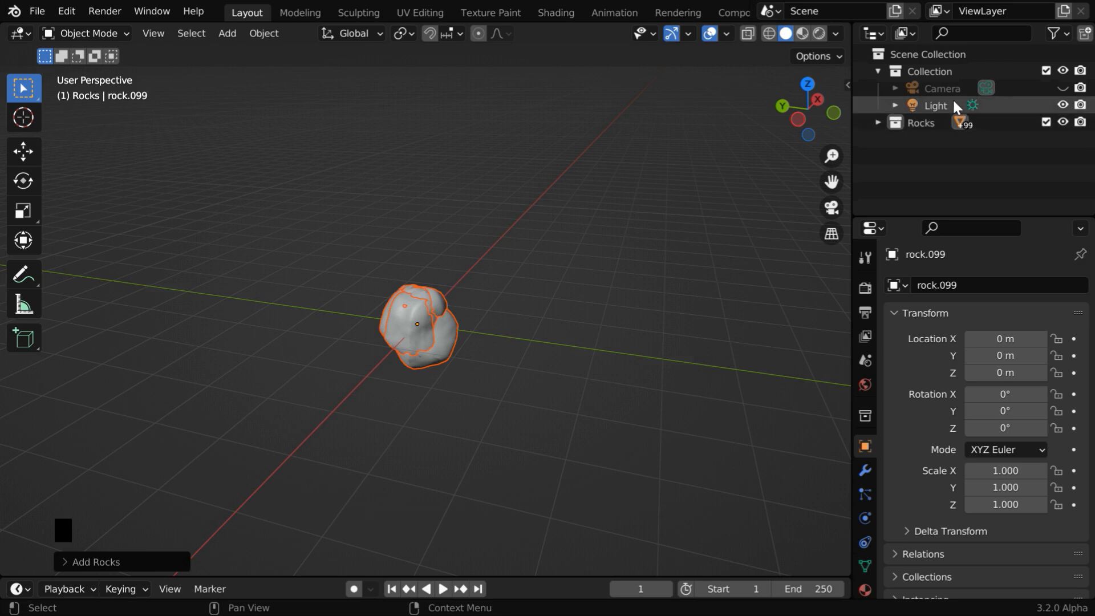
Add a plane to the main collection and scale it to 10.
click(930, 70)
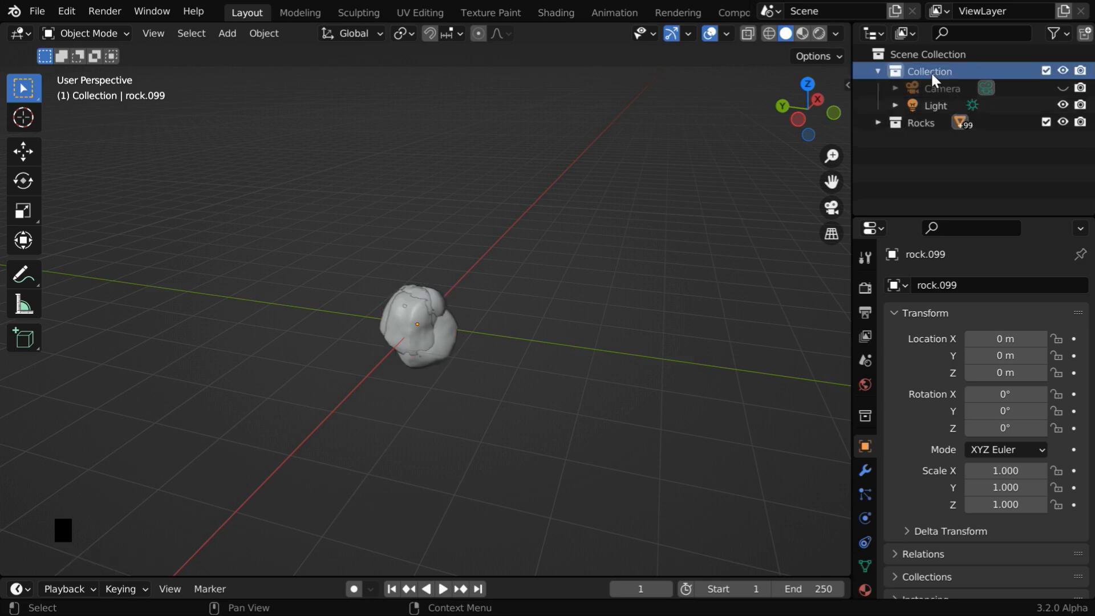
click(226, 33)
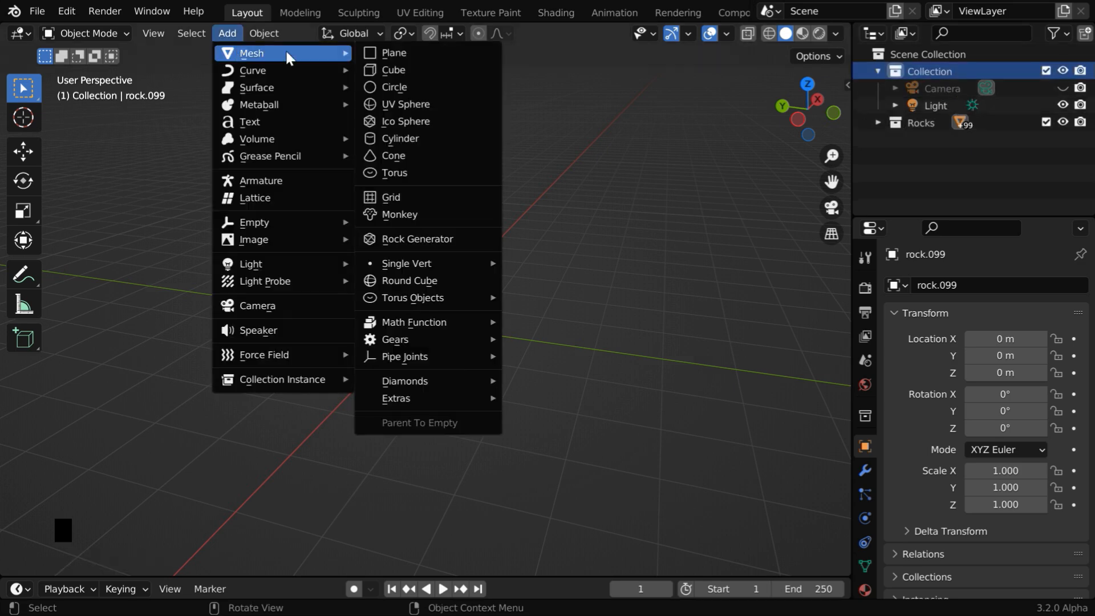
click(393, 53)
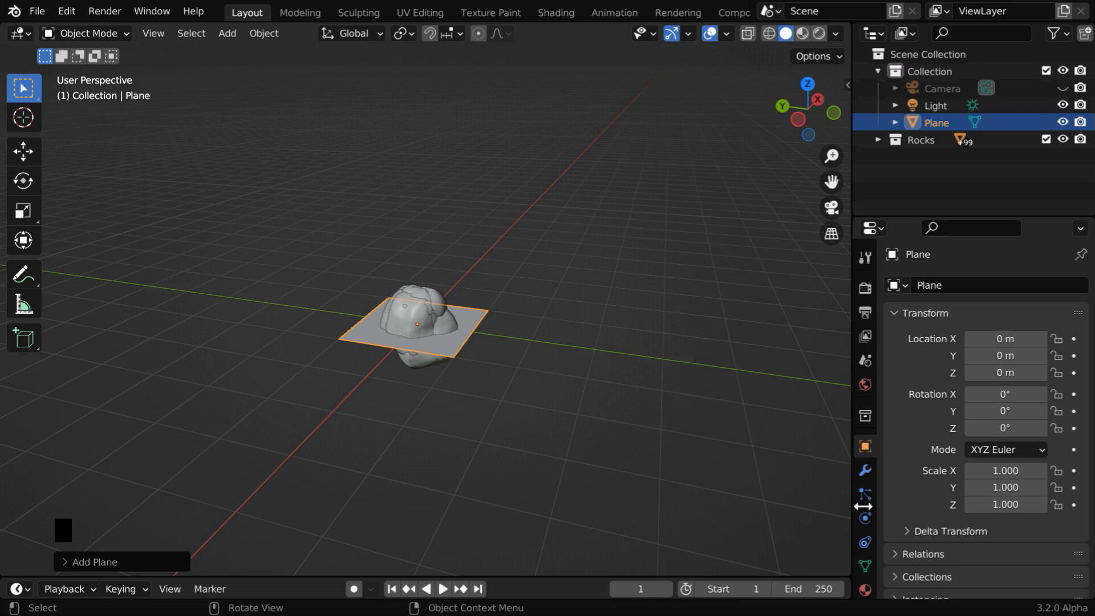
double_click(1003, 470)
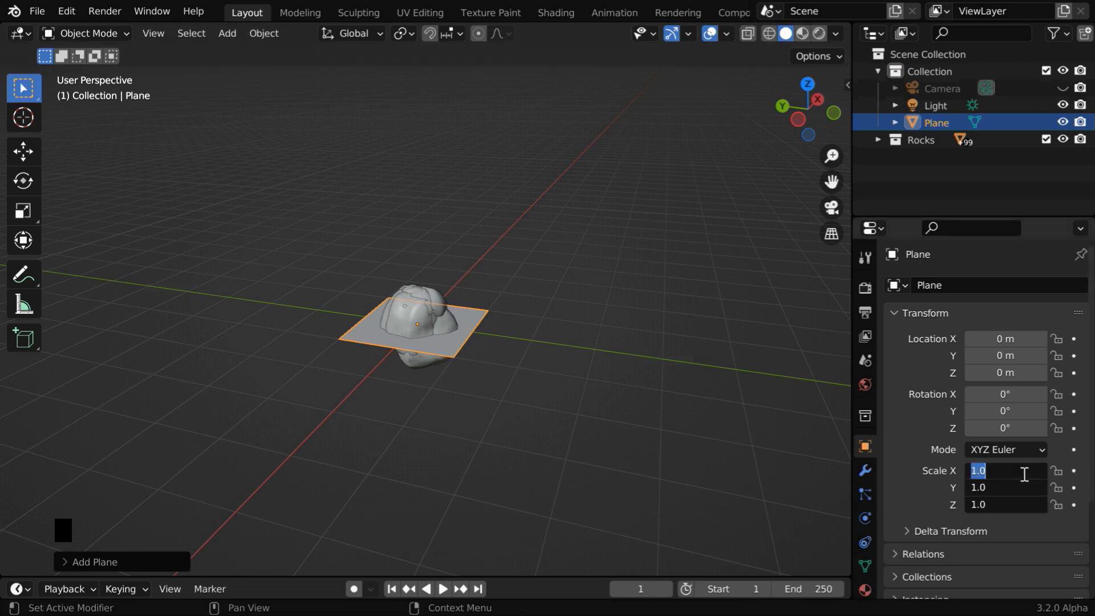
text(10)
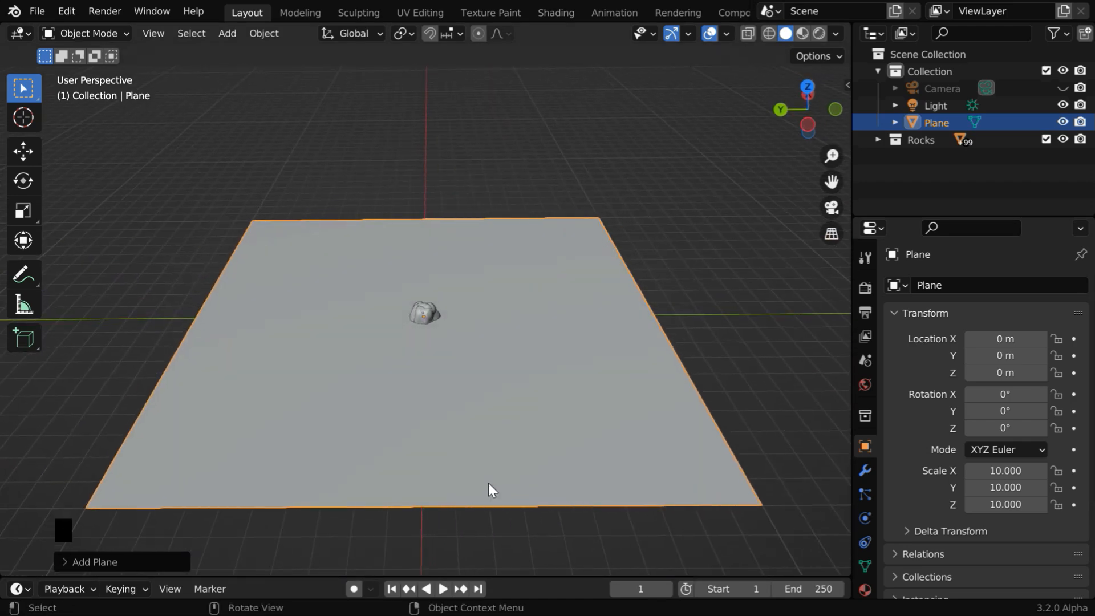
mouse_move(604, 427)
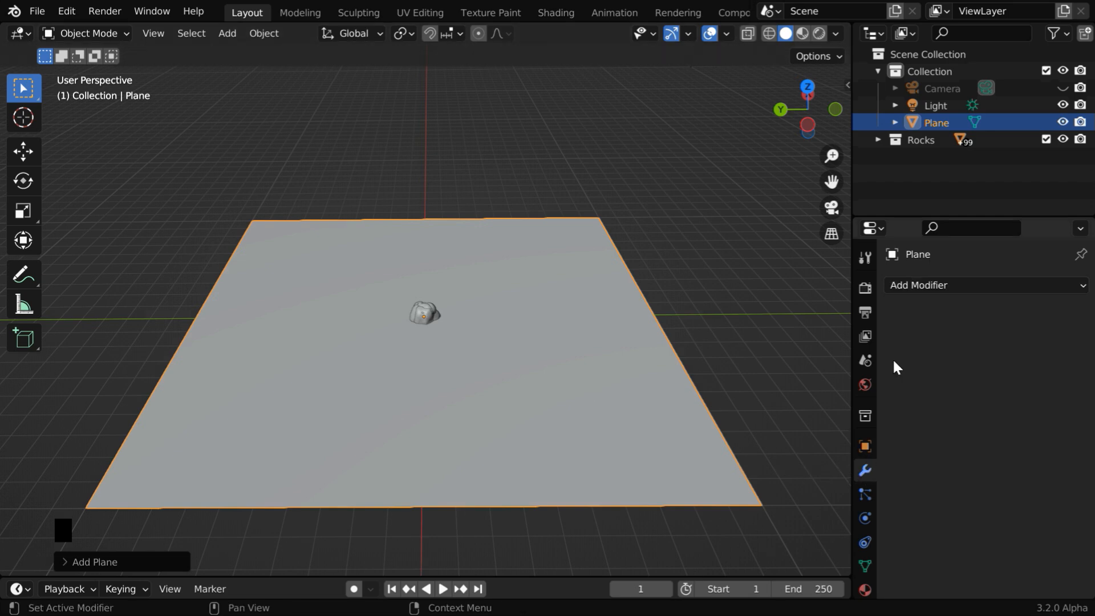
Give the plane a Simple Subdivision modifier at level 4 and apply it permanently.
click(984, 284)
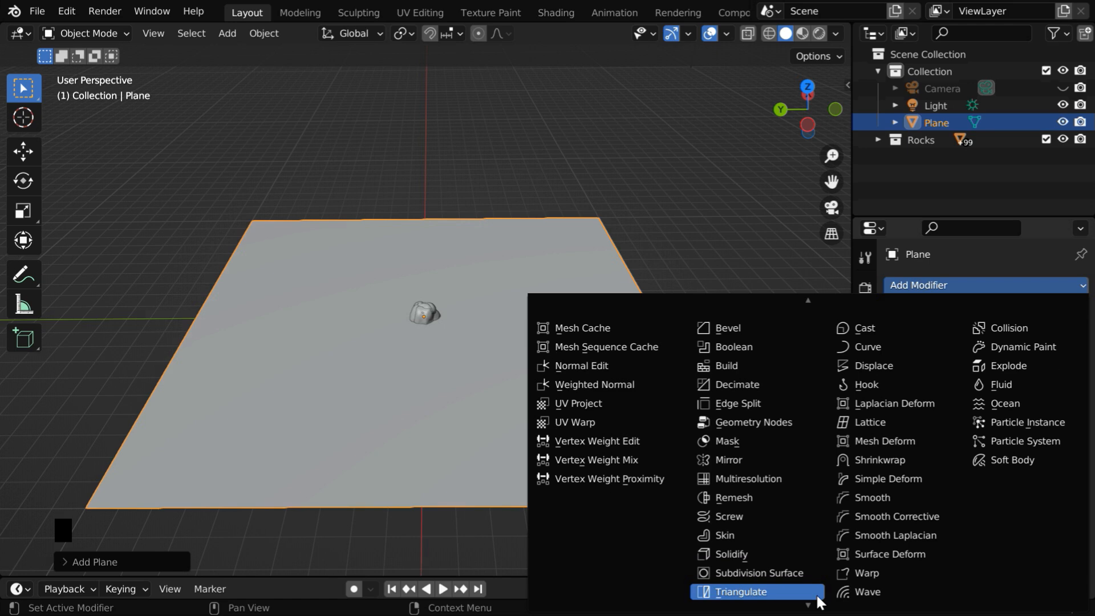
click(757, 577)
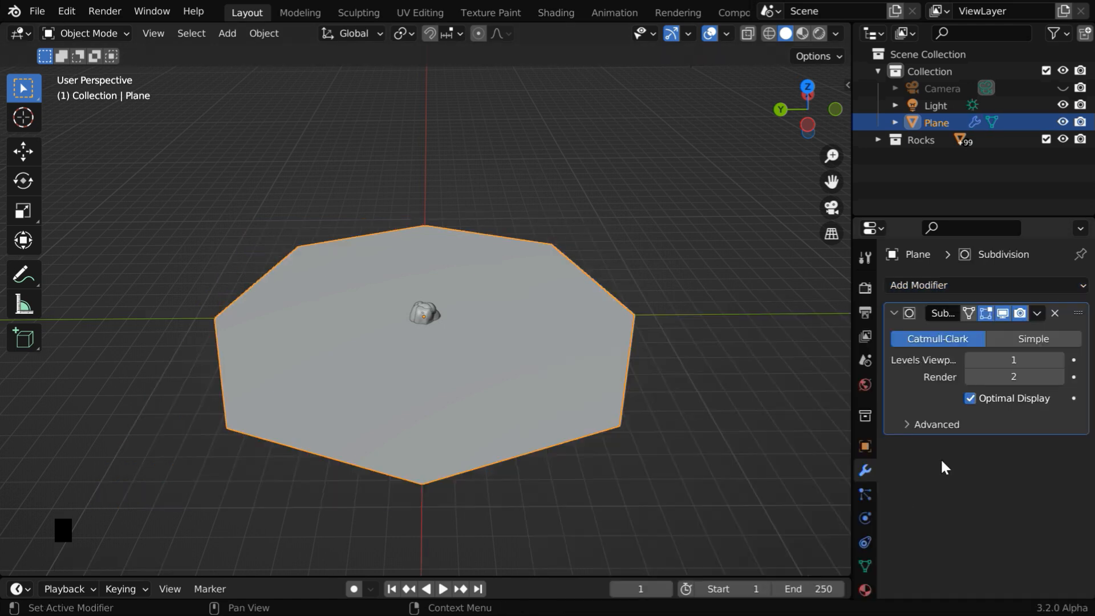
click(1033, 339)
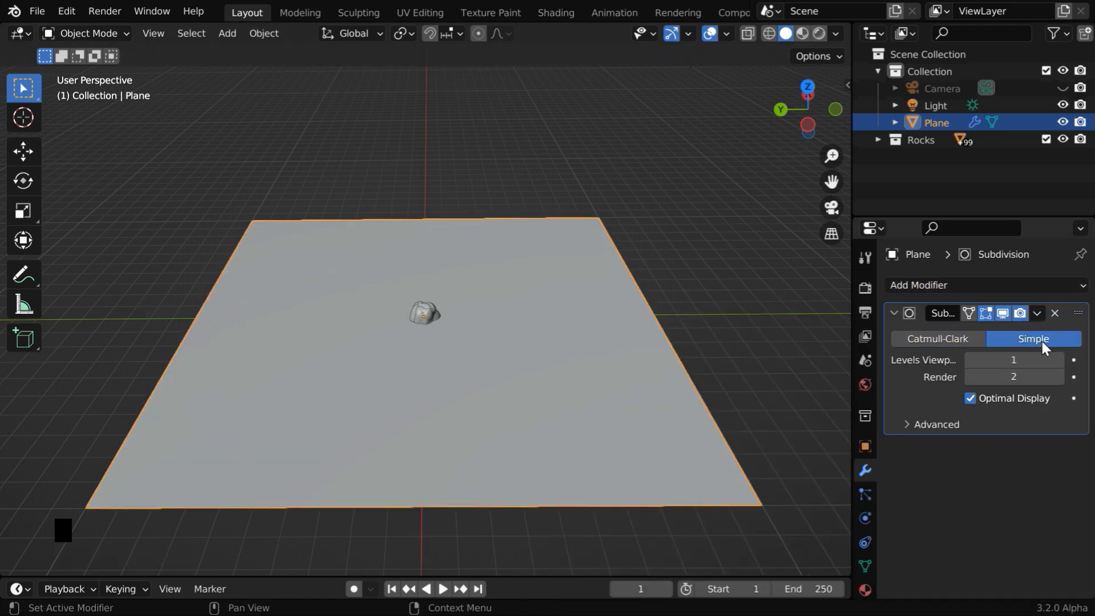
click(1059, 359)
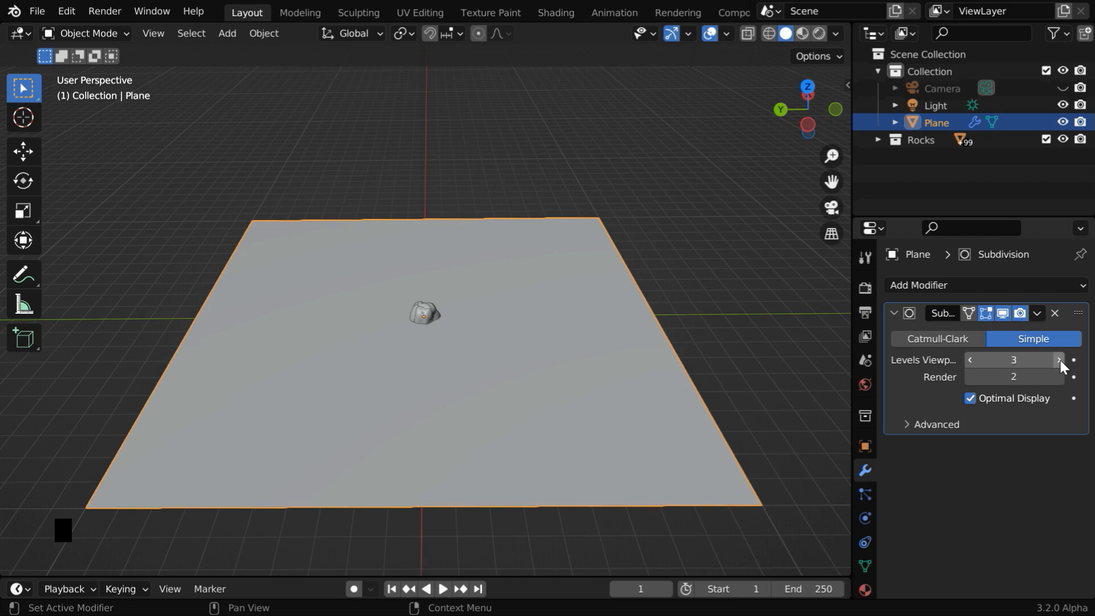
click(1059, 359)
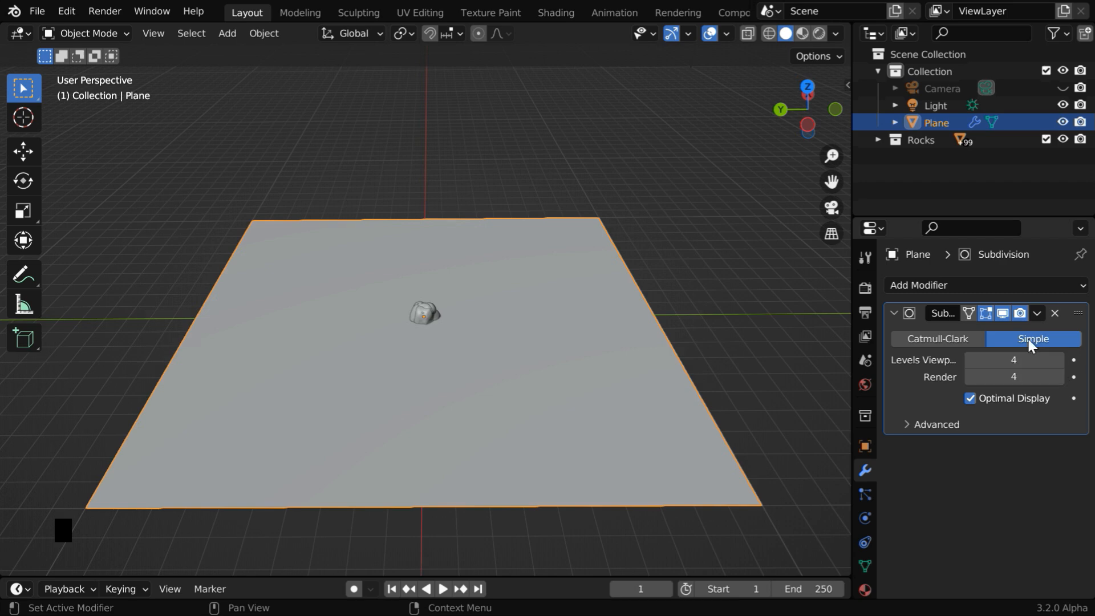
click(1054, 313)
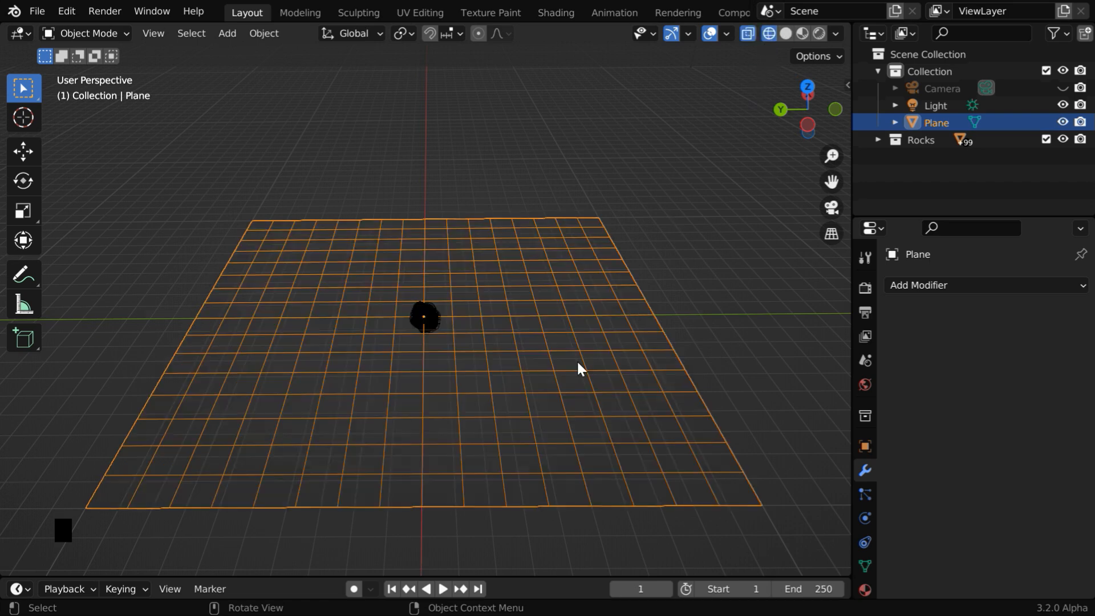
mouse_move(583, 347)
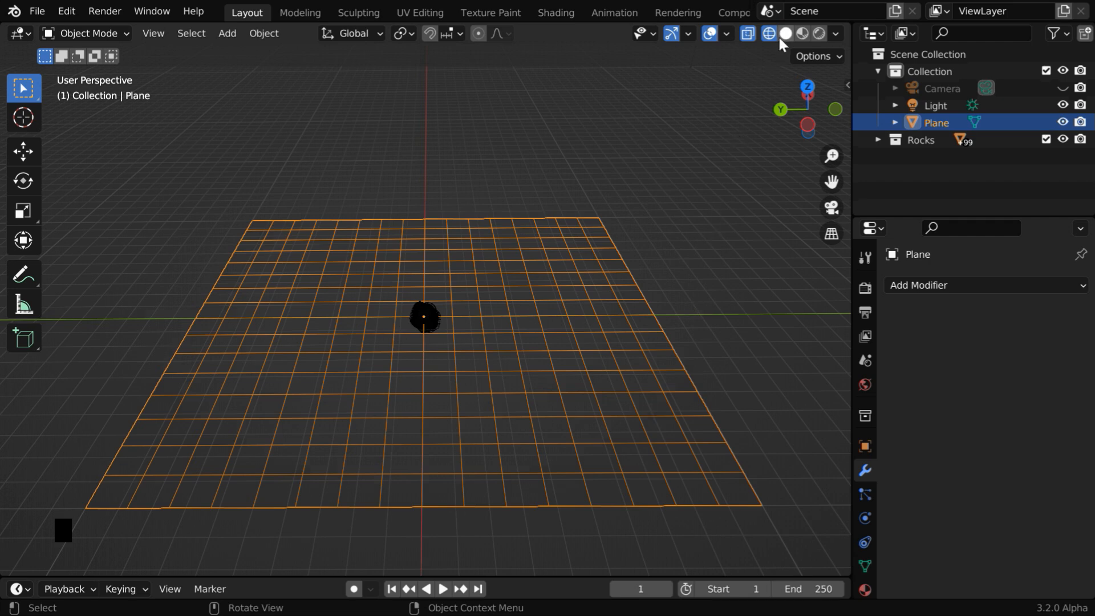
click(784, 33)
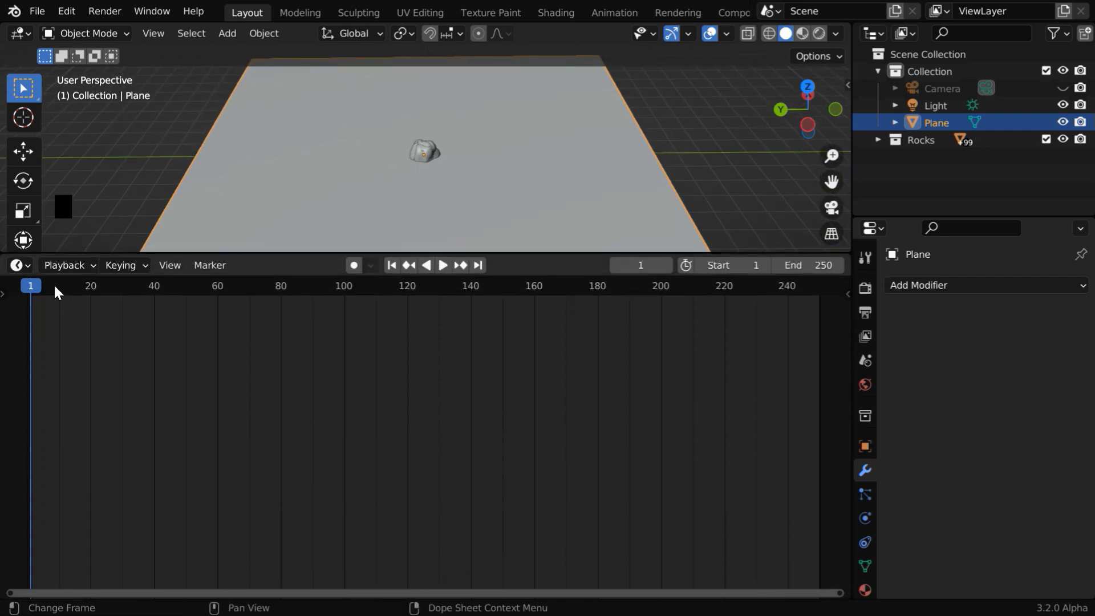
Switch the lower area to the Geometry Node Editor and create a new node tree for the plane.
click(16, 264)
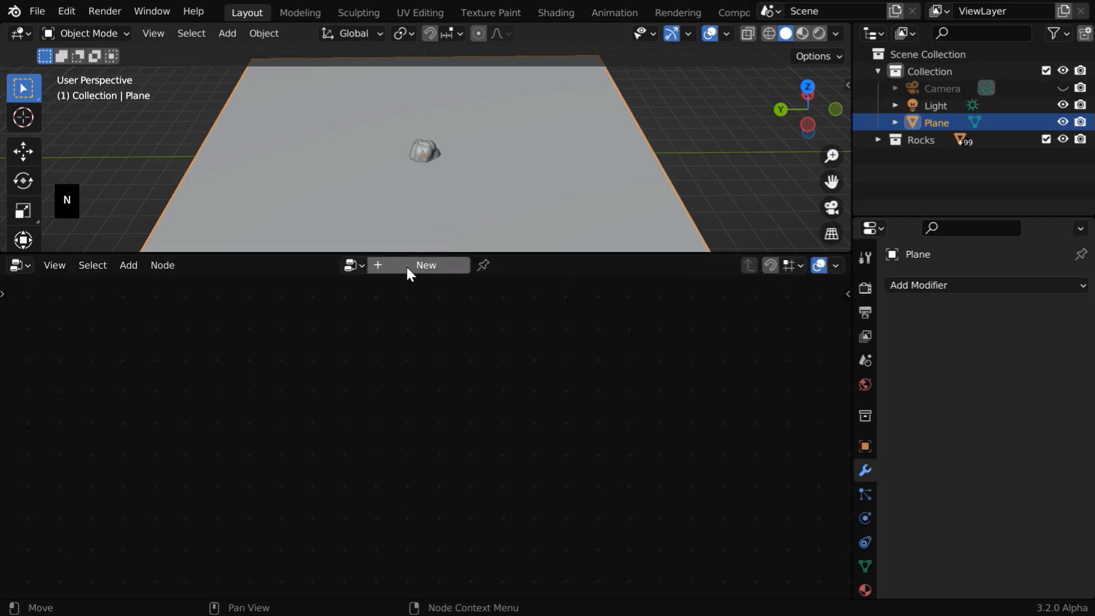
click(424, 264)
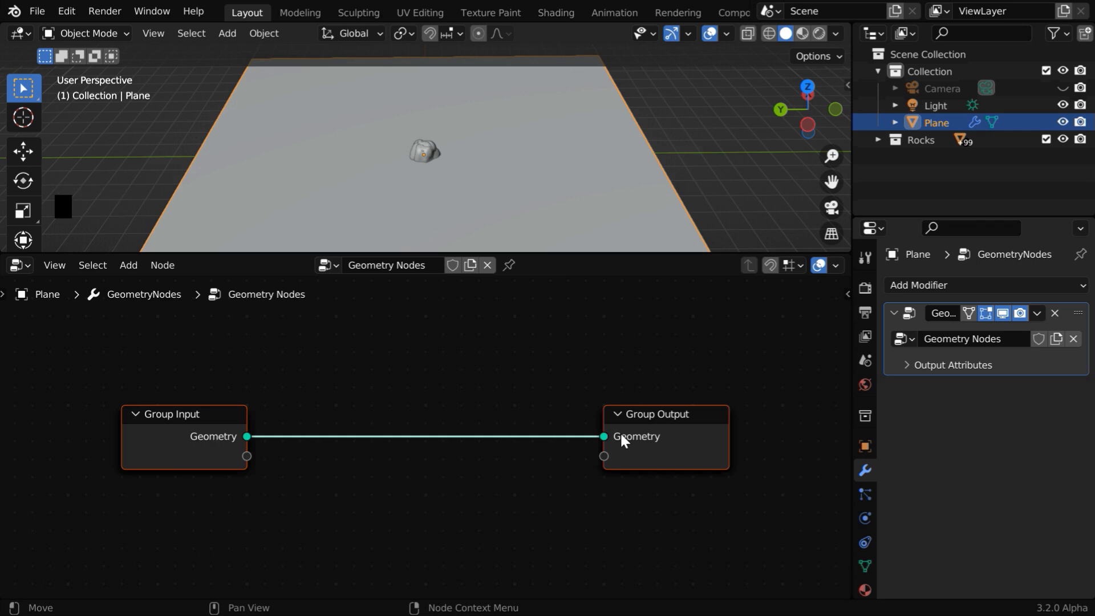
mouse_move(140, 280)
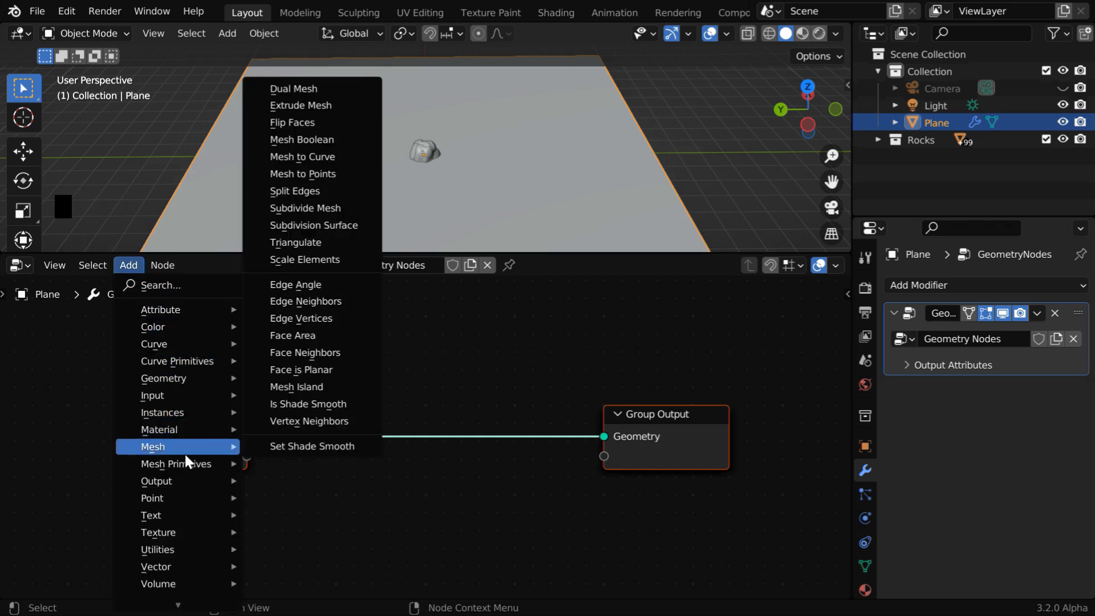
Insert a Mesh to Points node between Group Input and Group Output.
click(176, 464)
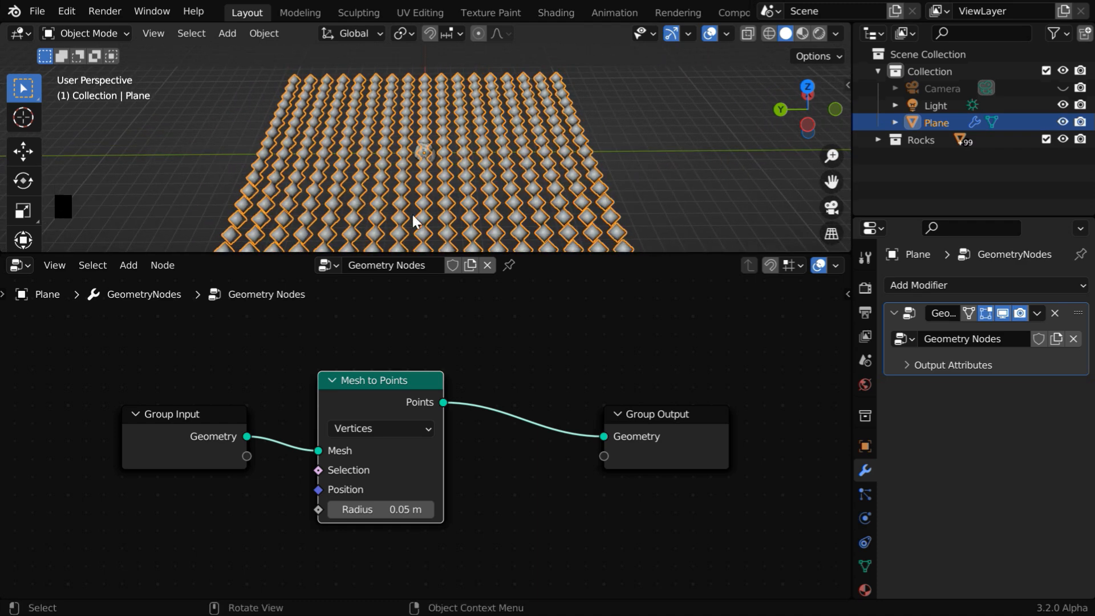
mouse_move(446, 212)
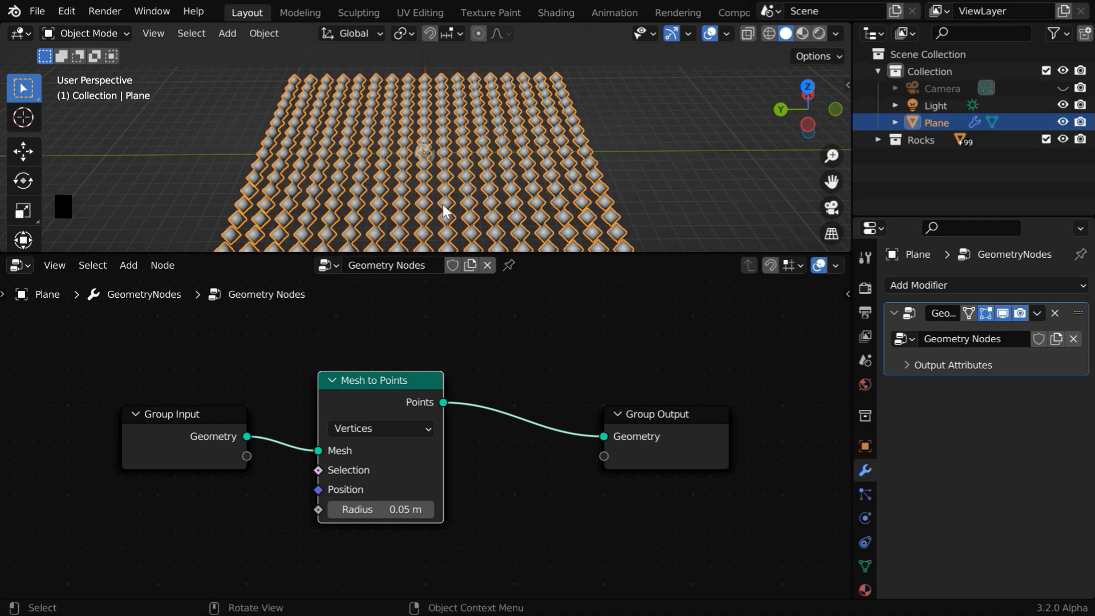
mouse_move(480, 148)
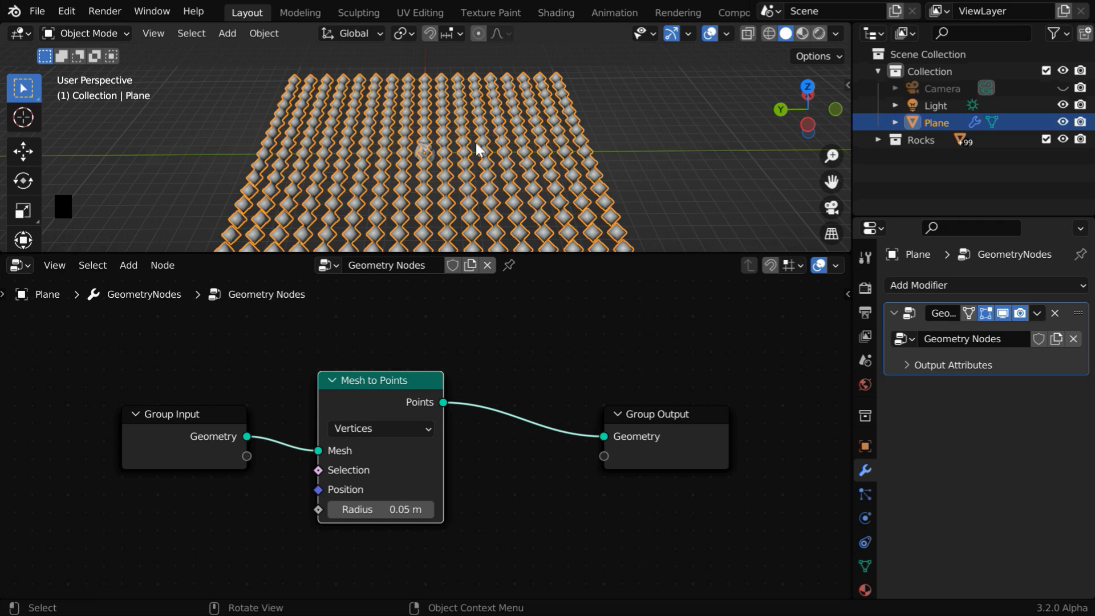
Insert an Instance on Points node after Mesh to Points.
click(128, 265)
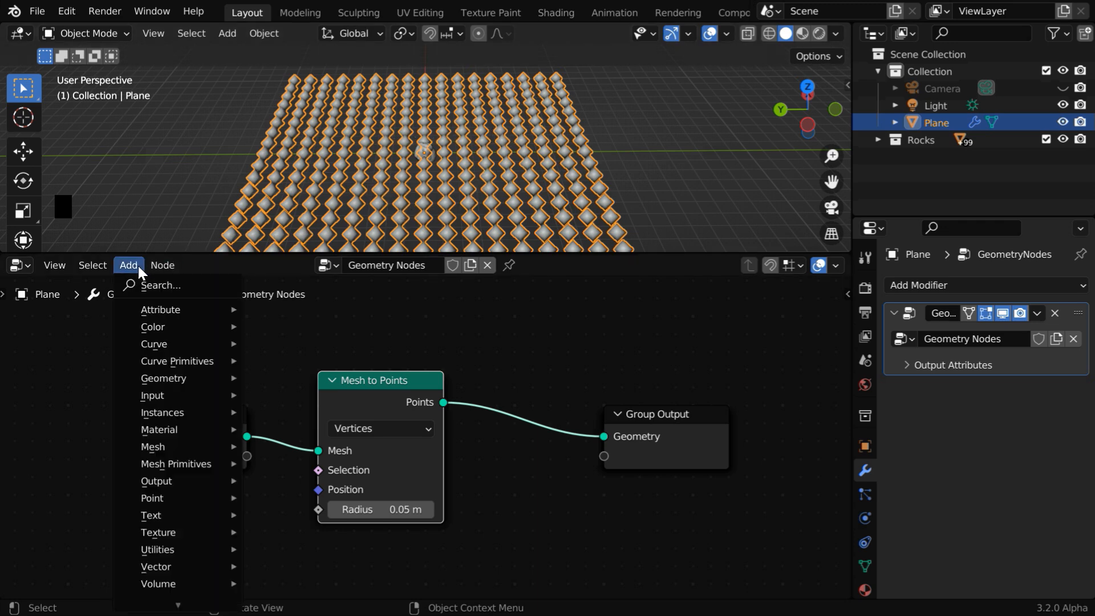
mouse_move(162, 412)
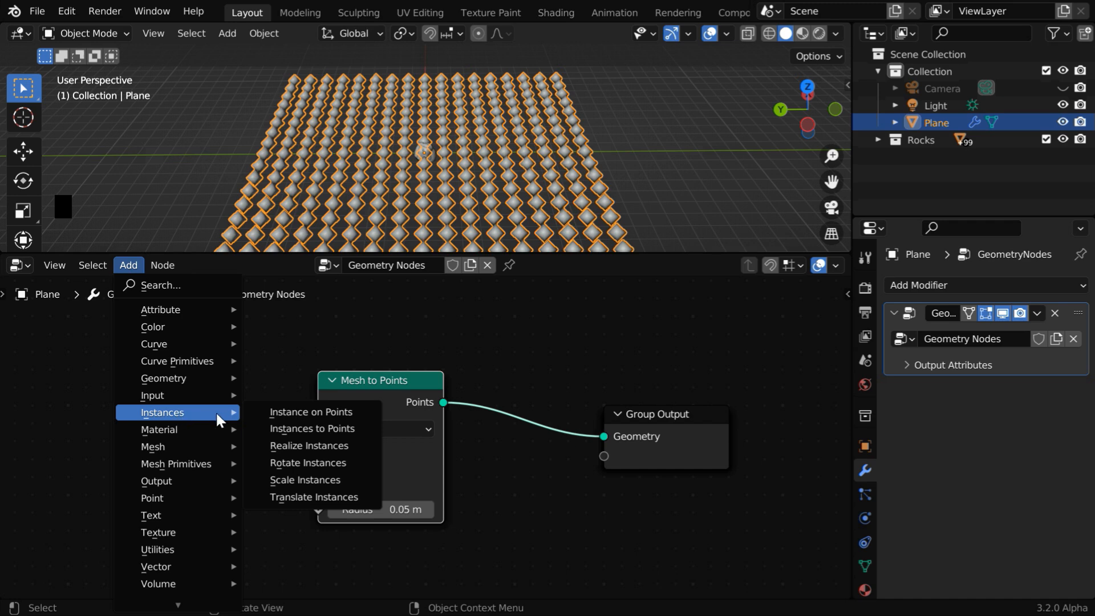
click(310, 412)
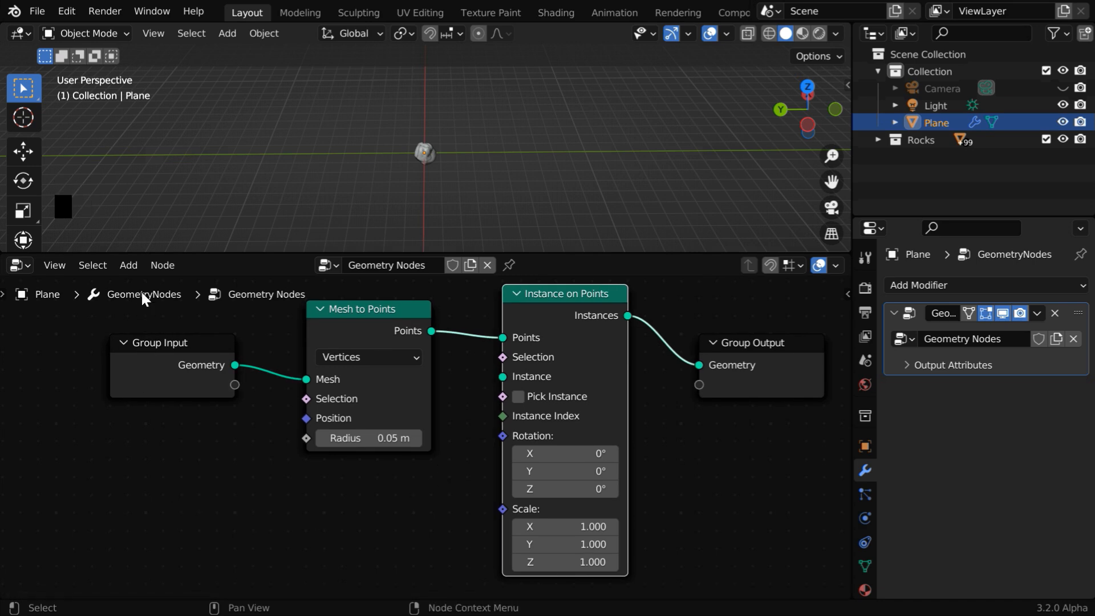
Add a Collection Info node below Mesh to Points.
click(127, 265)
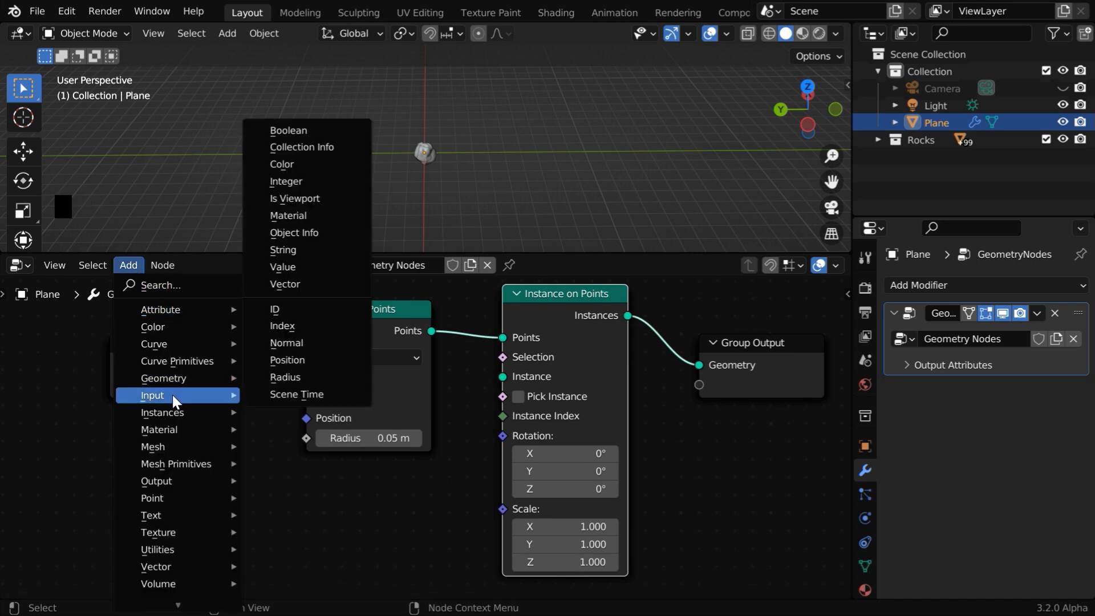
click(301, 147)
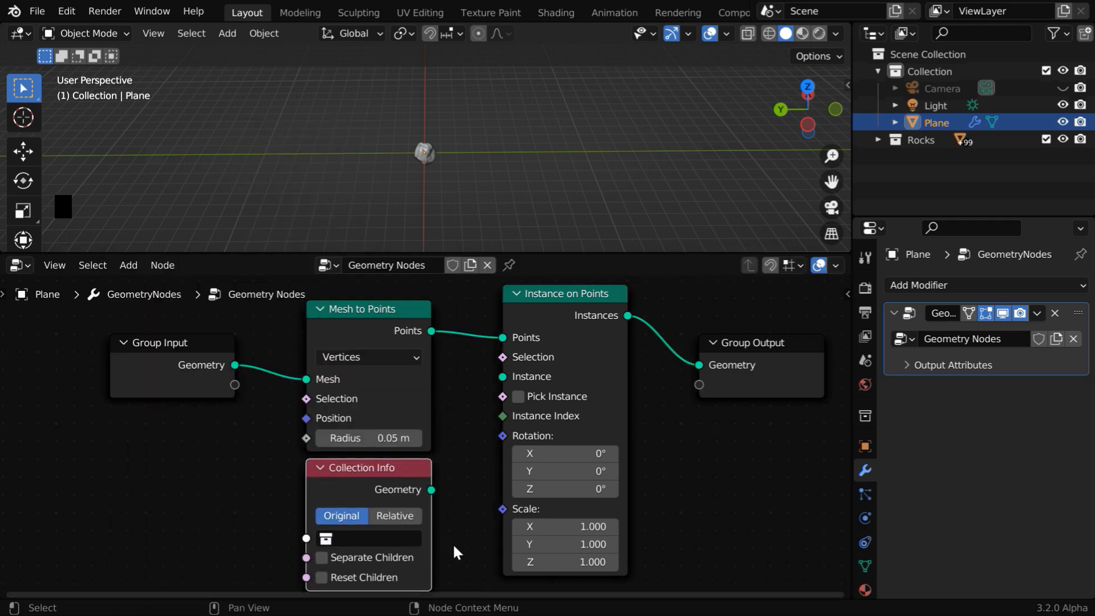
mouse_move(453, 447)
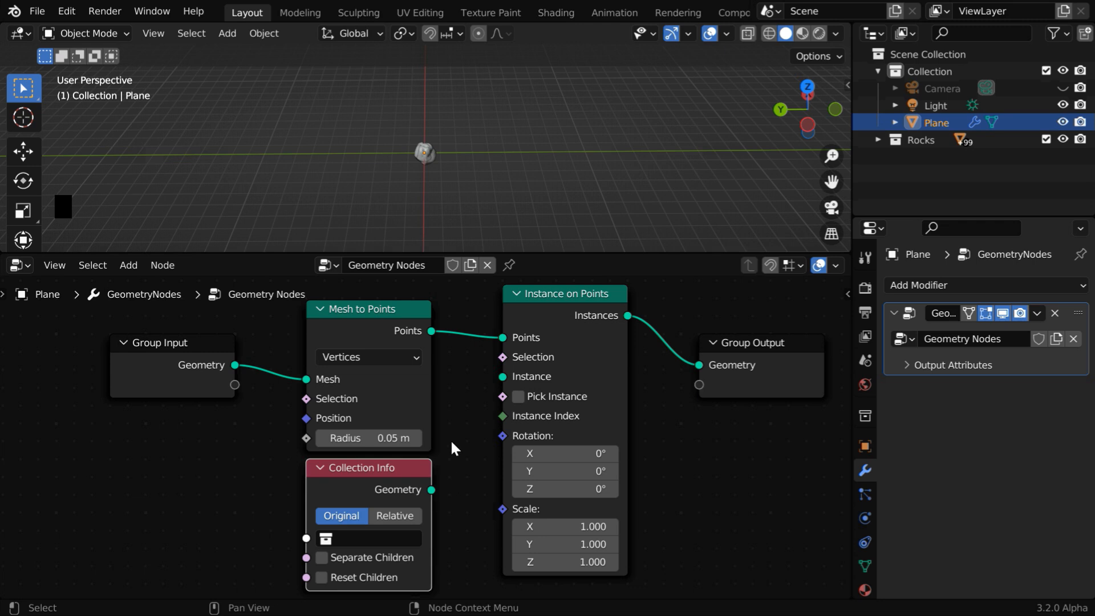
mouse_move(458, 472)
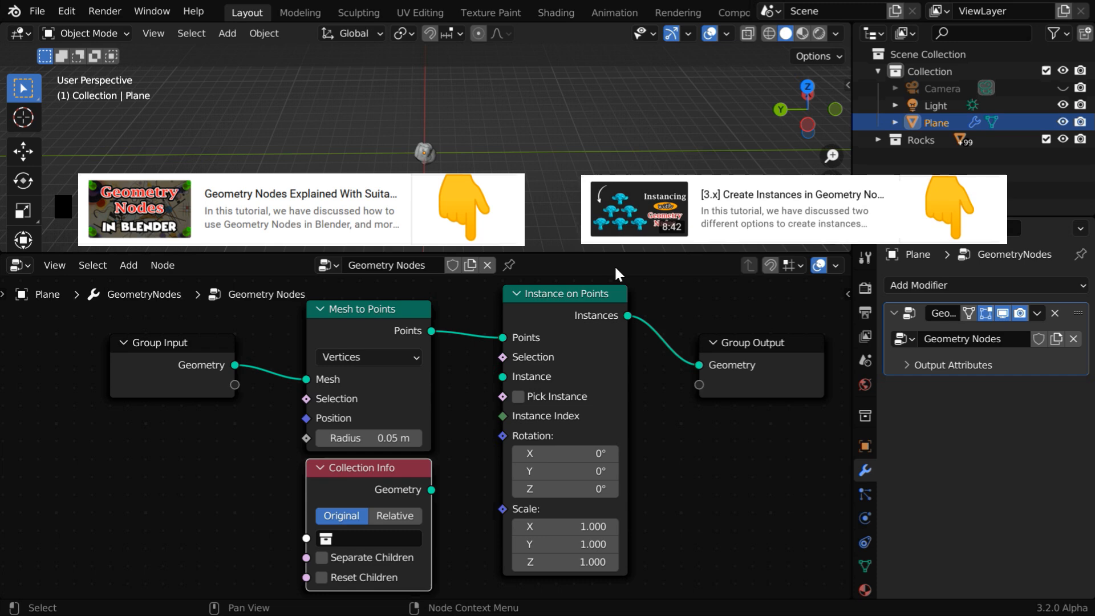
mouse_move(627, 265)
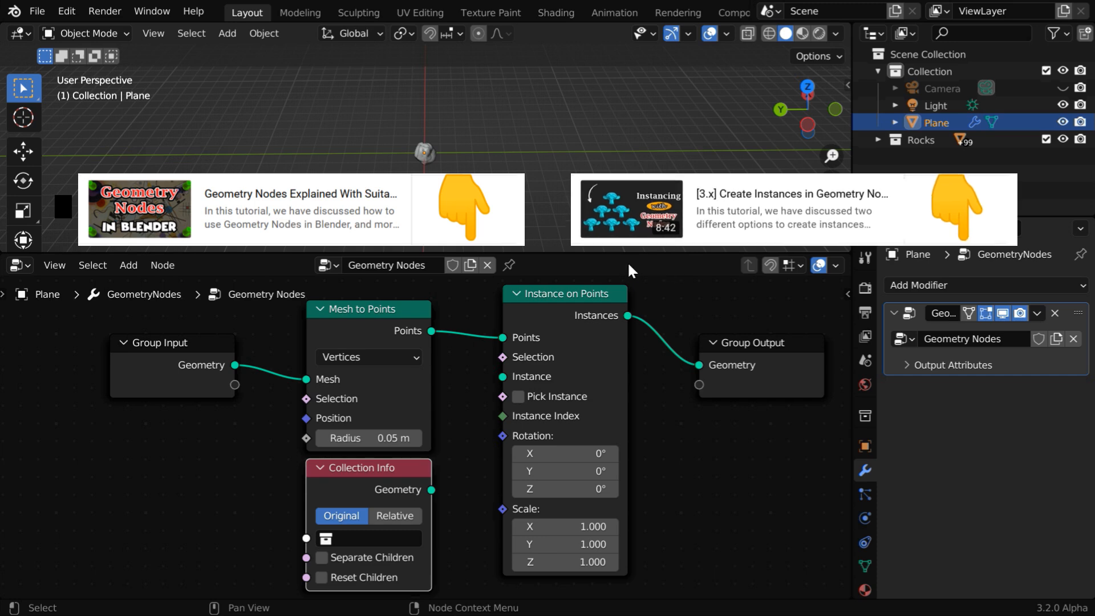
mouse_move(666, 270)
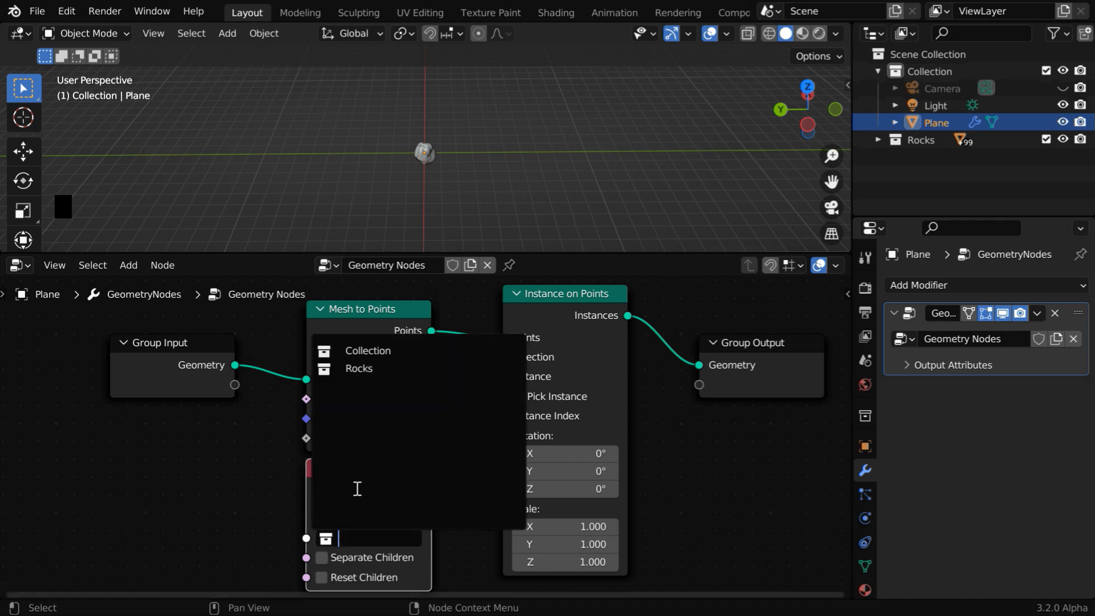
Point the Collection Info node at the Rocks collection with Separate Children enabled.
click(358, 368)
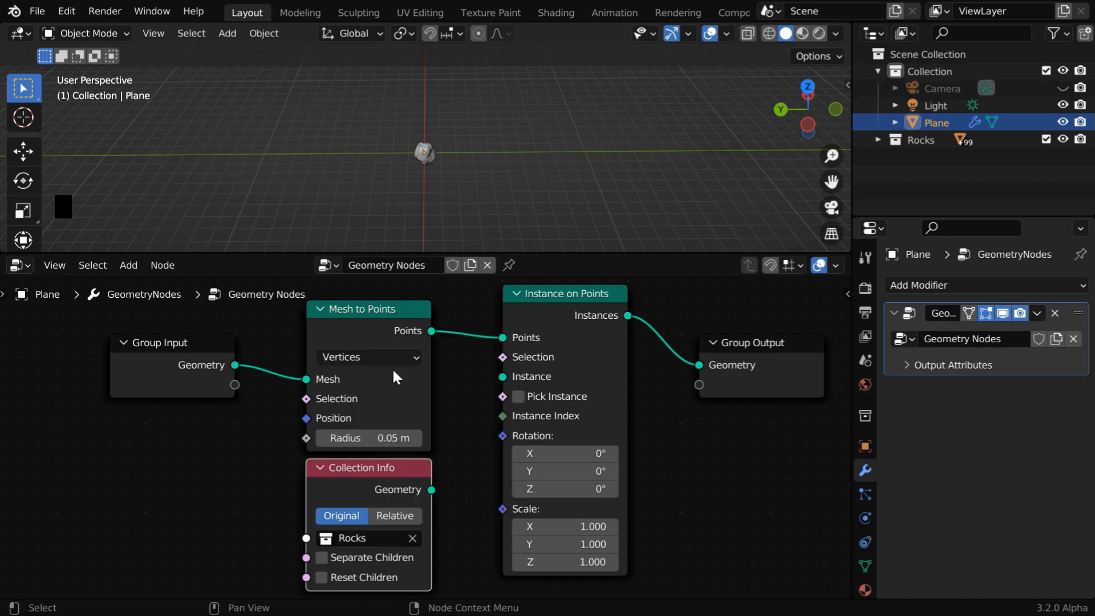
mouse_move(349, 569)
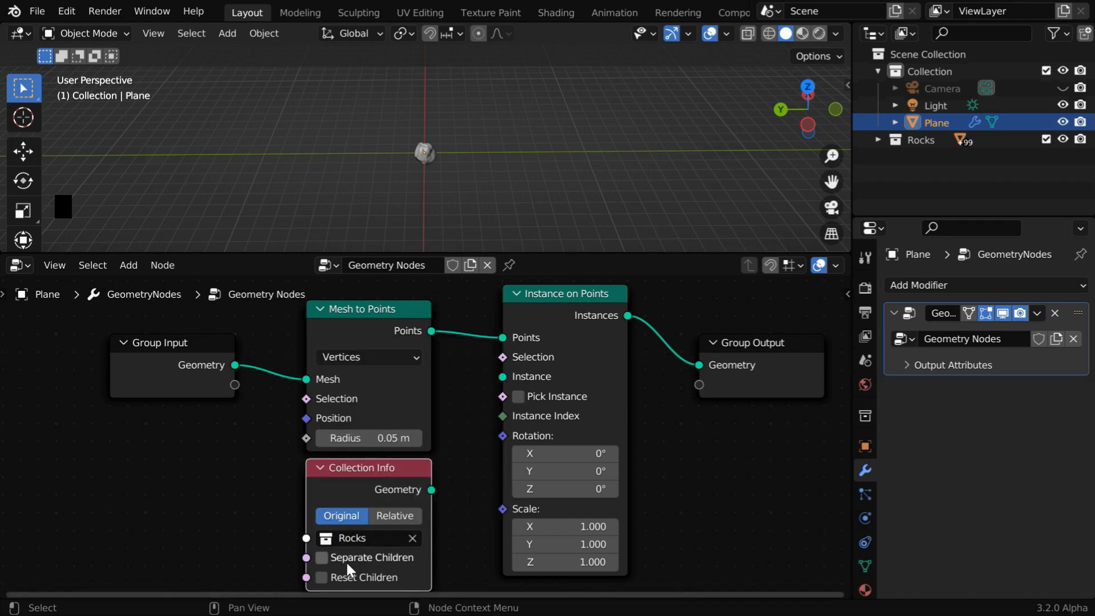
click(321, 558)
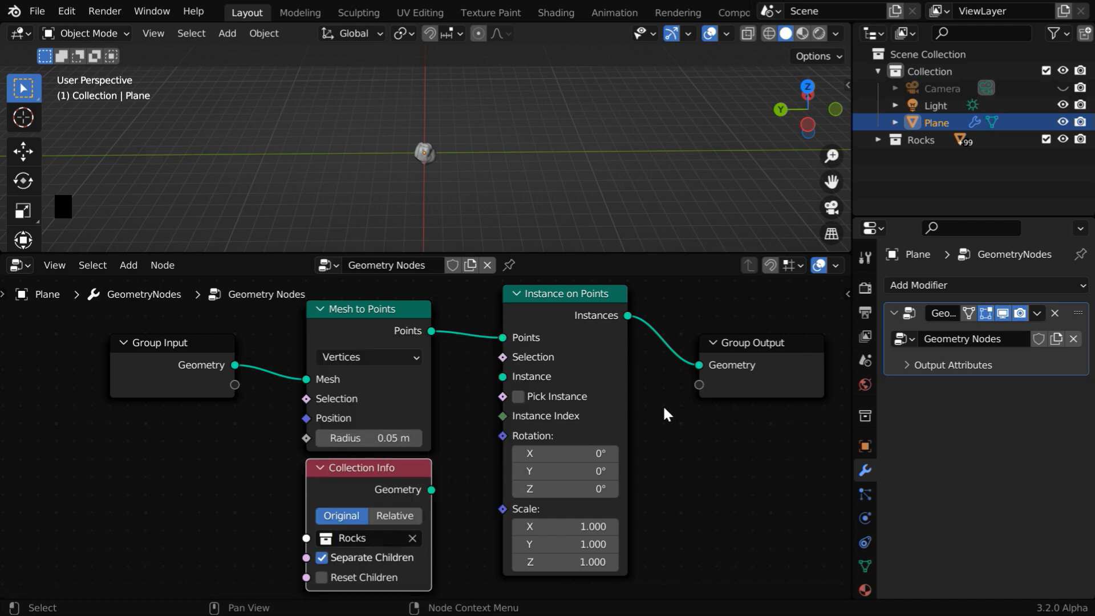
click(878, 140)
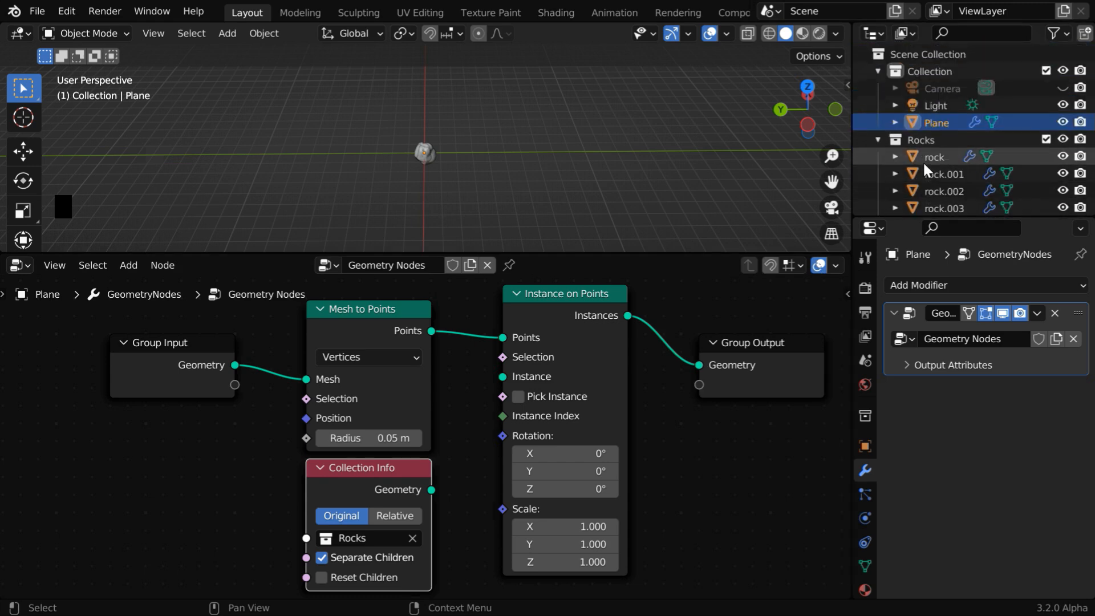
click(895, 141)
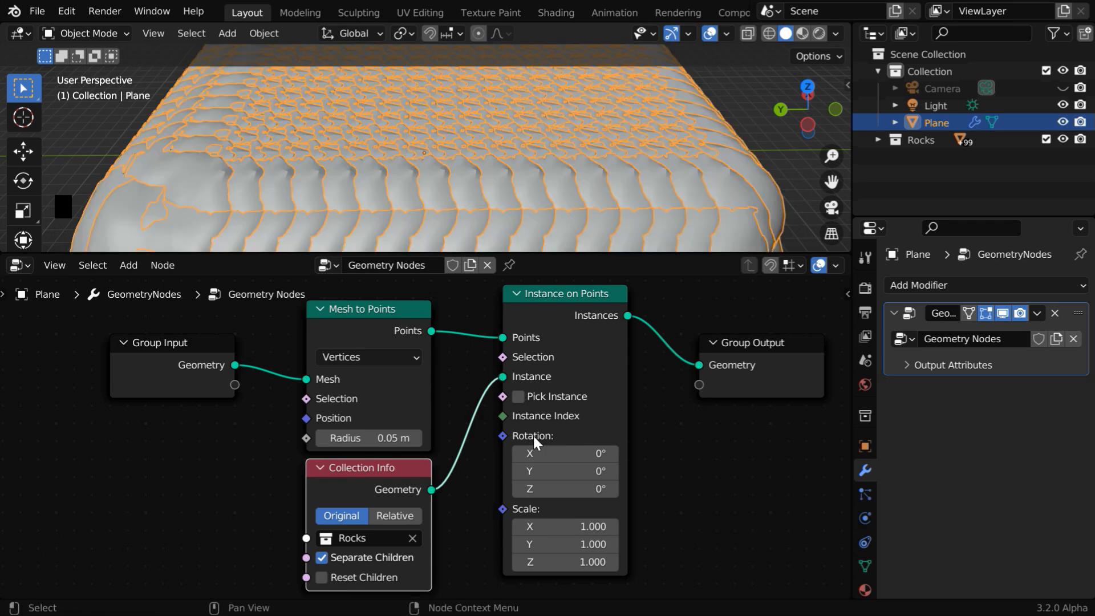
mouse_move(526, 411)
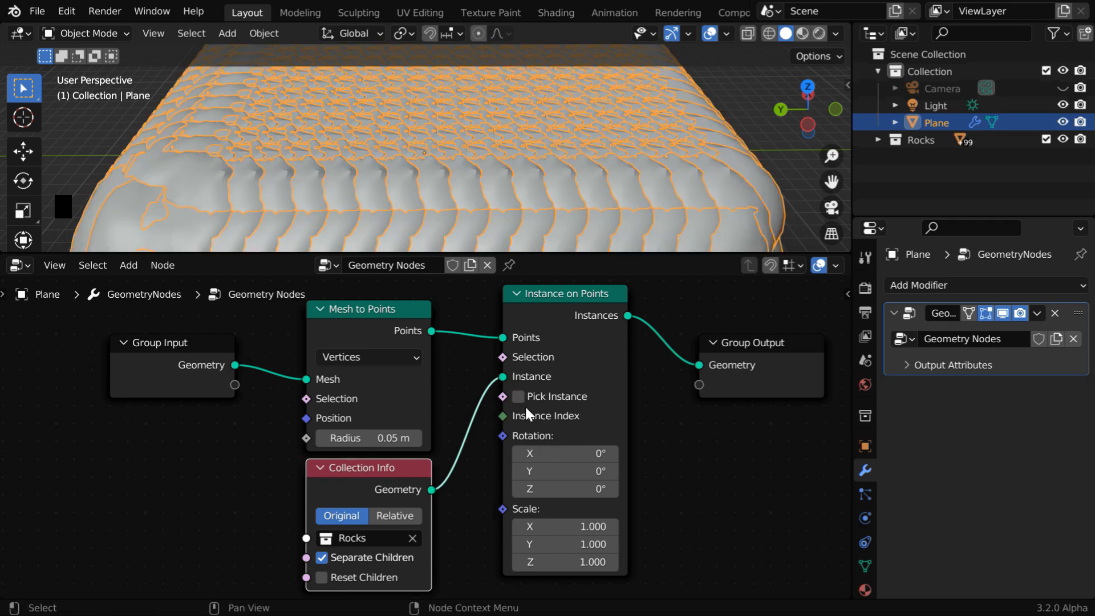
Enable Pick Instance so each point takes its own rock, briefly checking the Rocks collection contents.
click(518, 396)
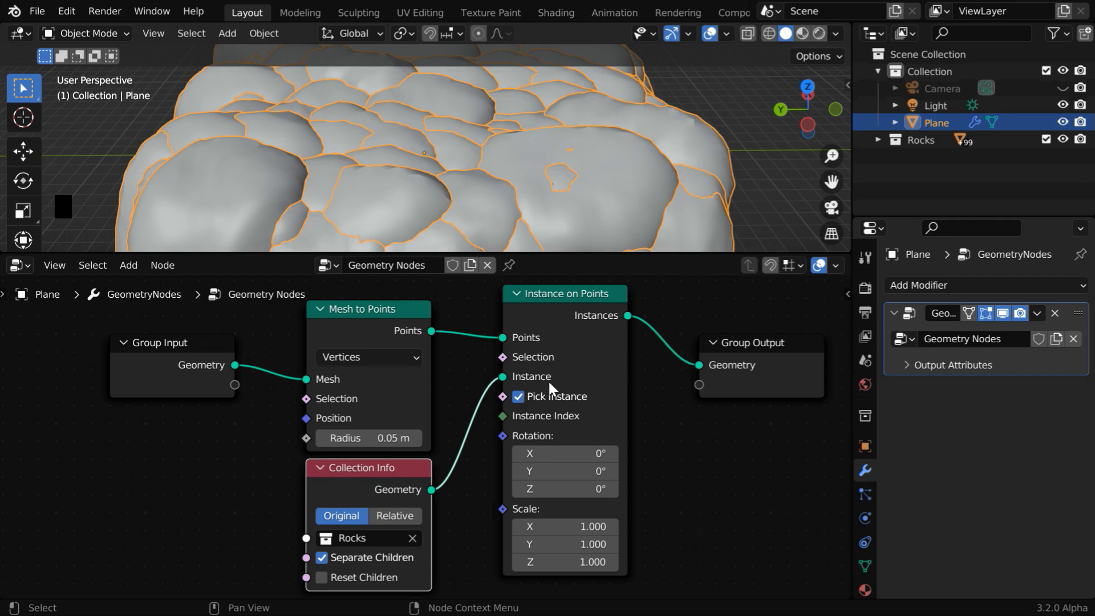
click(894, 140)
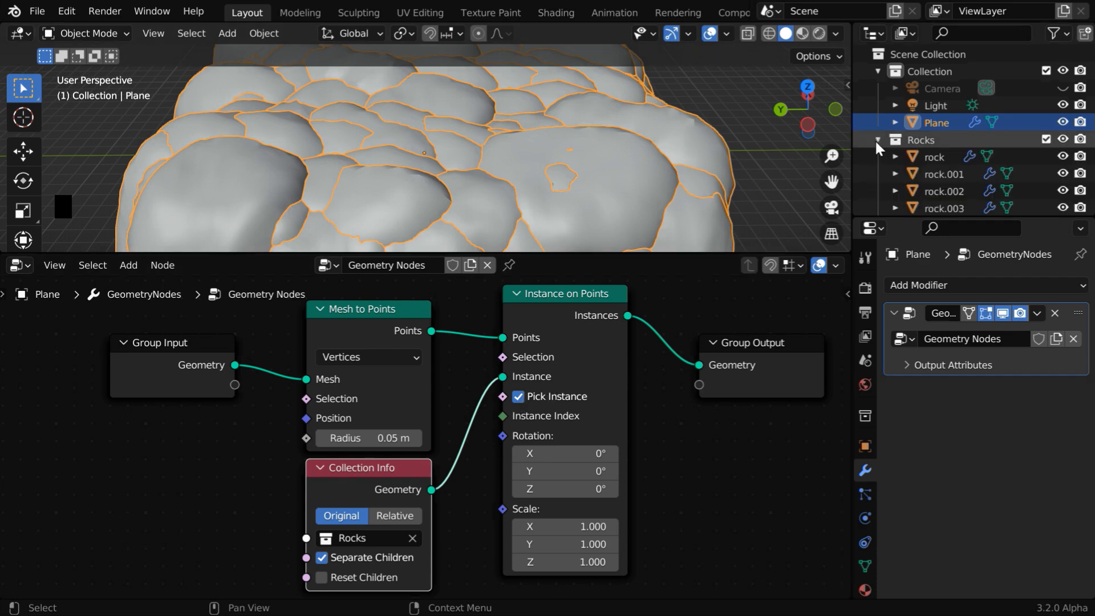
click(878, 139)
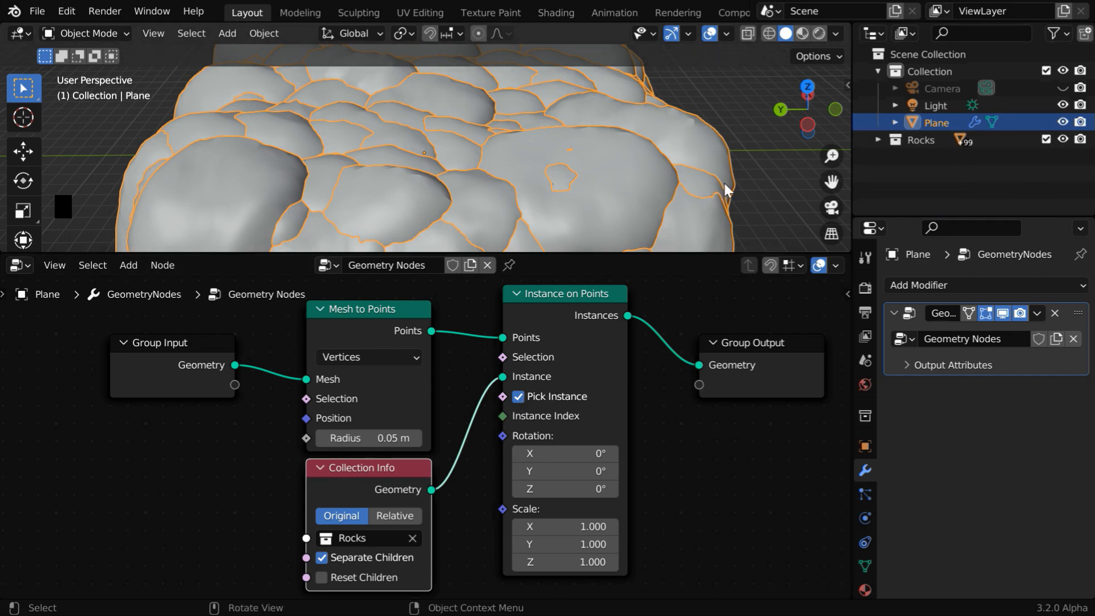
mouse_move(544, 199)
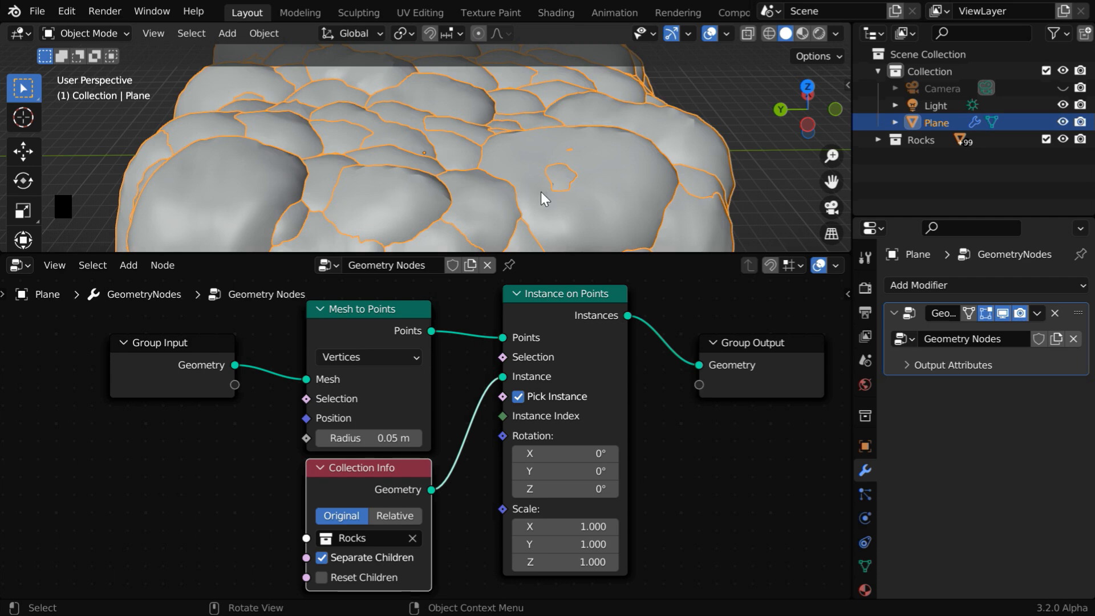
mouse_move(549, 231)
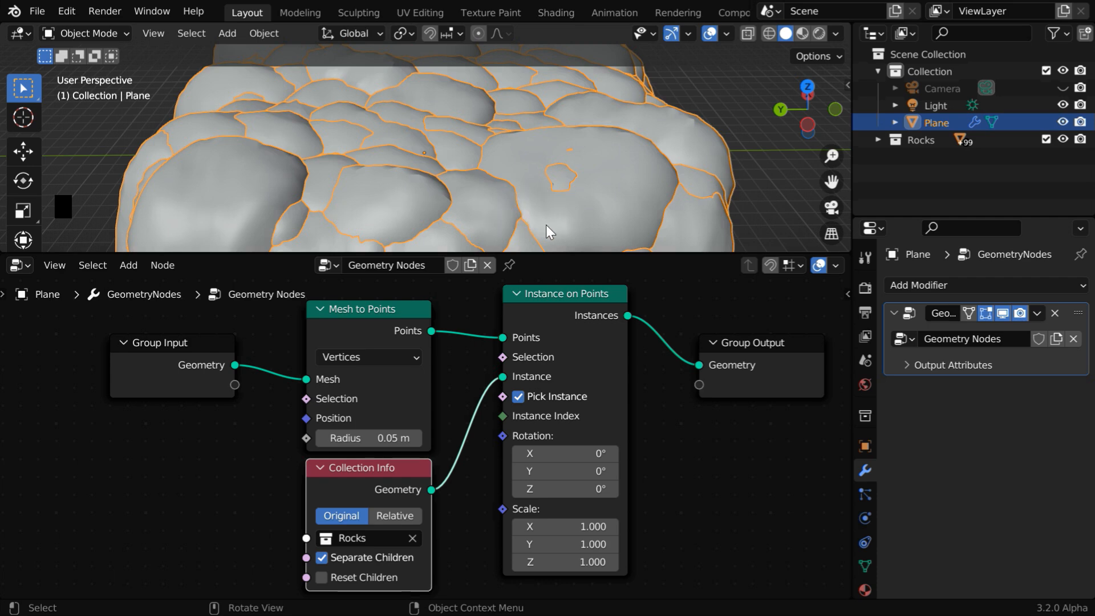
Set Collection Info to Relative so small rocks sit on every point in a grid.
click(394, 515)
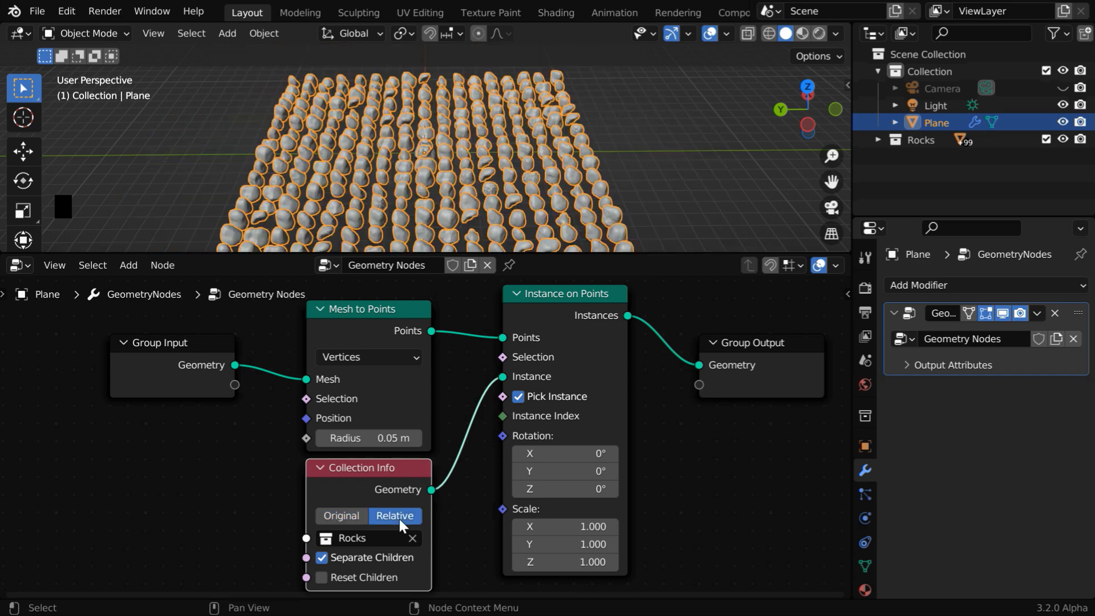
mouse_move(648, 203)
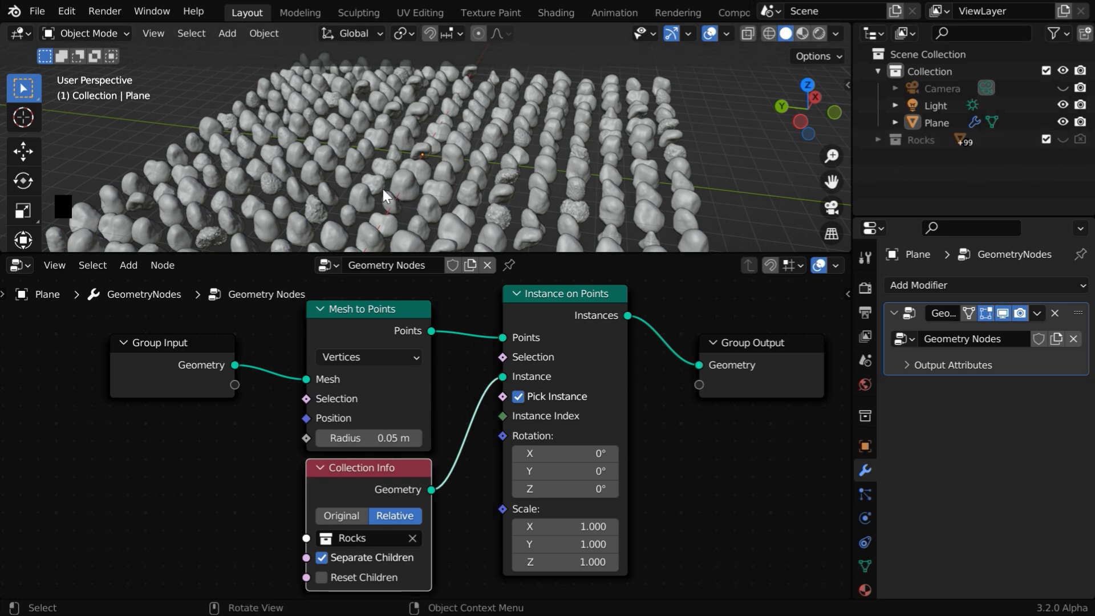
mouse_move(443, 172)
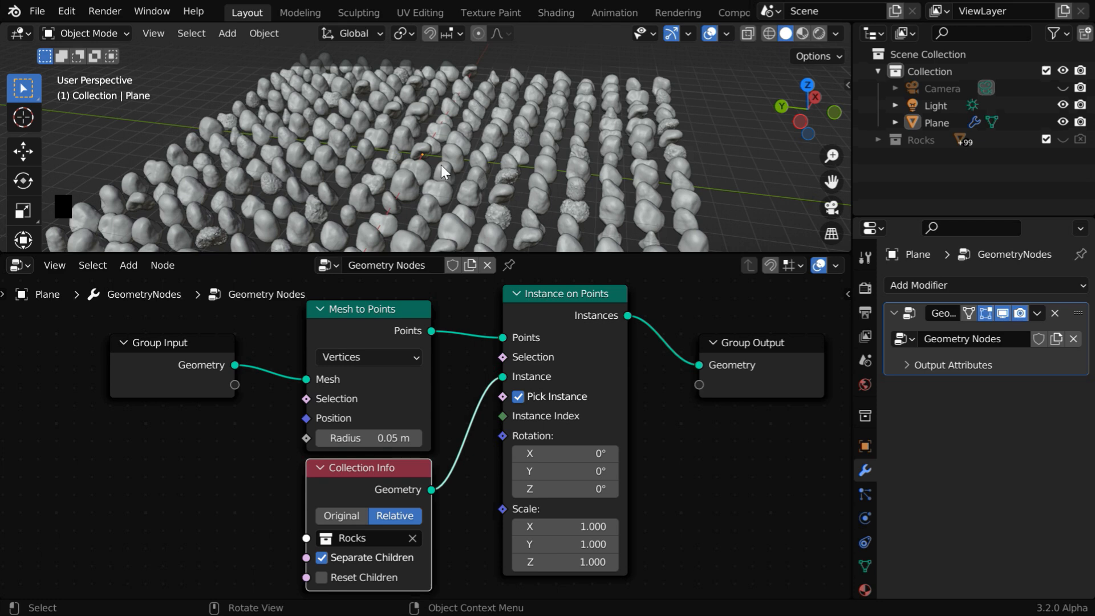
scroll(down, 3)
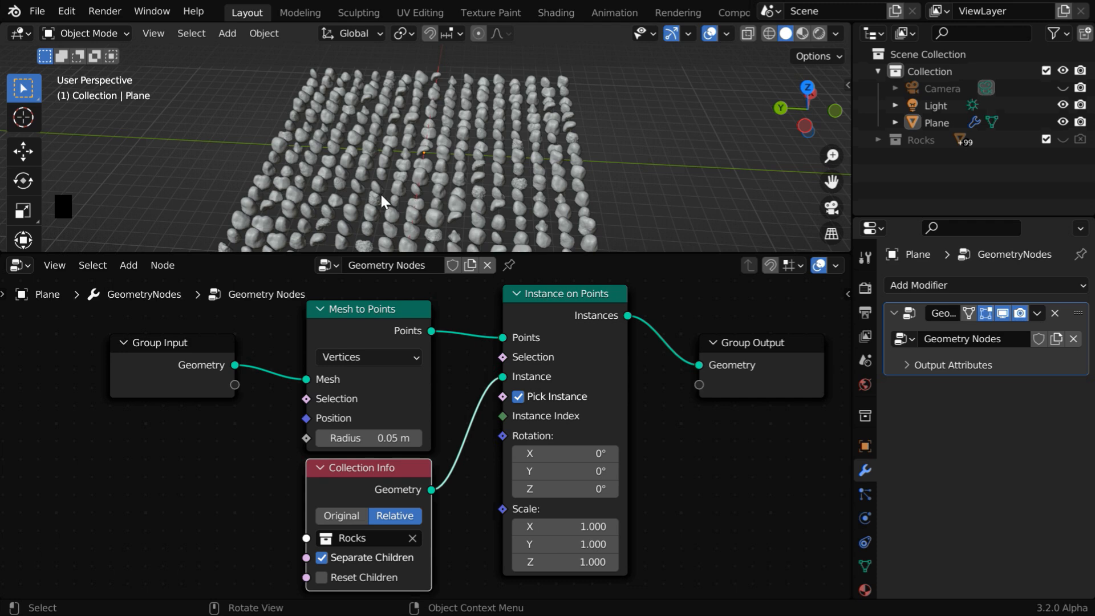
mouse_move(513, 181)
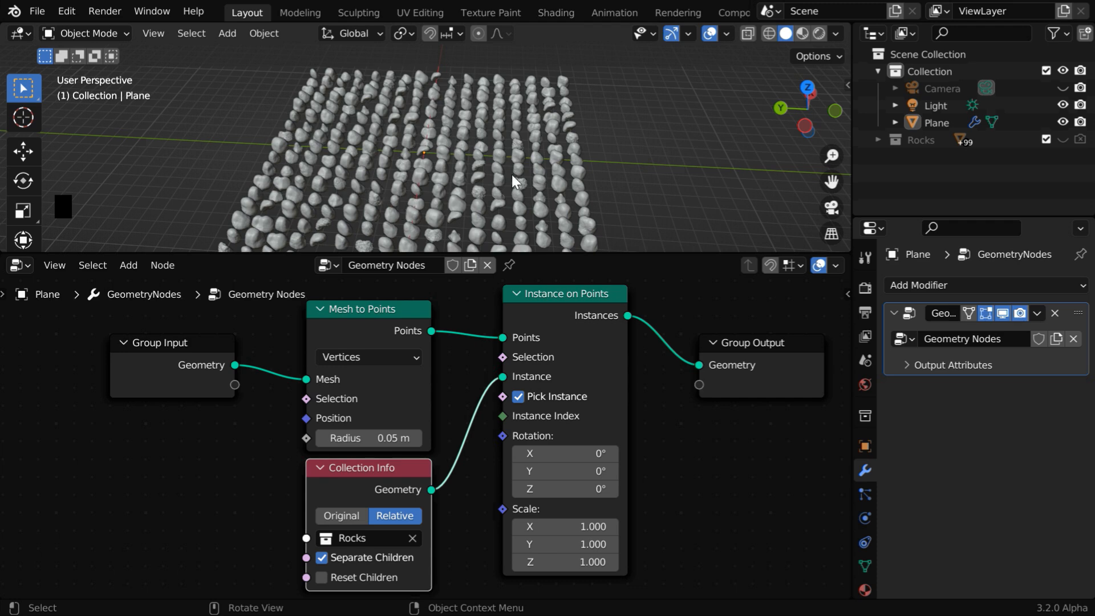
mouse_move(311, 425)
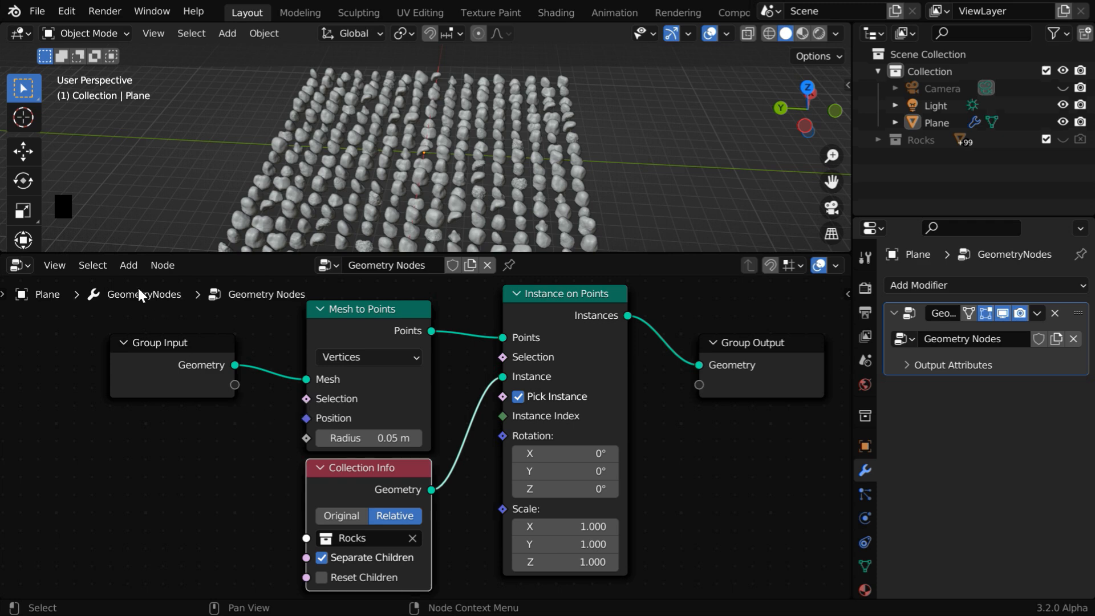
Add a Boolean Random Value at probability 0.5 driving the Mesh to Points selection.
click(129, 265)
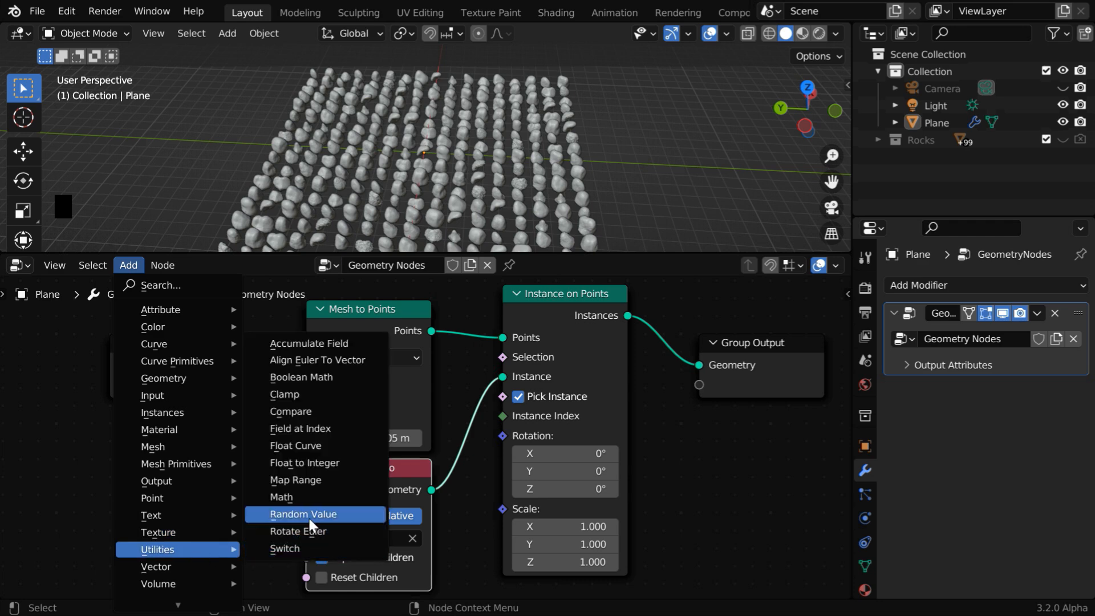
click(304, 515)
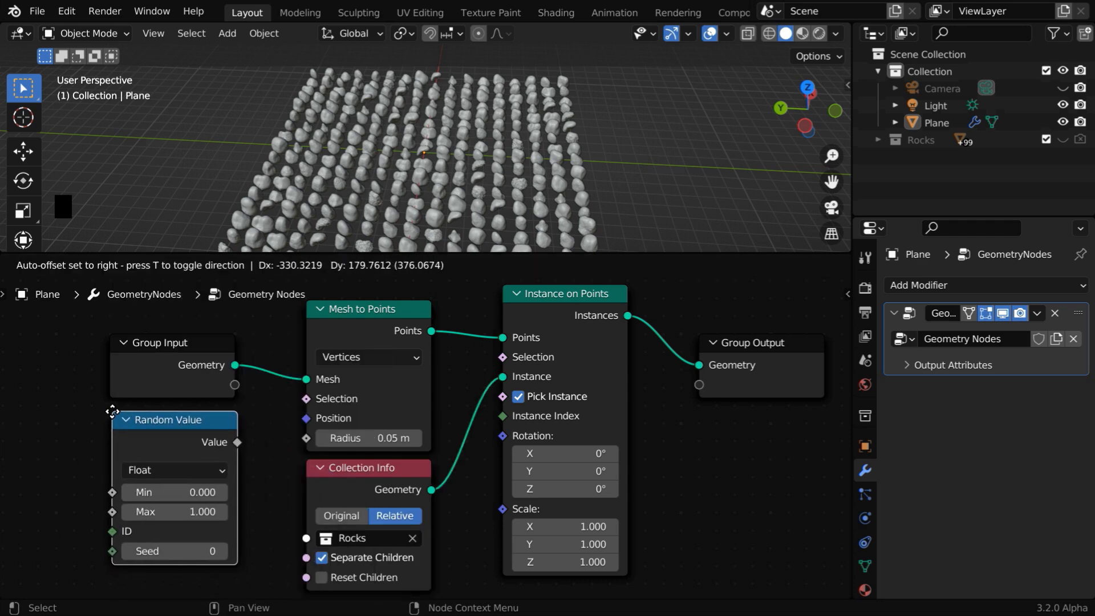
click(173, 470)
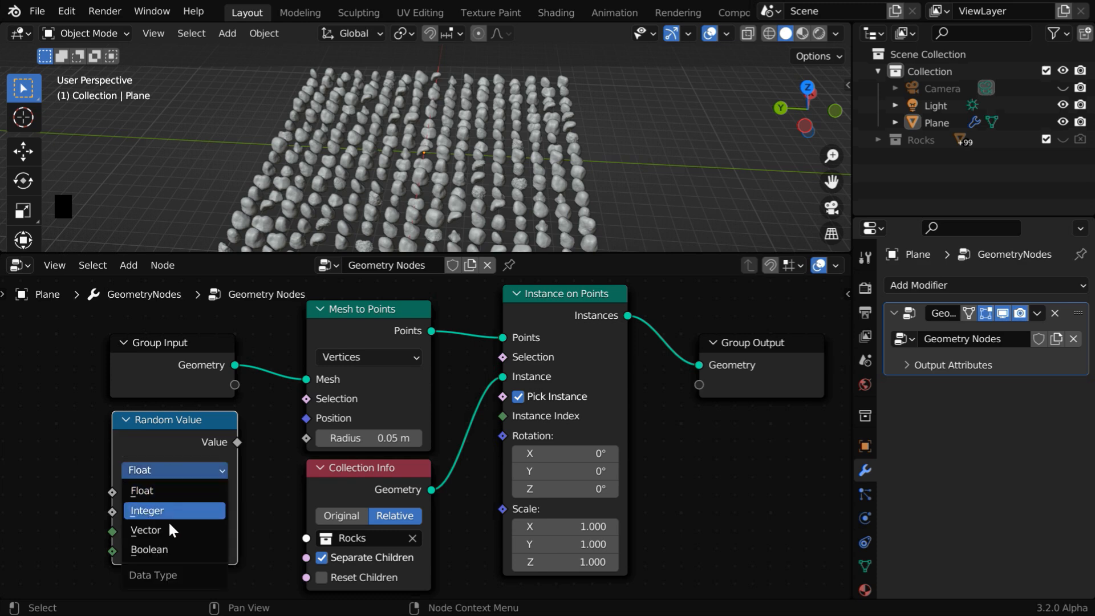
click(148, 548)
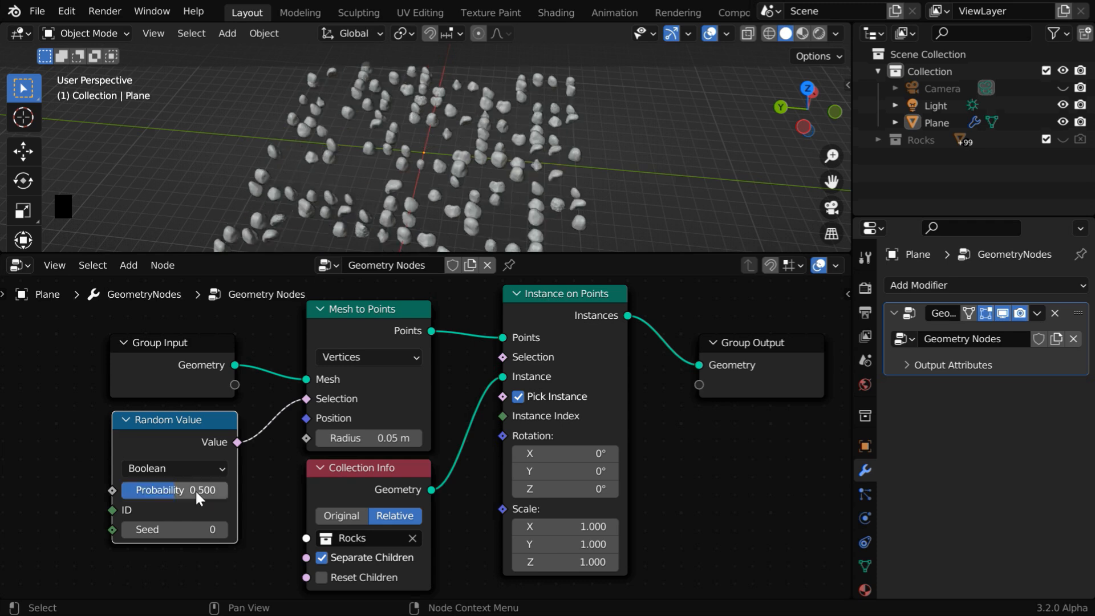
mouse_move(562, 254)
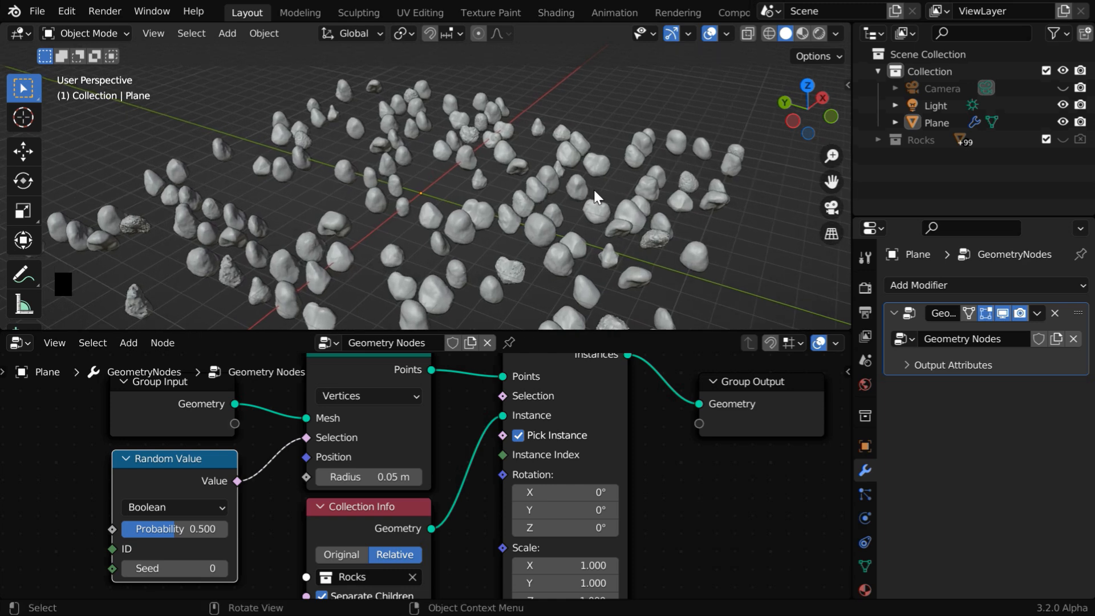
mouse_move(512, 331)
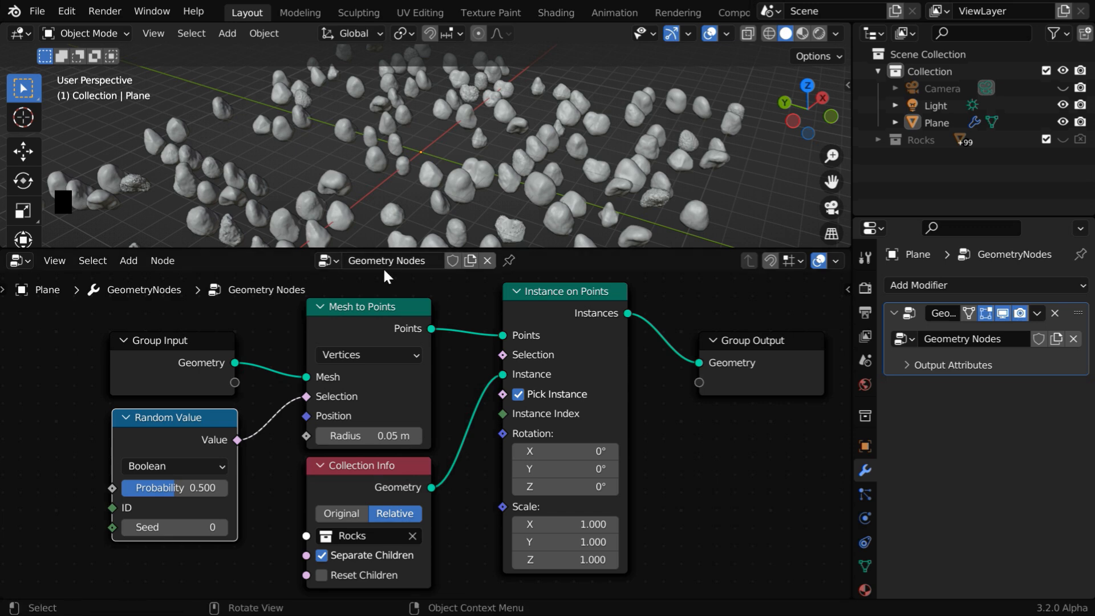
Insert a level-1 Subdivision Surface node between Instance on Points and Group Output.
click(127, 260)
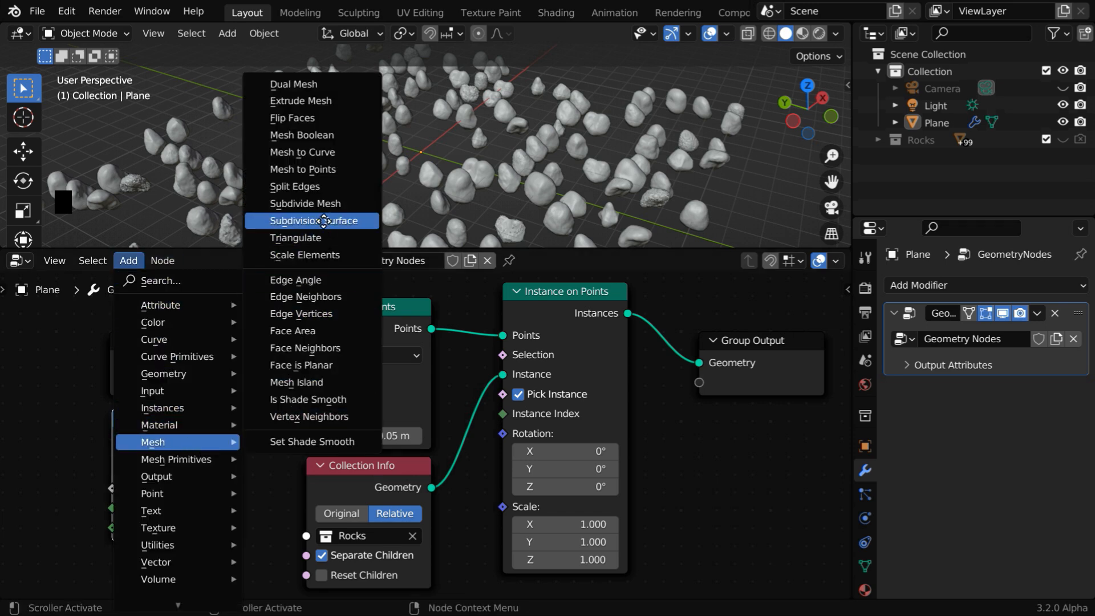
click(310, 220)
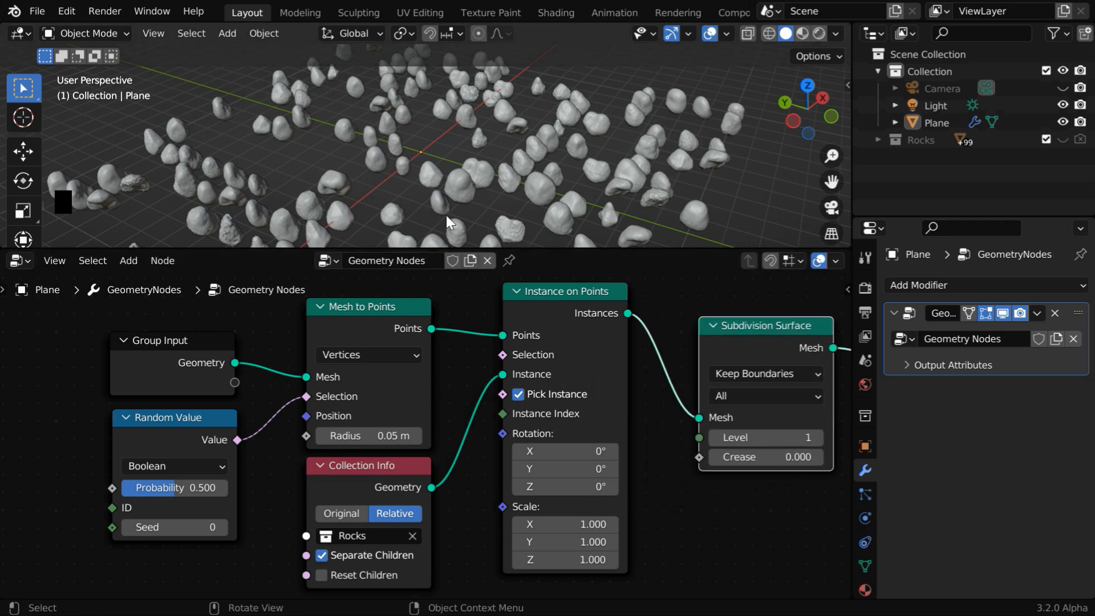
mouse_move(528, 201)
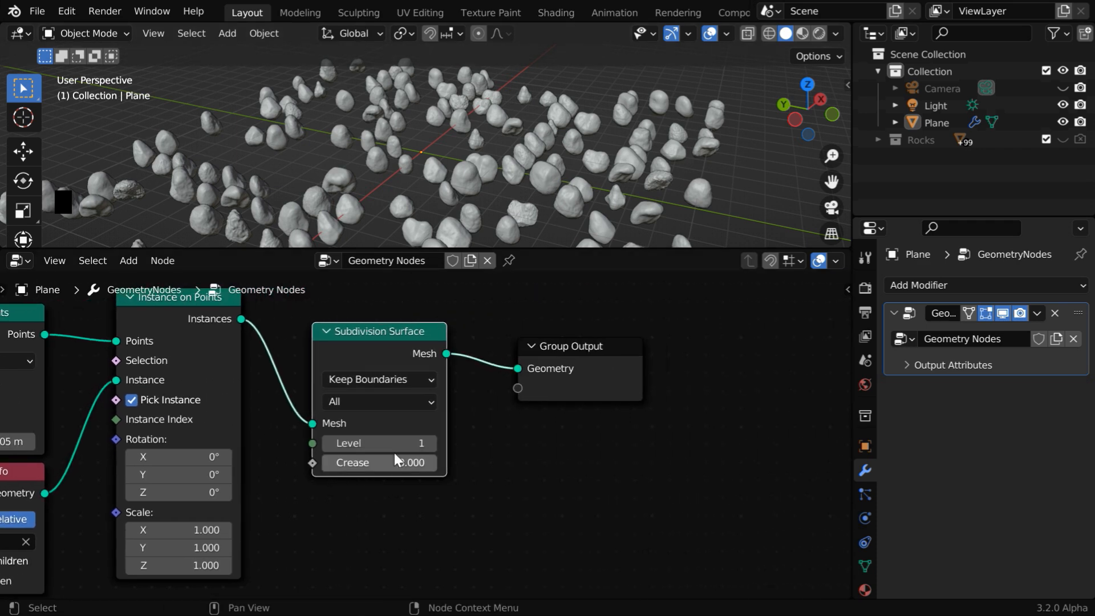
mouse_move(498, 391)
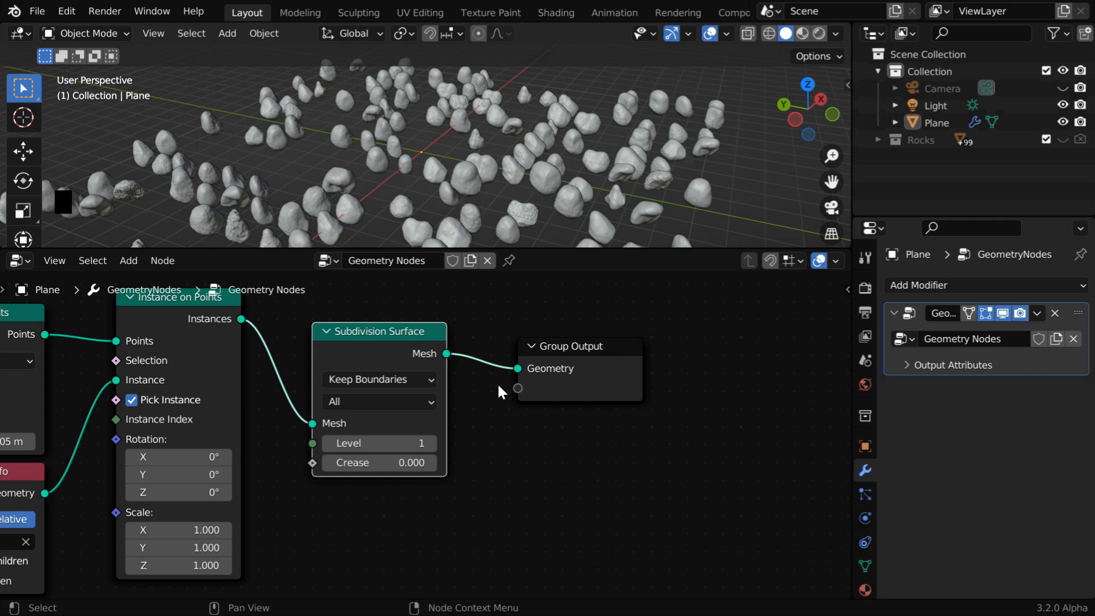
Add a Rotate Instances node before the output and a float Random Value node for rotation.
click(129, 260)
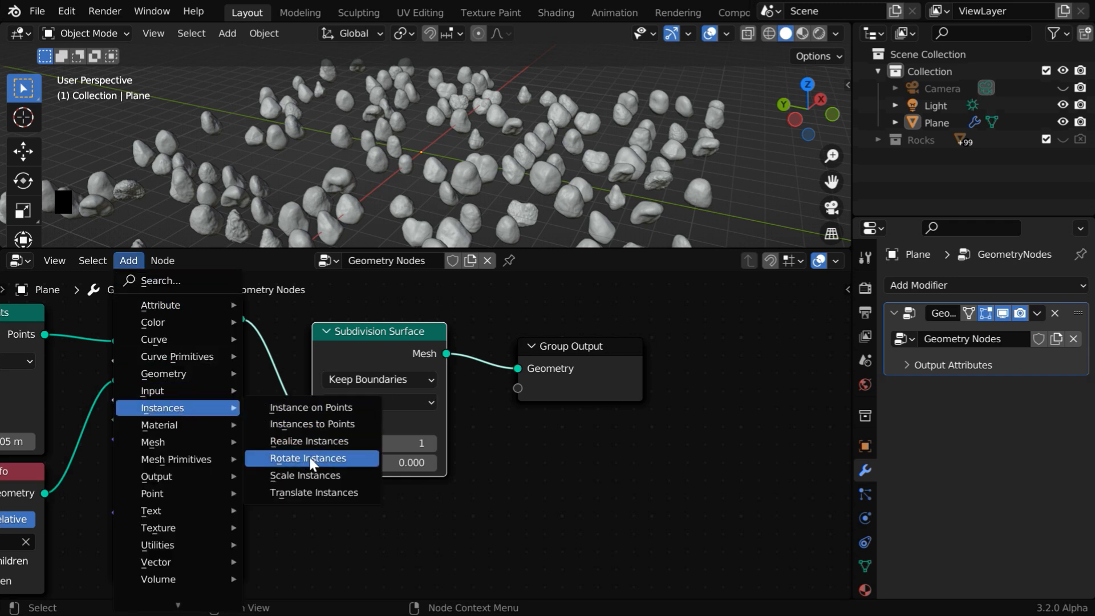
click(306, 458)
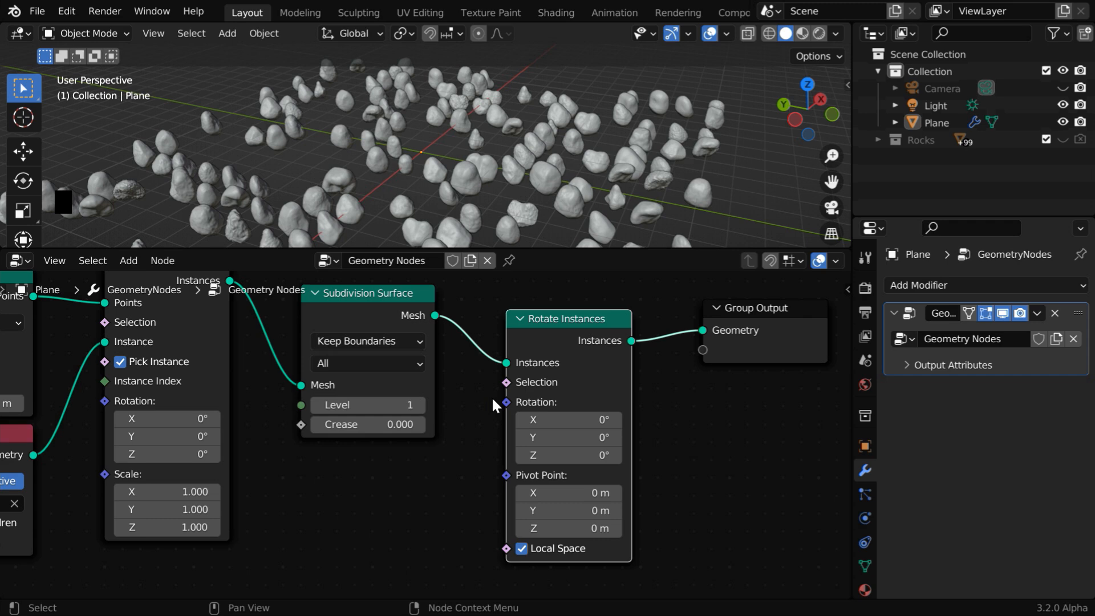
mouse_move(502, 406)
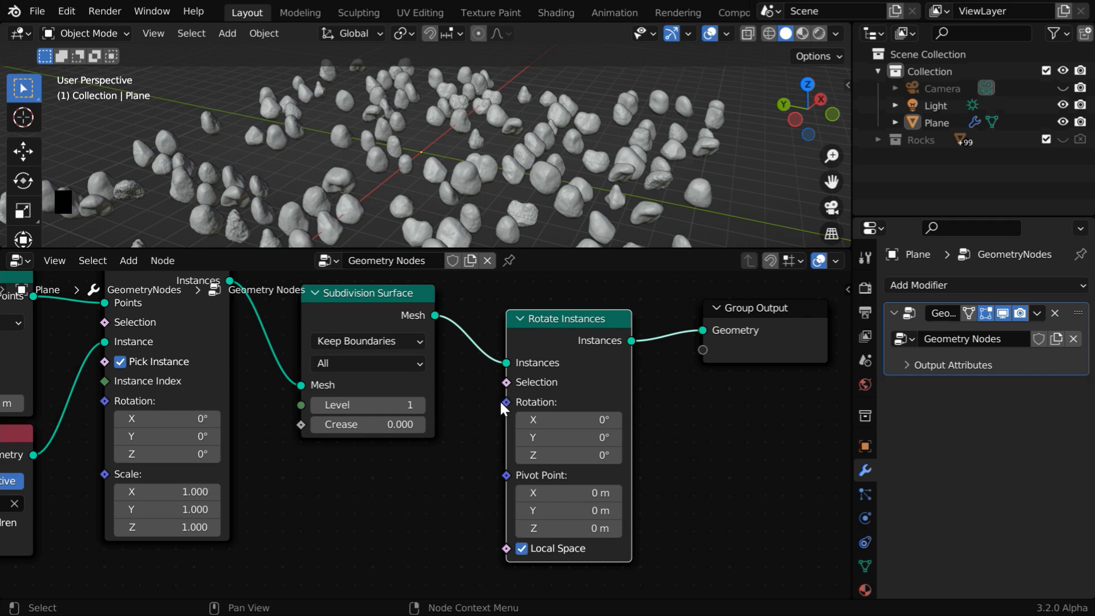
click(128, 260)
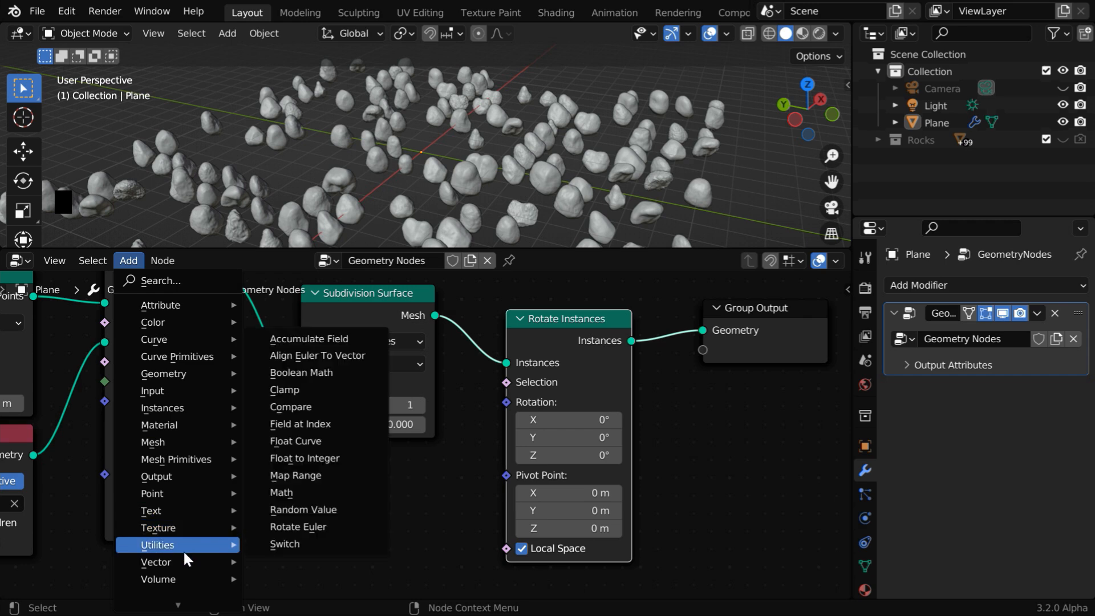
click(304, 509)
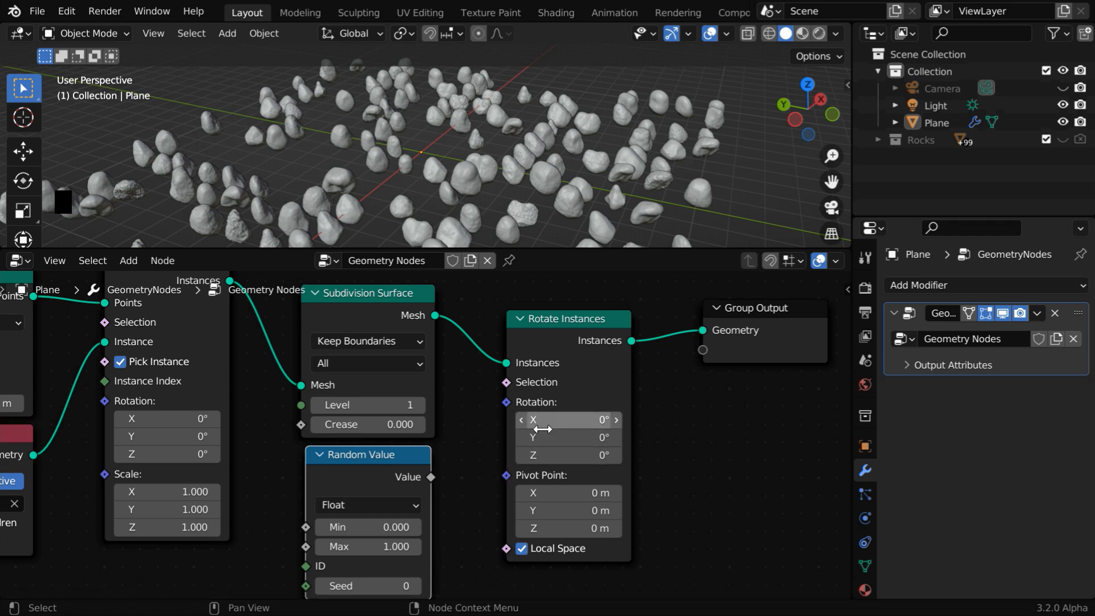
mouse_move(537, 430)
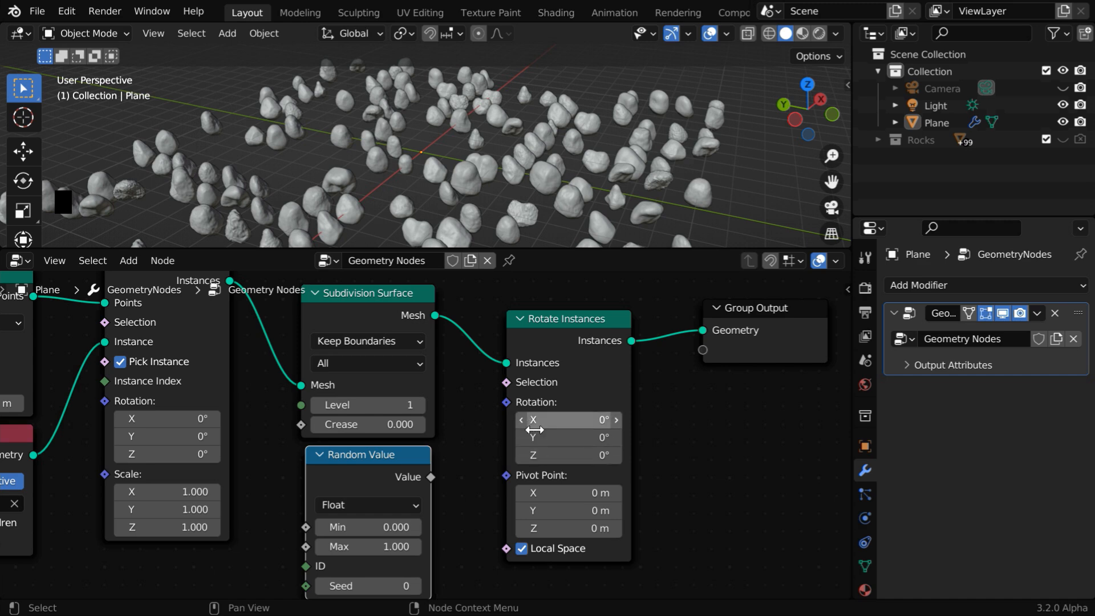
mouse_move(515, 419)
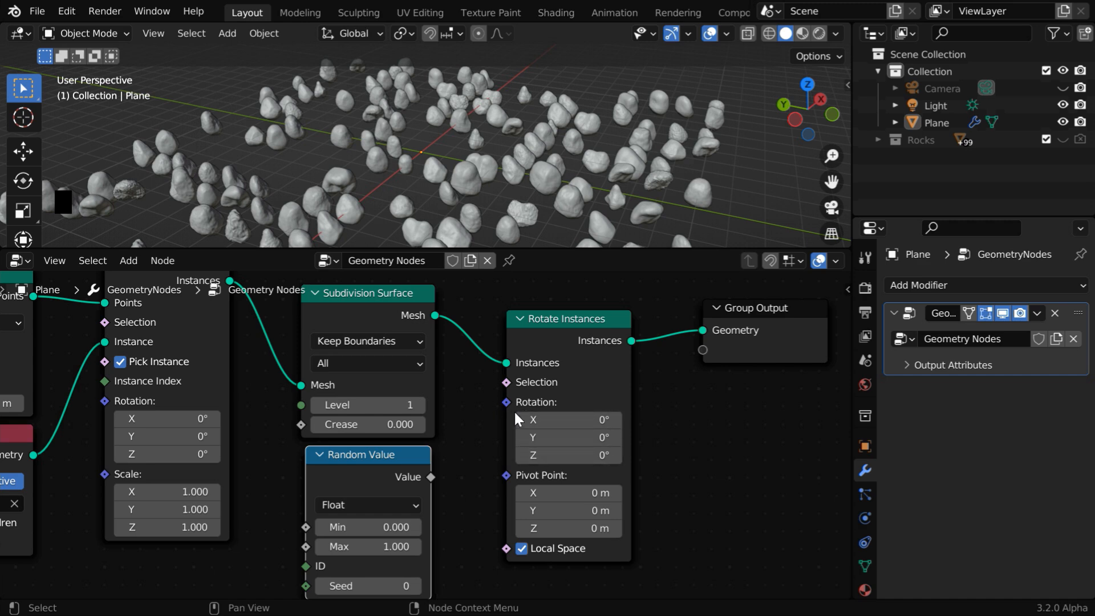
mouse_move(582, 332)
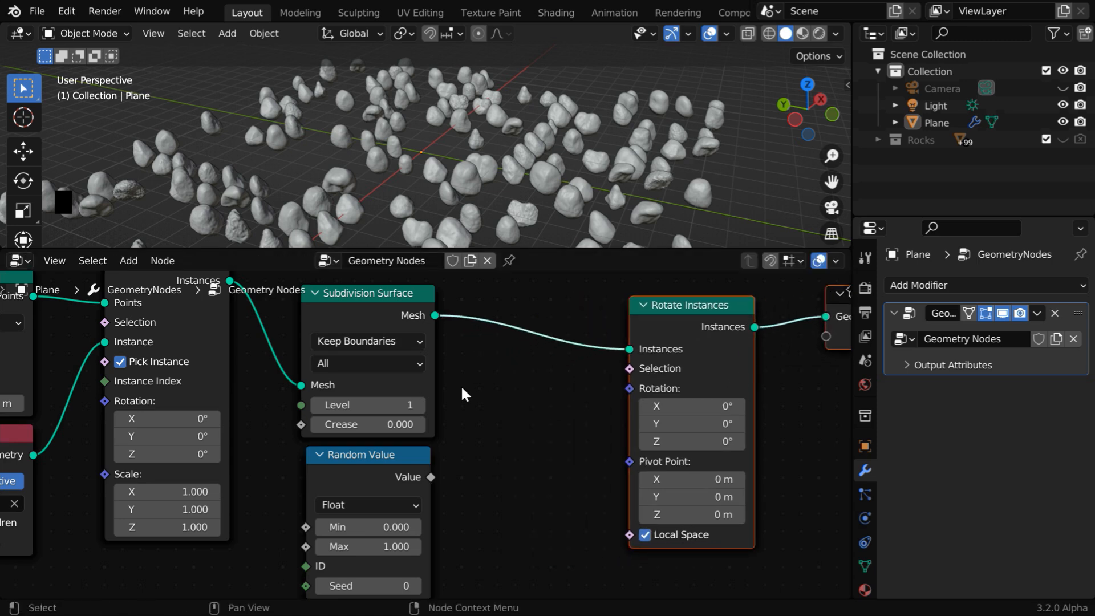
Add Combine XYZ and duplicate Random Value so three random values feed the rotation vector.
click(128, 260)
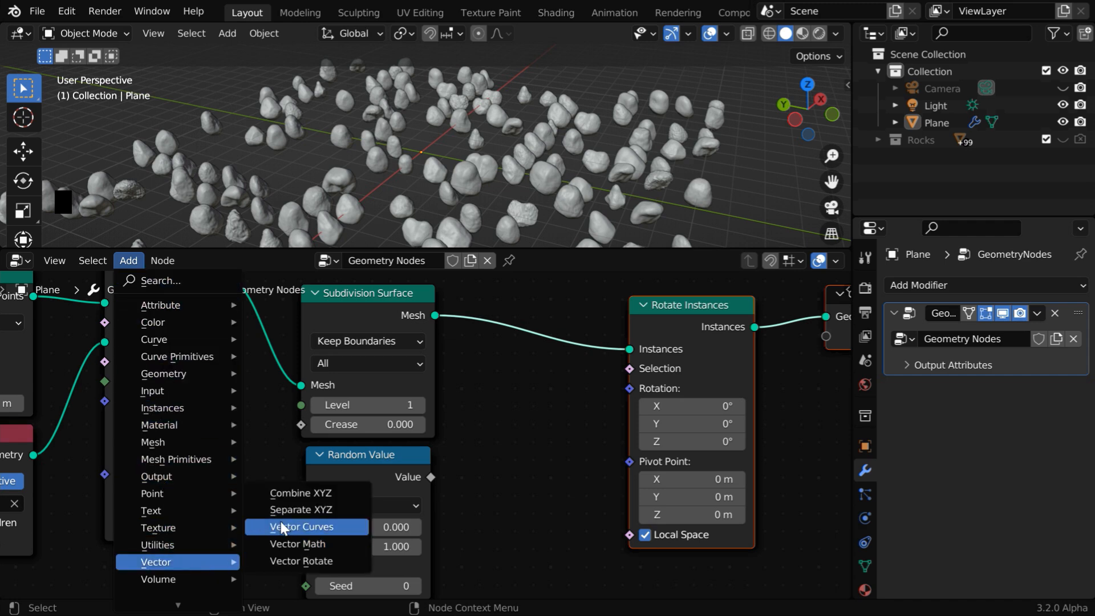
click(300, 493)
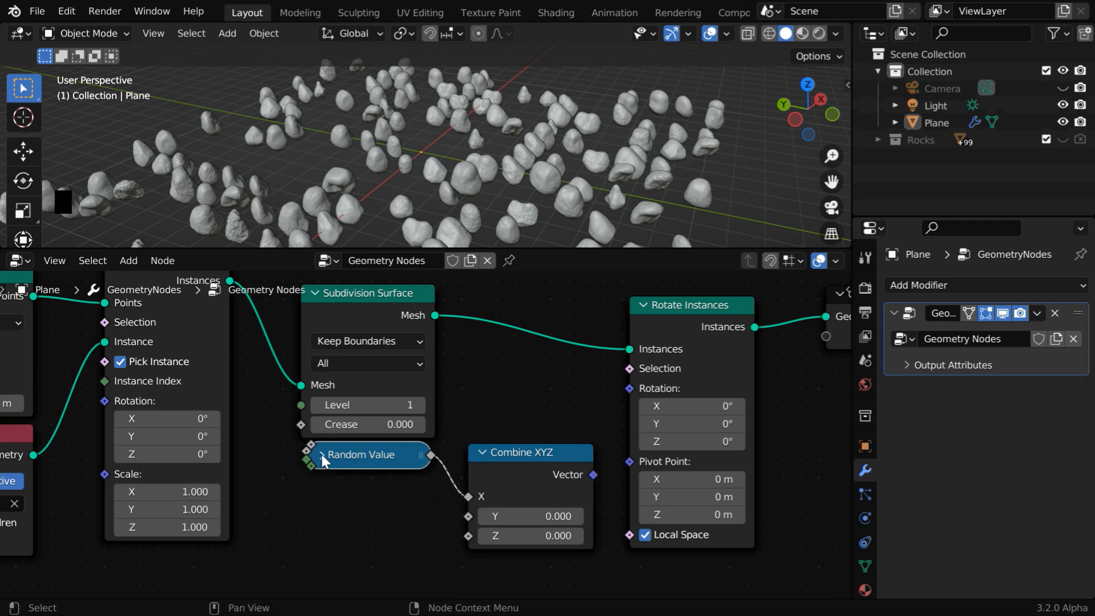
key(shift+d)
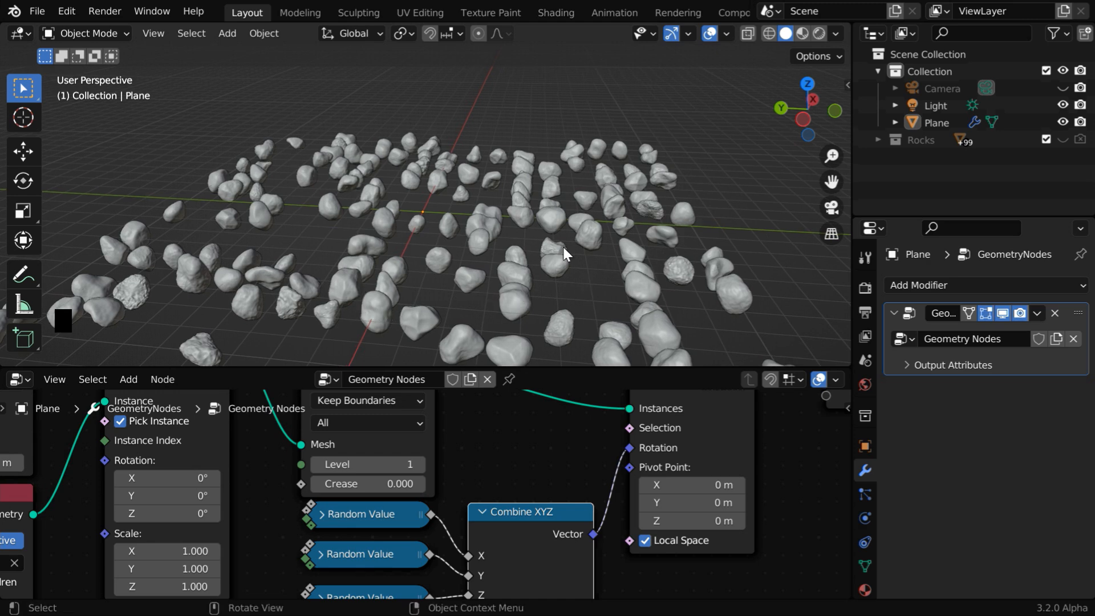
mouse_move(529, 277)
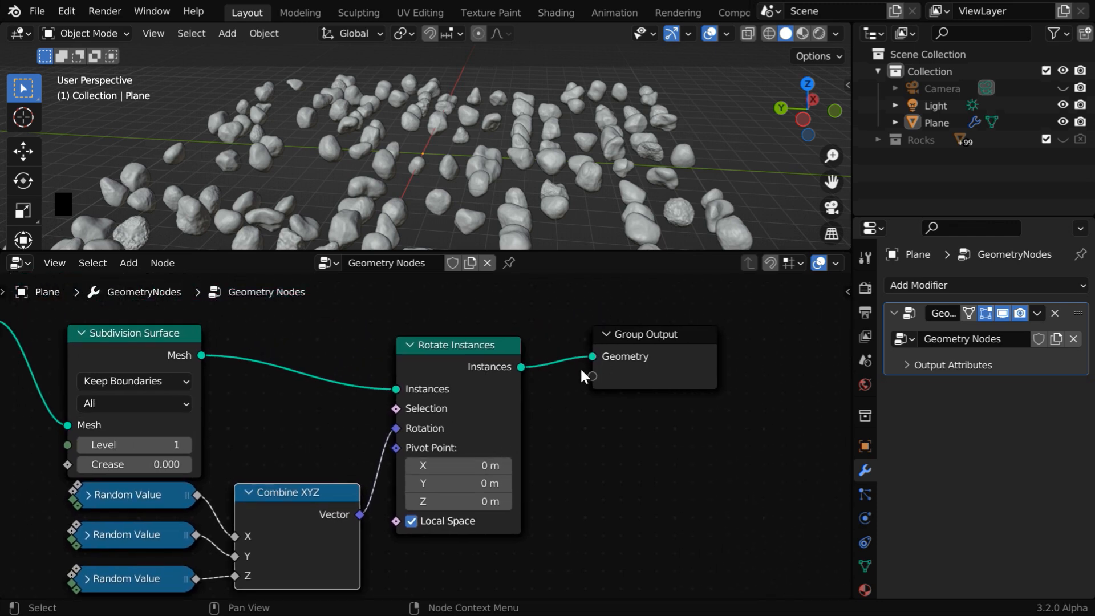
mouse_move(129, 264)
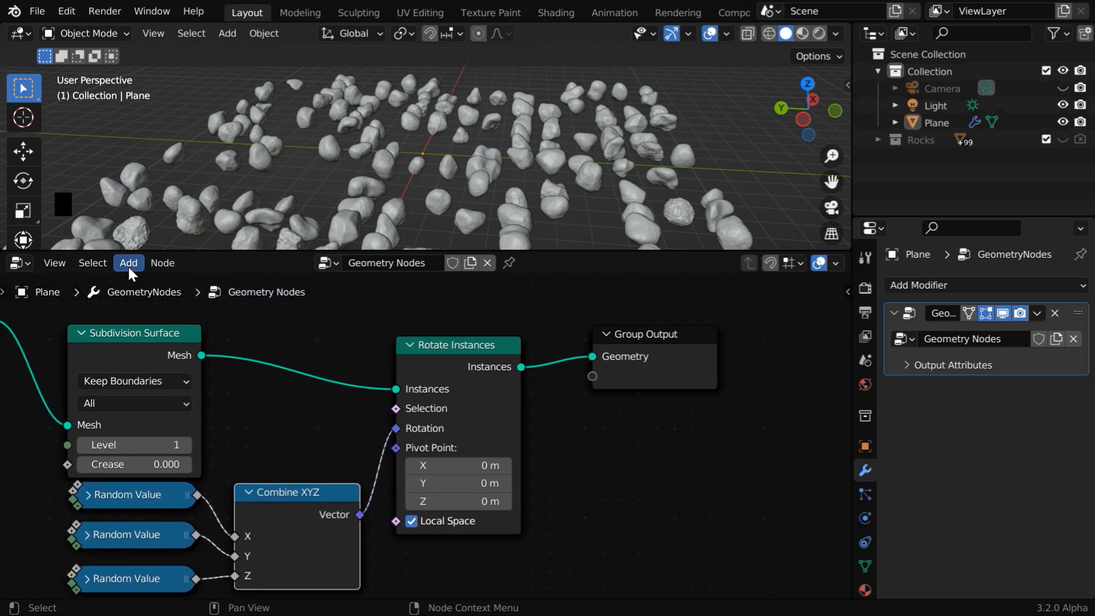
Insert Scale Instances after Rotate Instances with a duplicated random value as its scale.
click(127, 262)
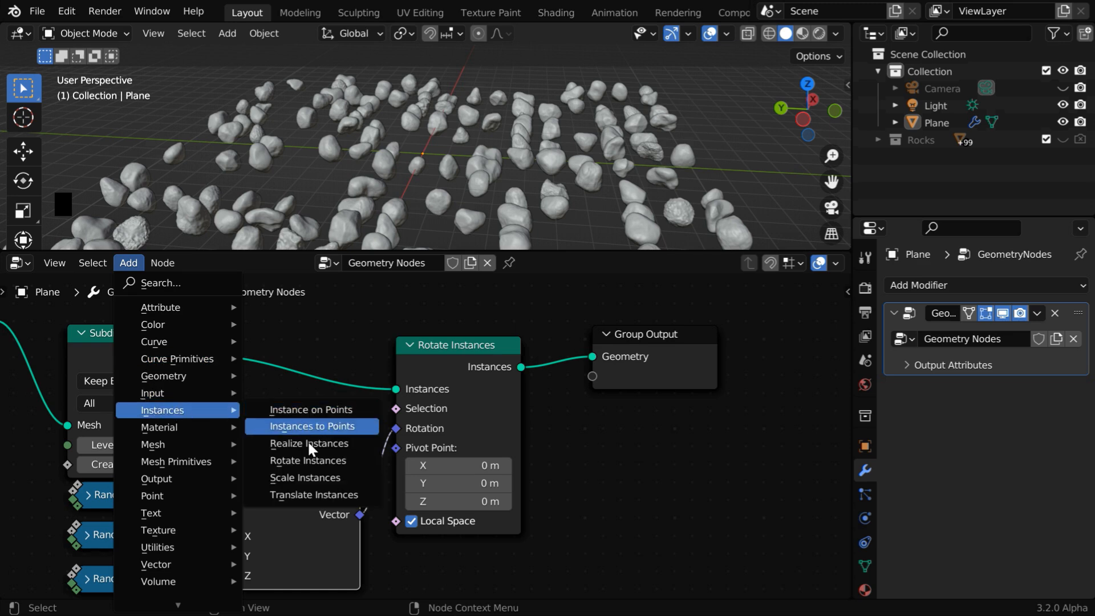
click(304, 477)
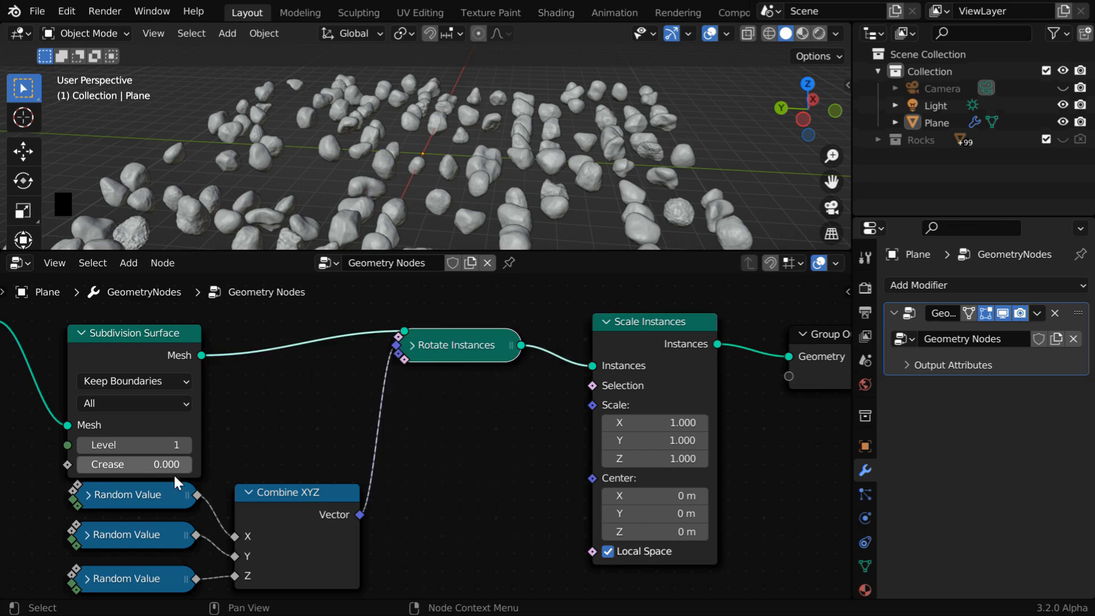
key(shift+d)
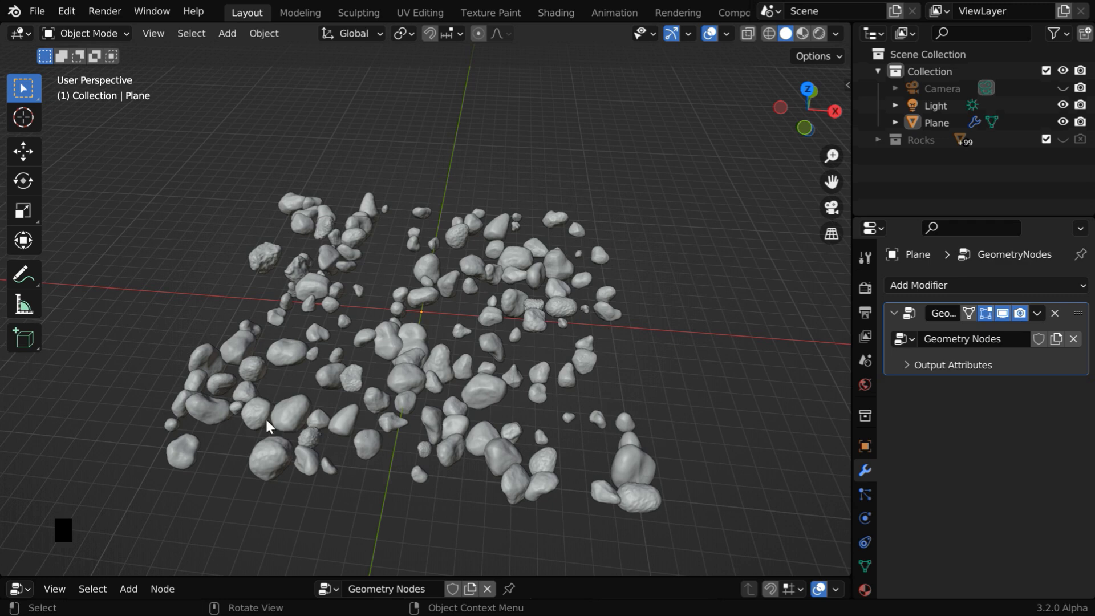
Add a Mesh Plane and set its Scale X, Y, Z to 12 in Object Properties.
click(226, 33)
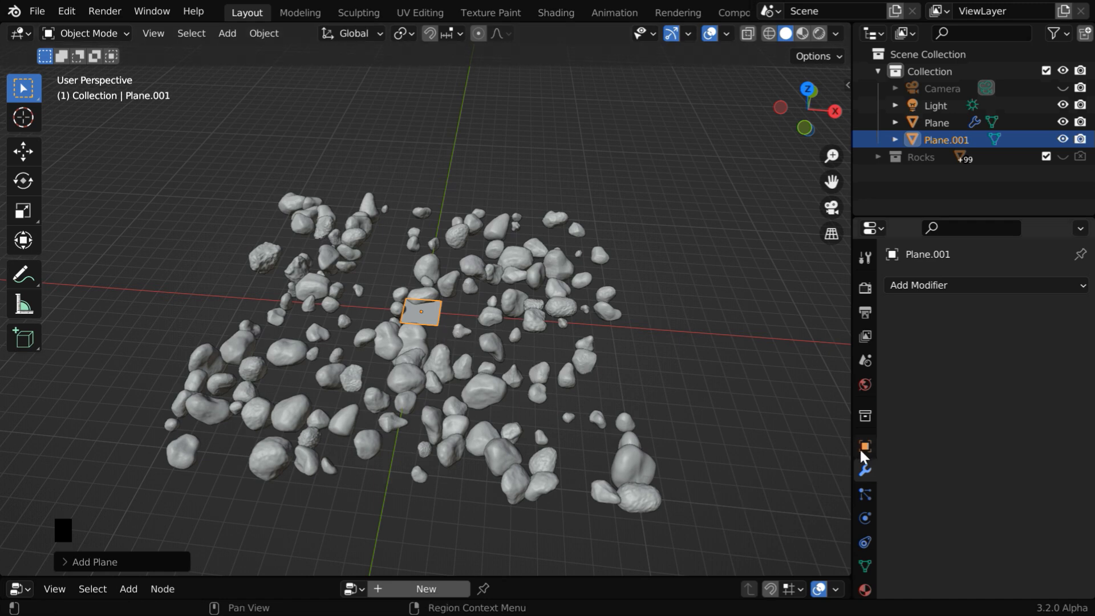
click(863, 447)
text(12)
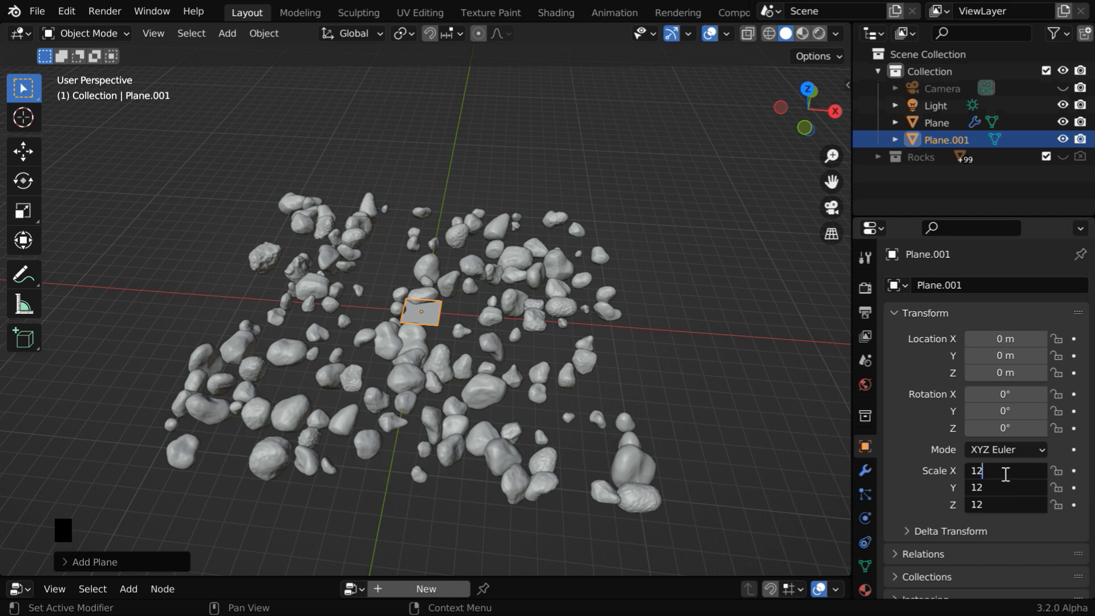
key(Return)
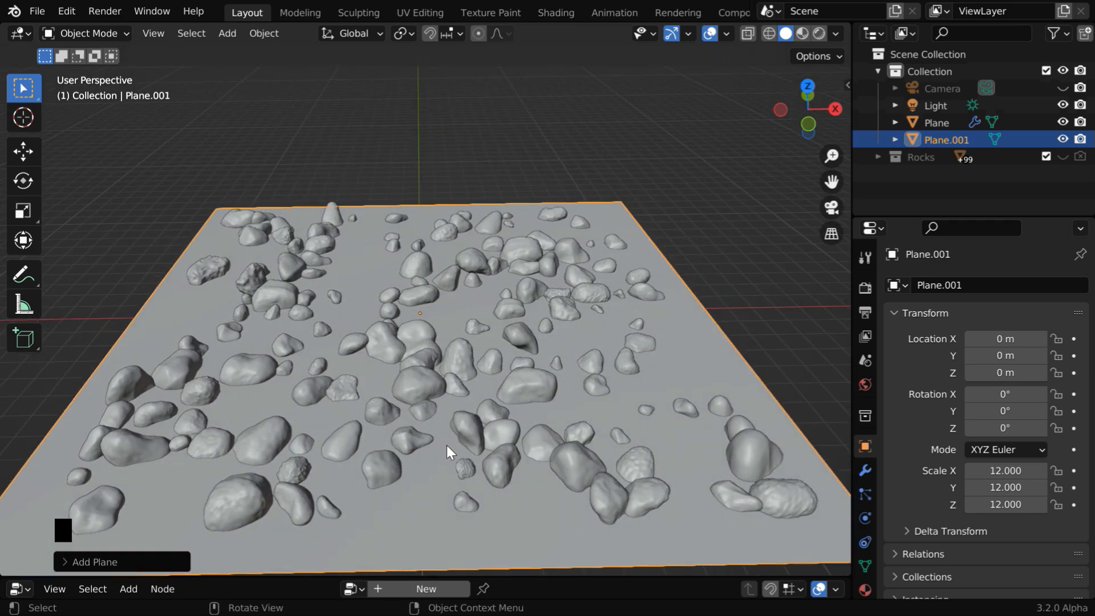
mouse_move(617, 418)
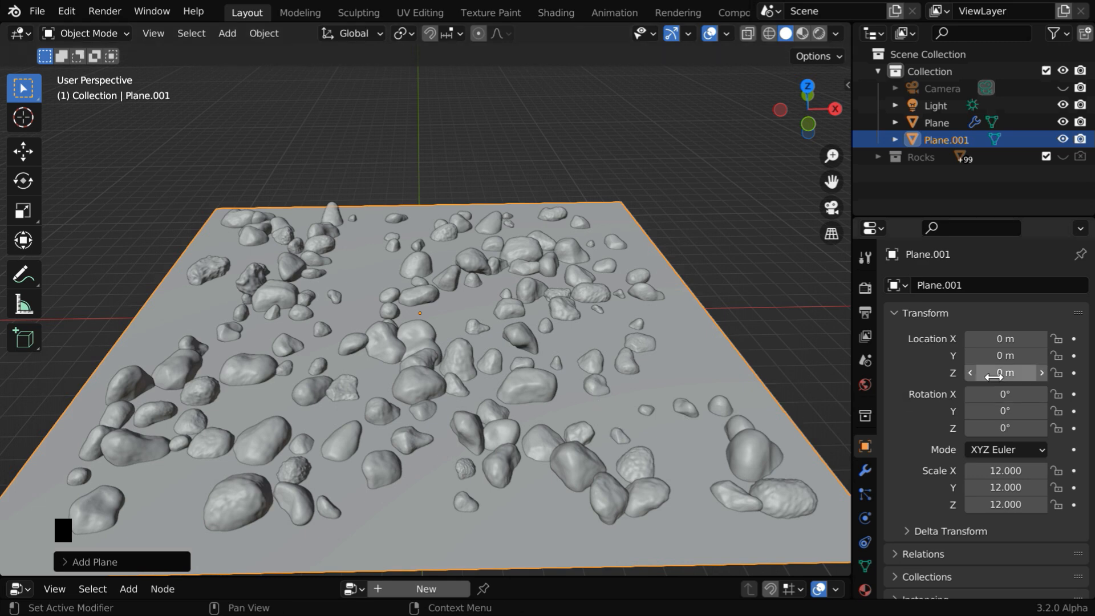
Set the ground plane's Location Z to -0.5 m.
double_click(1003, 372)
text(-0.5)
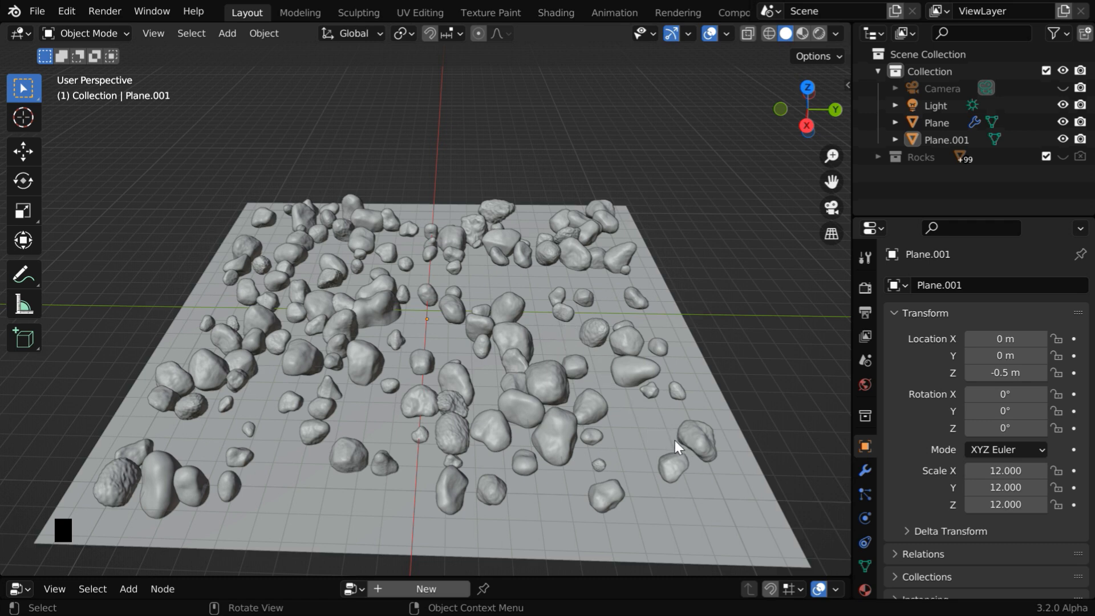
mouse_move(471, 489)
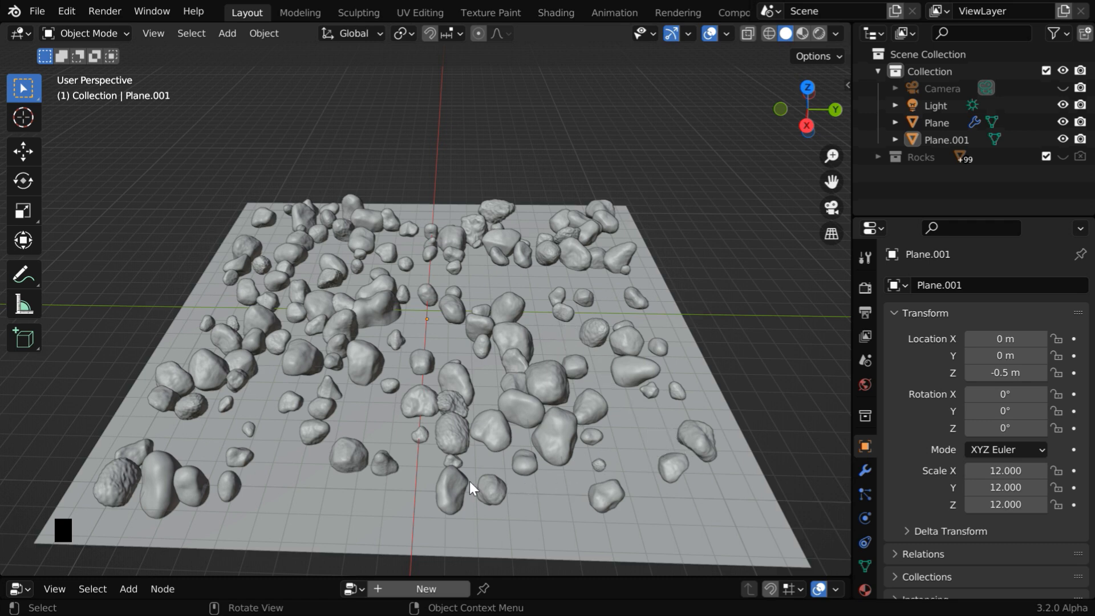
mouse_move(660, 410)
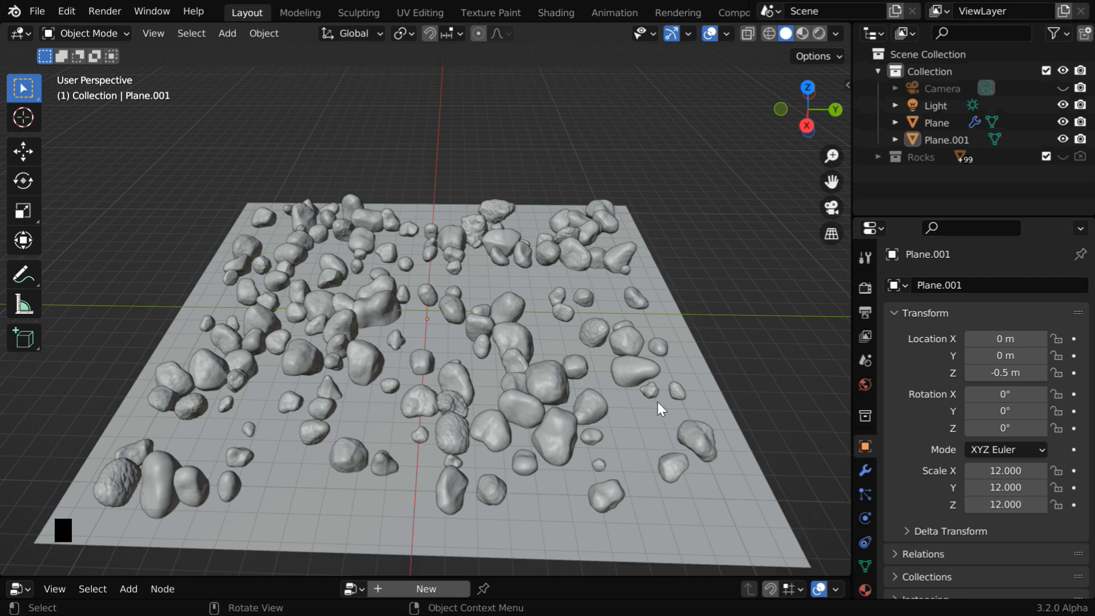
mouse_move(690, 479)
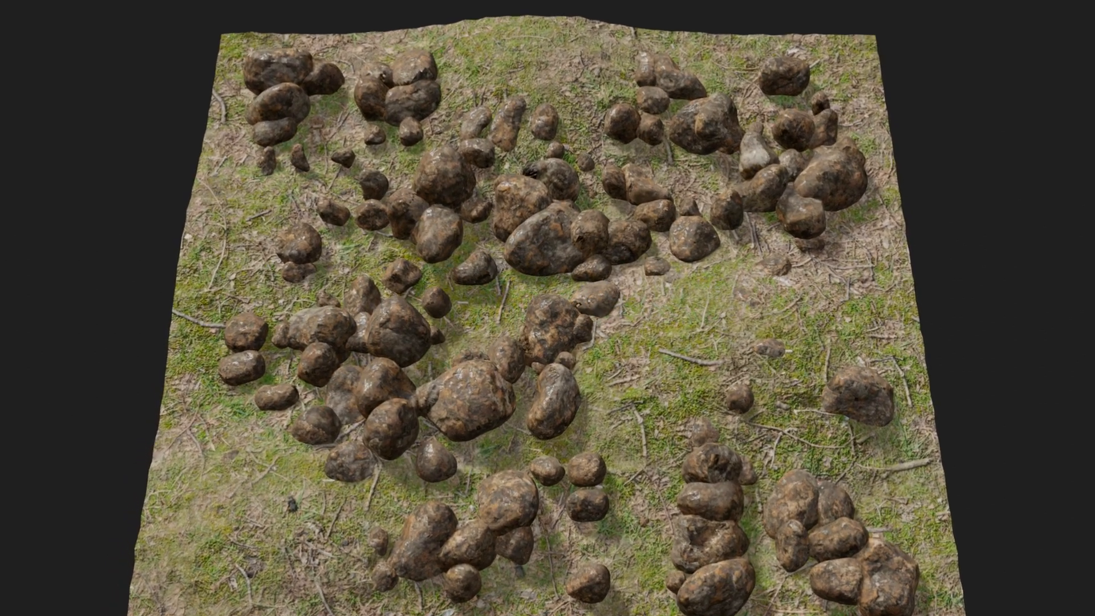
Orbit slightly around the rendered rock field with rock and grass materials.
drag(547, 307, 548, 280)
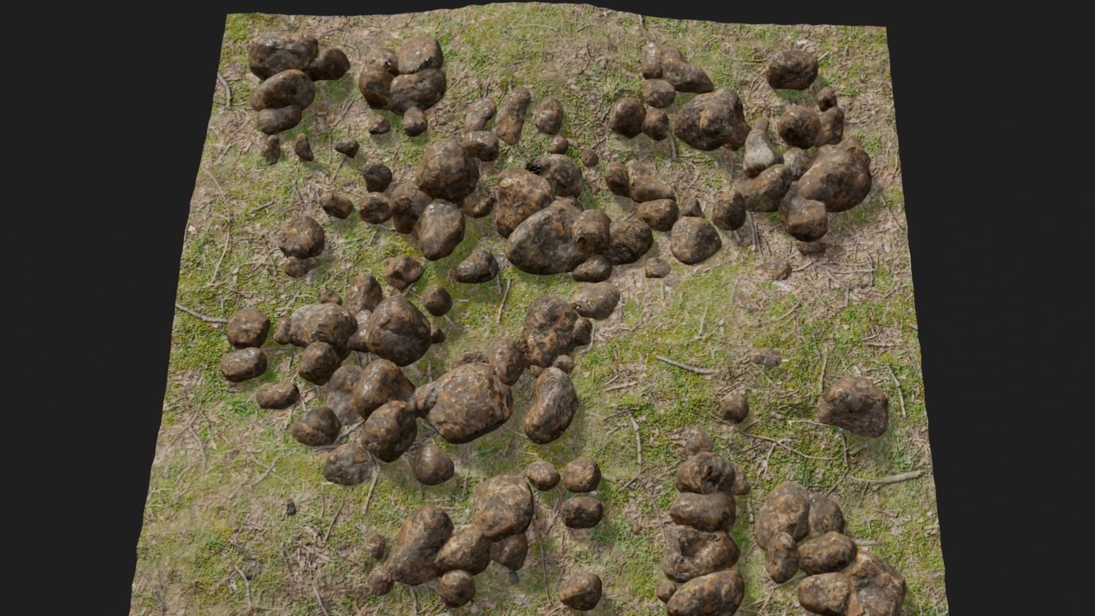